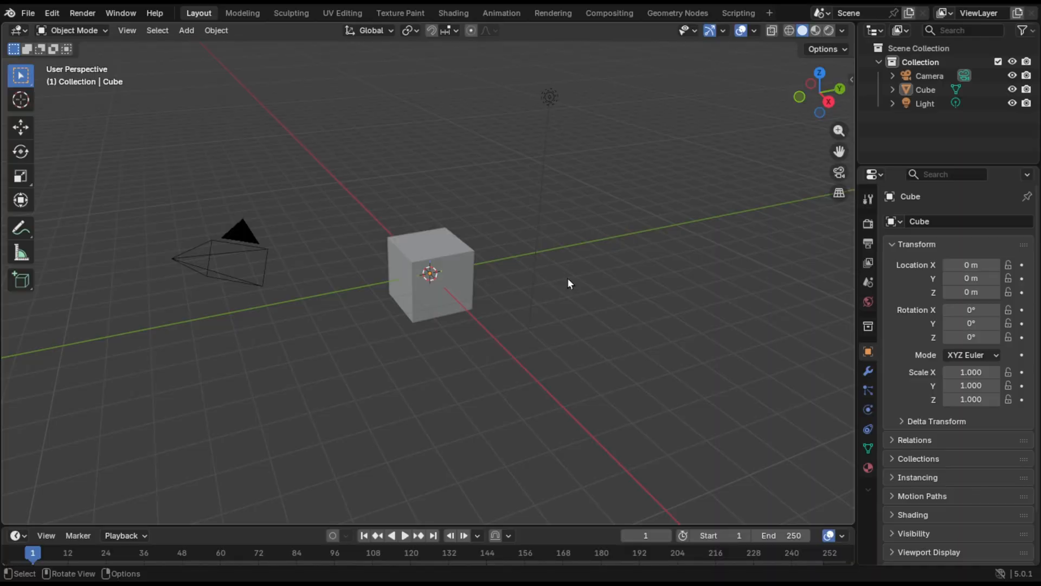
mouse_move(379, 132)
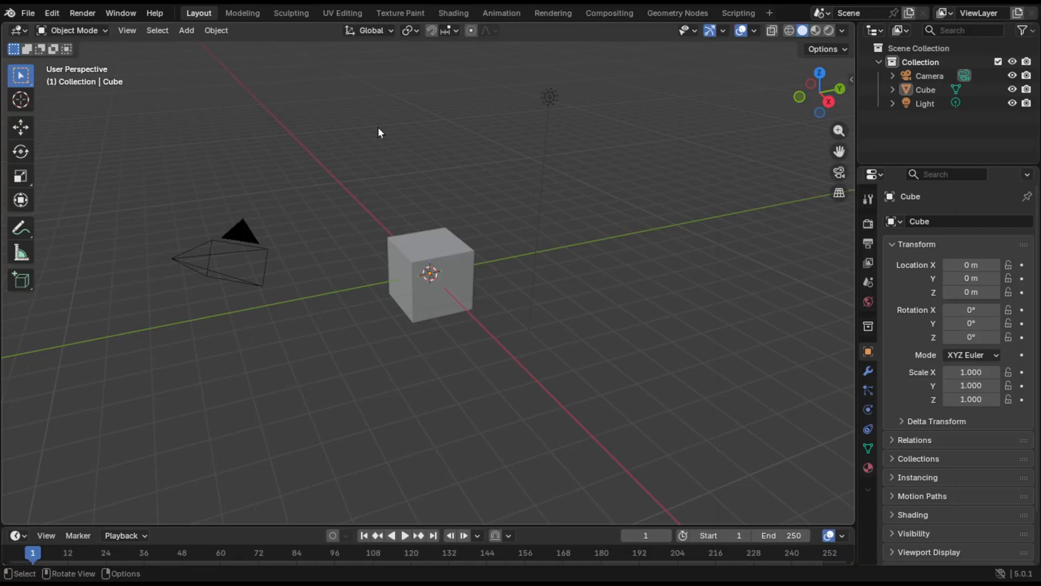
- Delete the default cube, camera and light, then add a Suzanne monkey mesh
key(a)
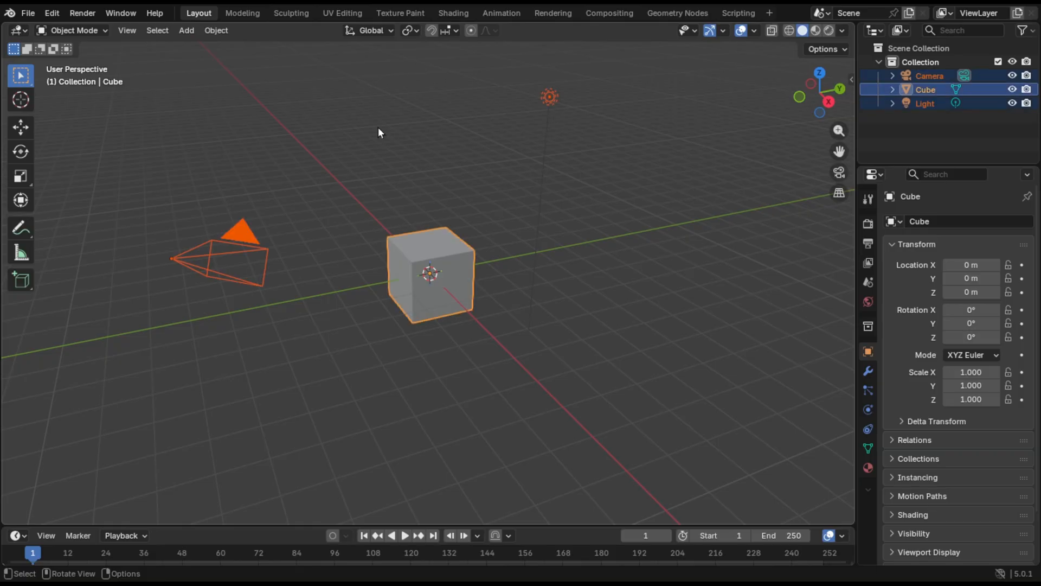
key(x)
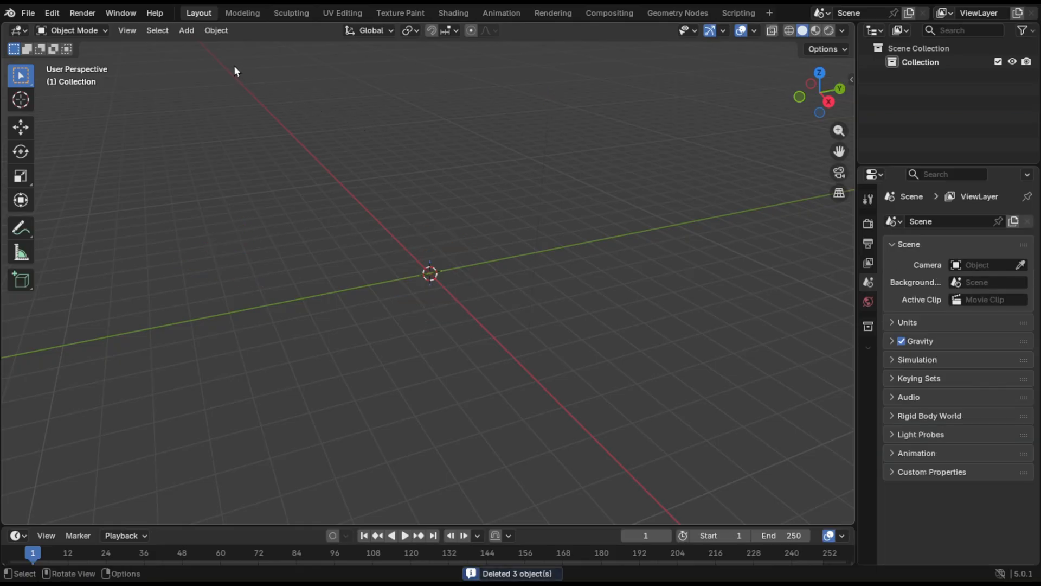
click(186, 30)
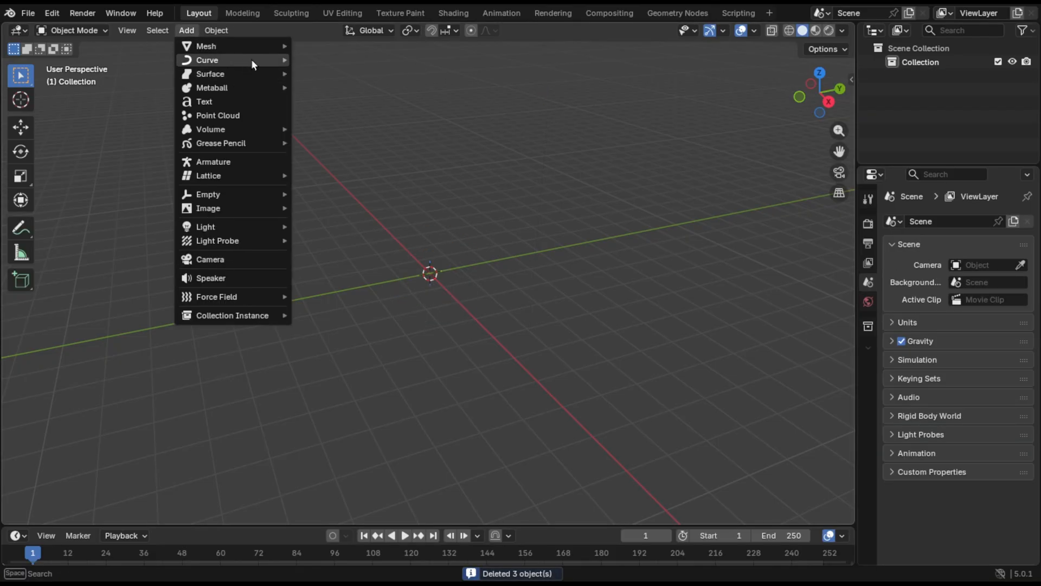
click(206, 46)
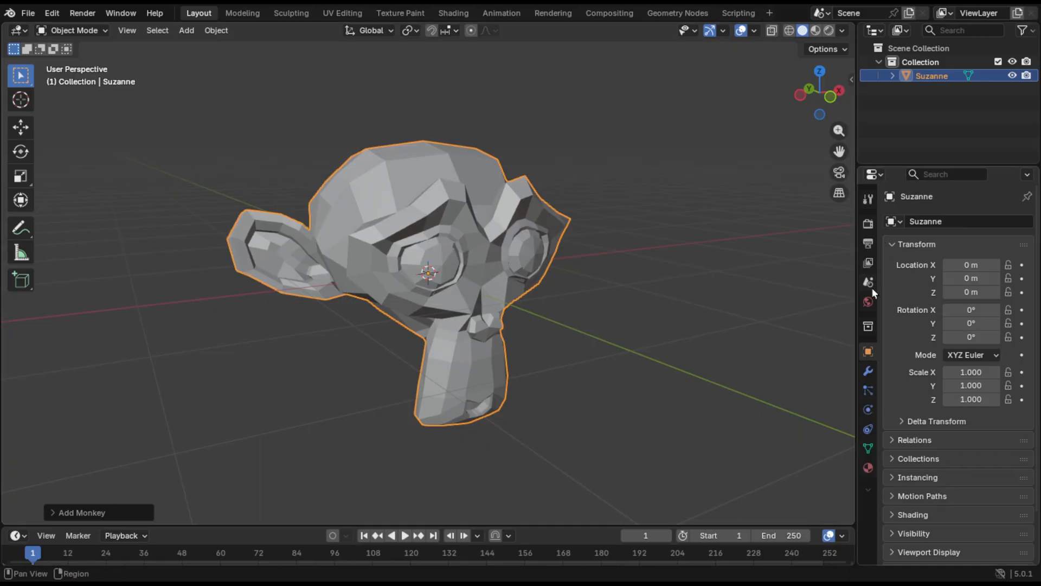
- Add a Subdivision Surface modifier to Suzanne and apply it permanently
click(867, 371)
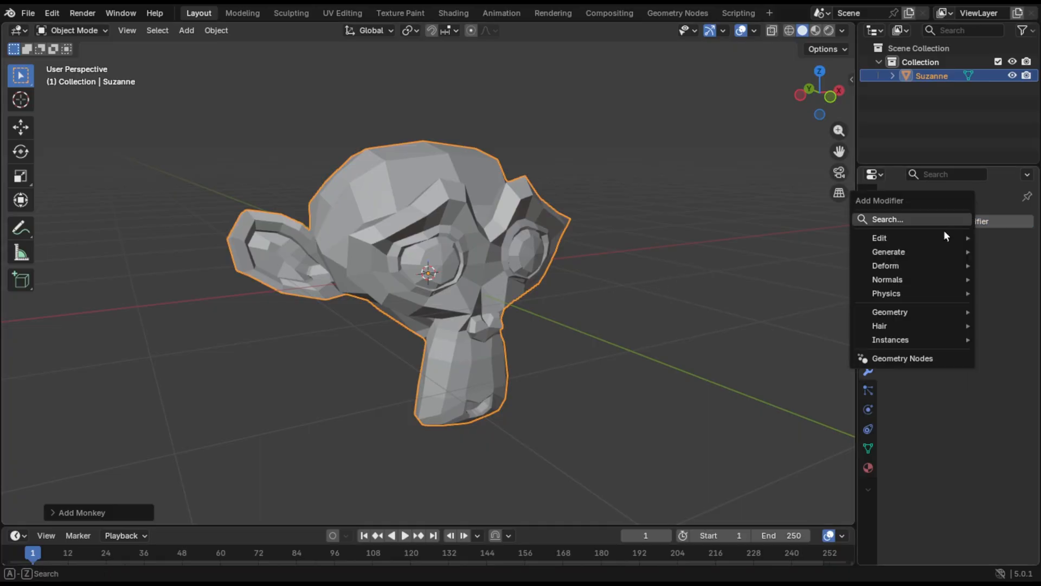
click(888, 251)
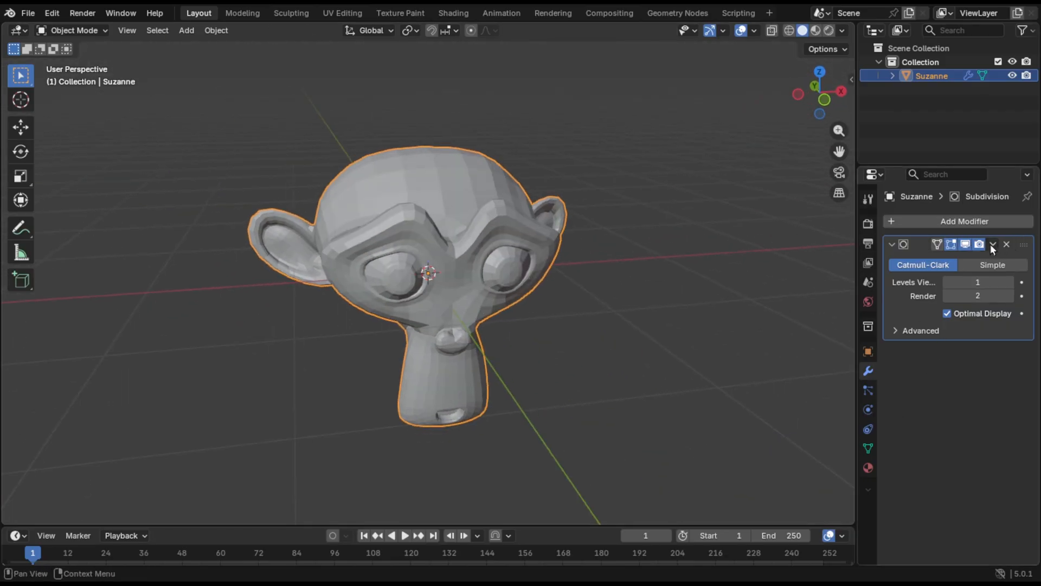
click(1007, 244)
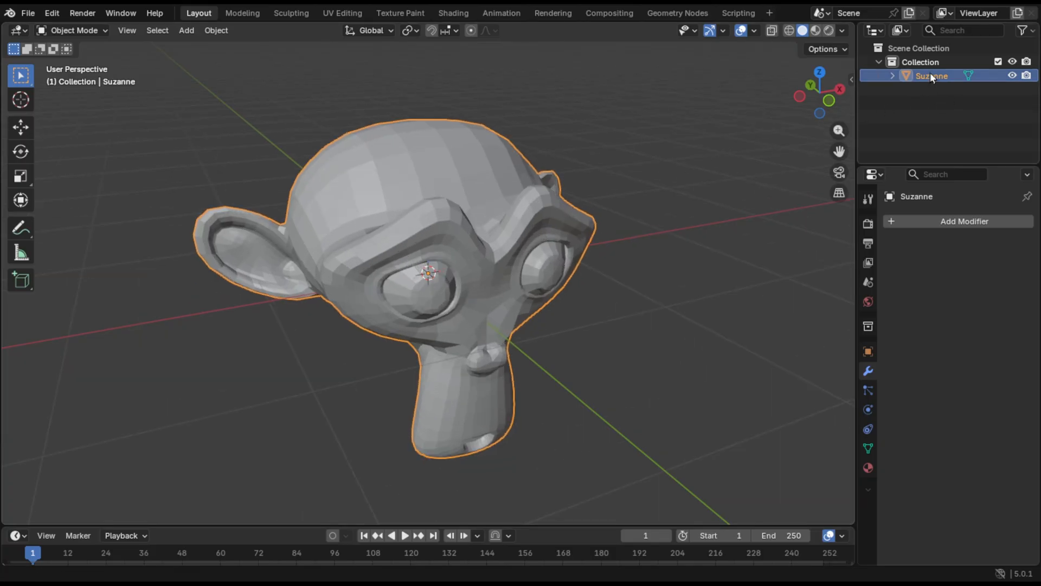
- Rename the collection holding the monkey head to 'Suzanne'
double_click(922, 61)
text(Suzanne)
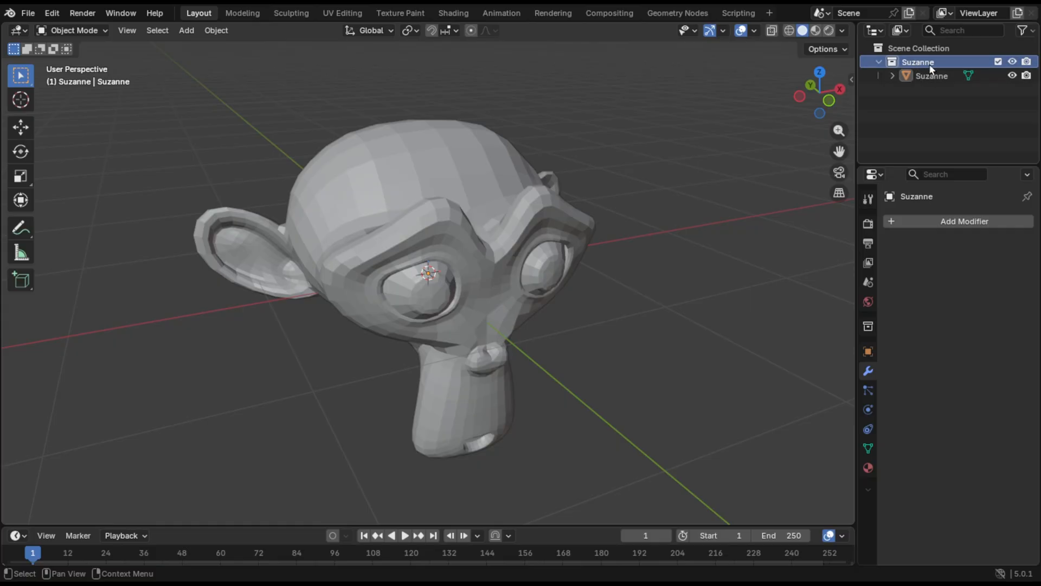
mouse_move(901, 143)
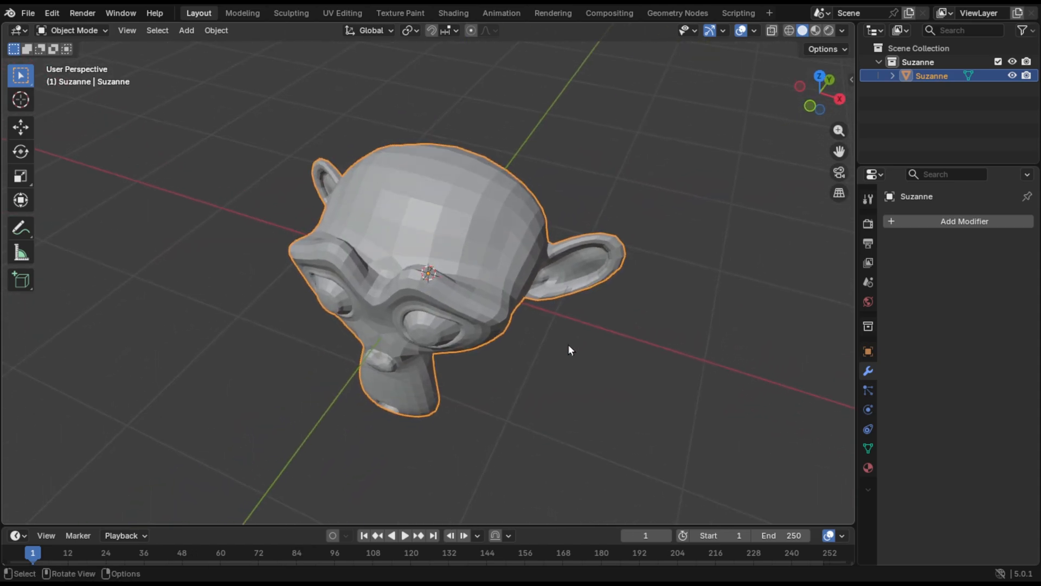
mouse_move(637, 189)
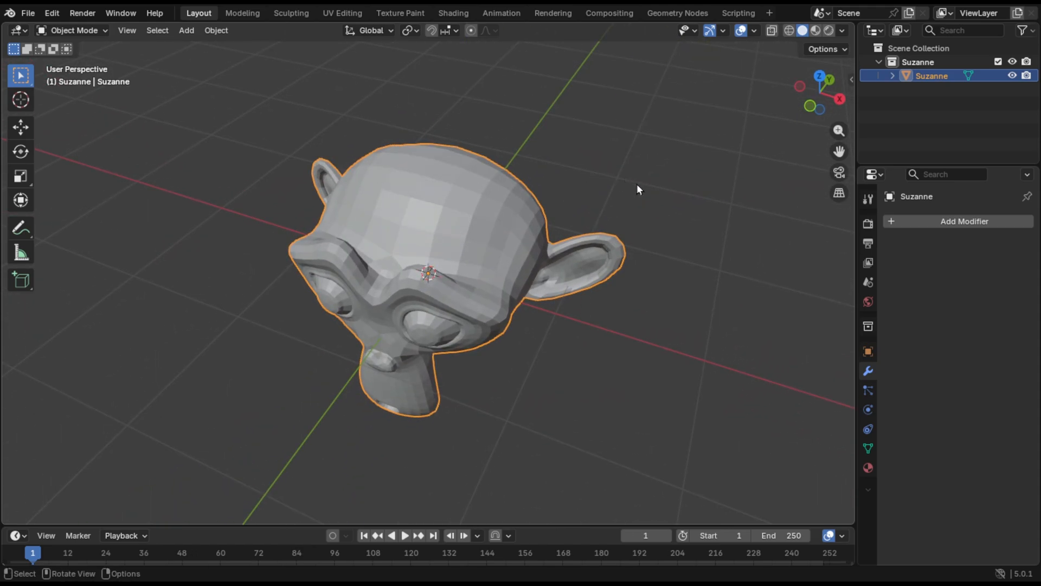
mouse_move(449, 129)
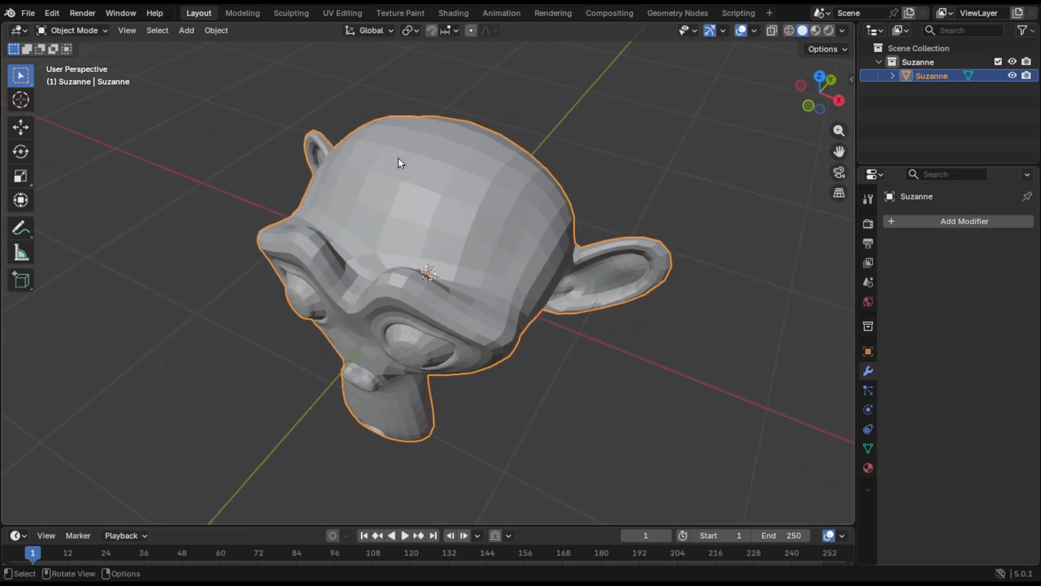
mouse_move(120, 63)
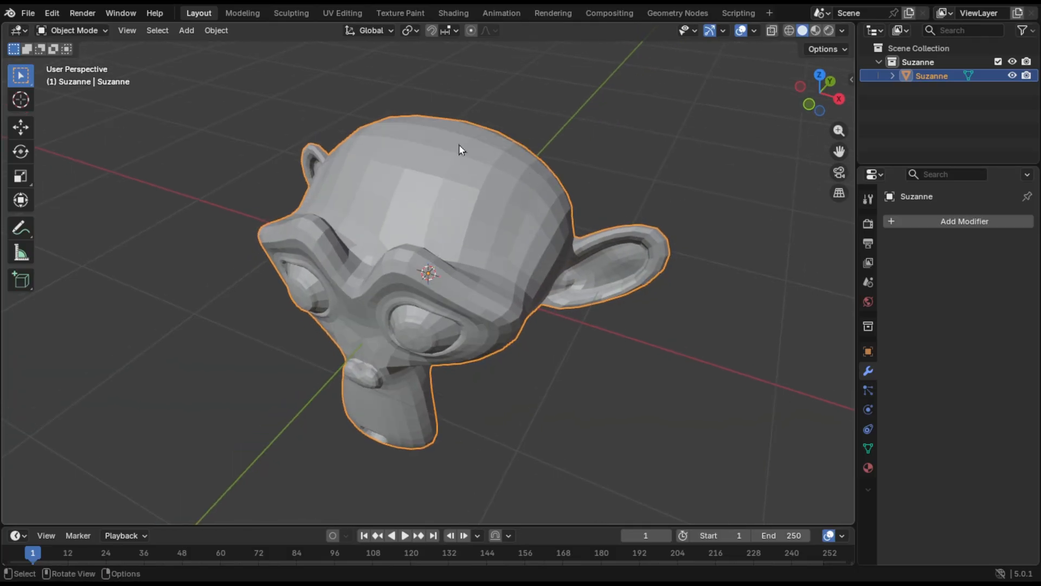
key(Tab)
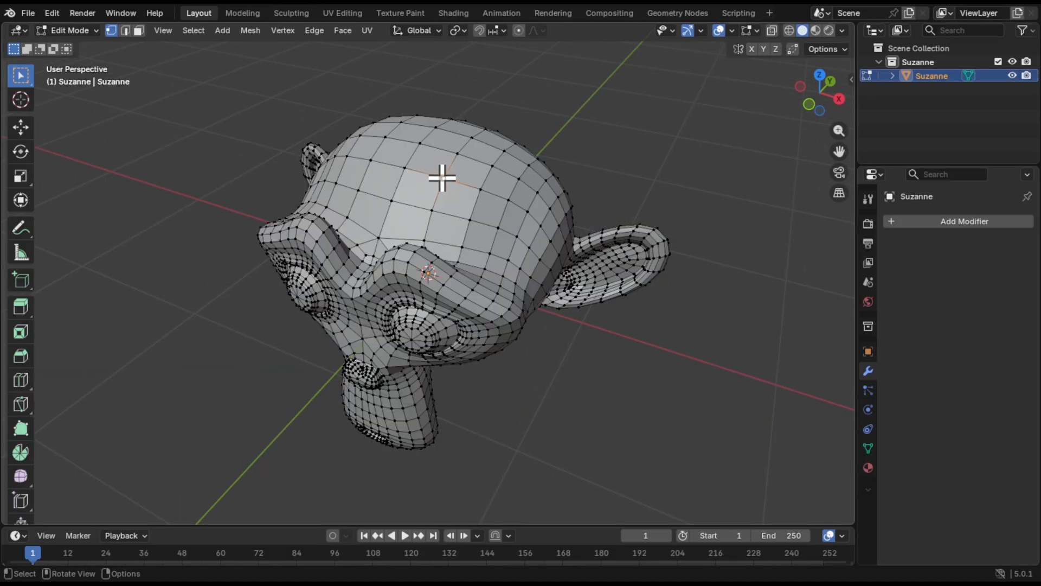
mouse_move(466, 156)
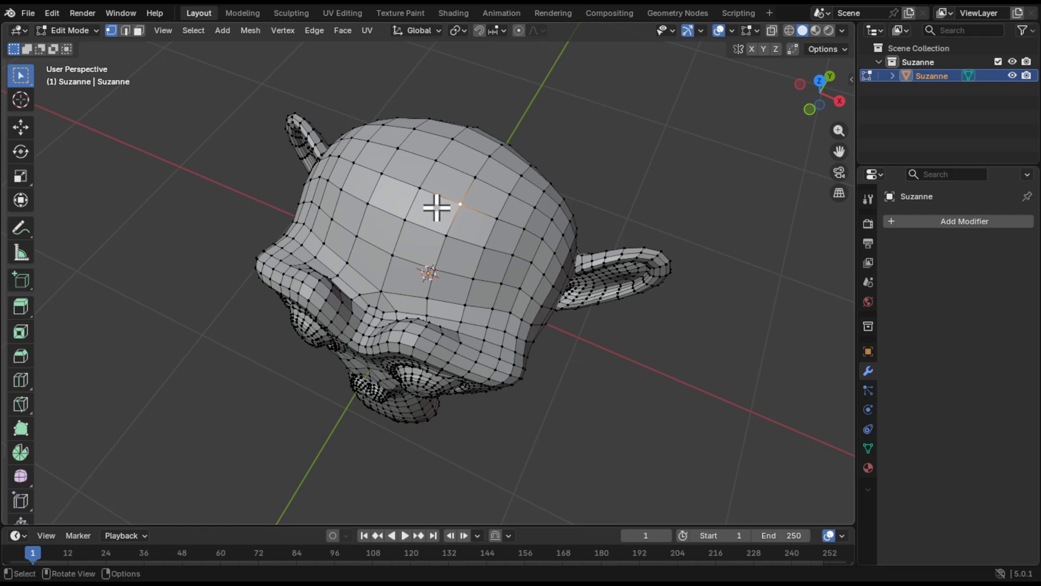
mouse_move(453, 222)
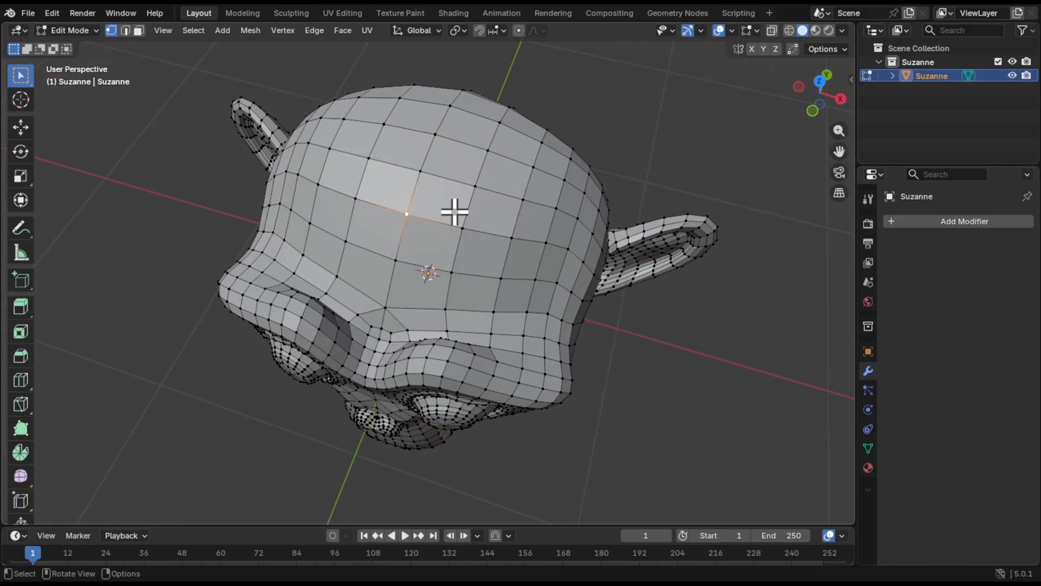
mouse_move(430, 182)
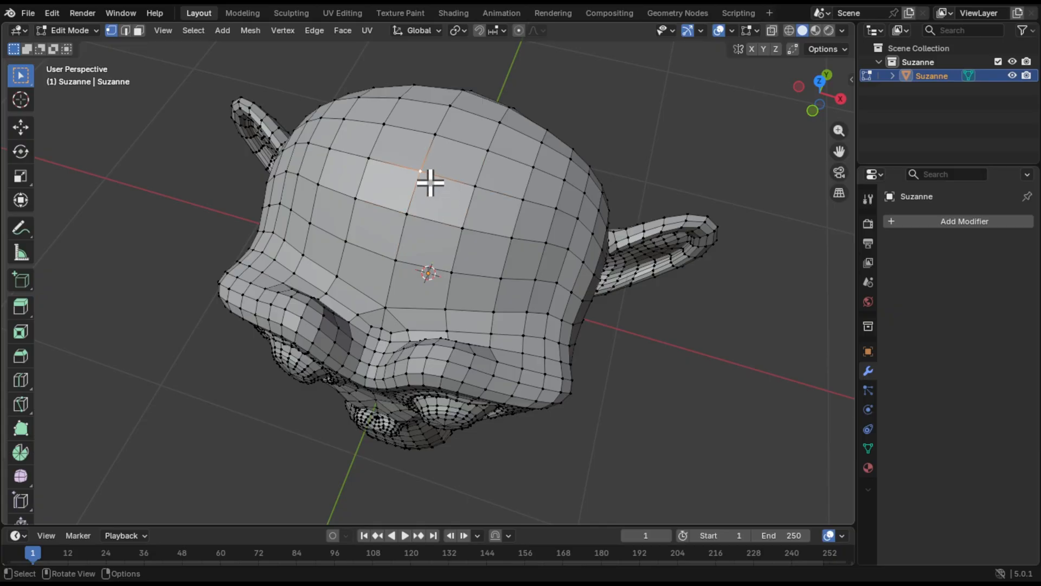
mouse_move(472, 193)
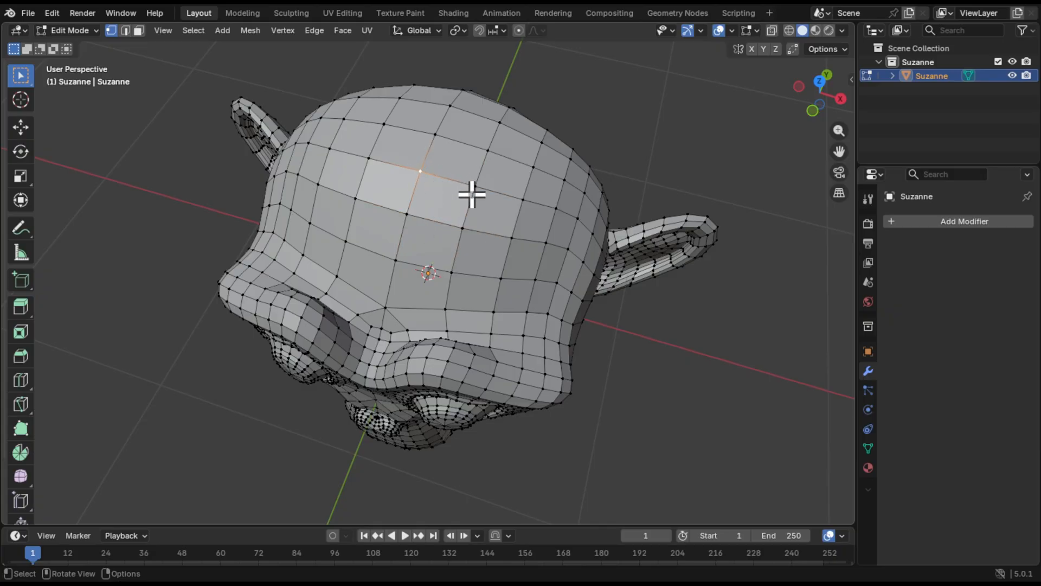
mouse_move(434, 193)
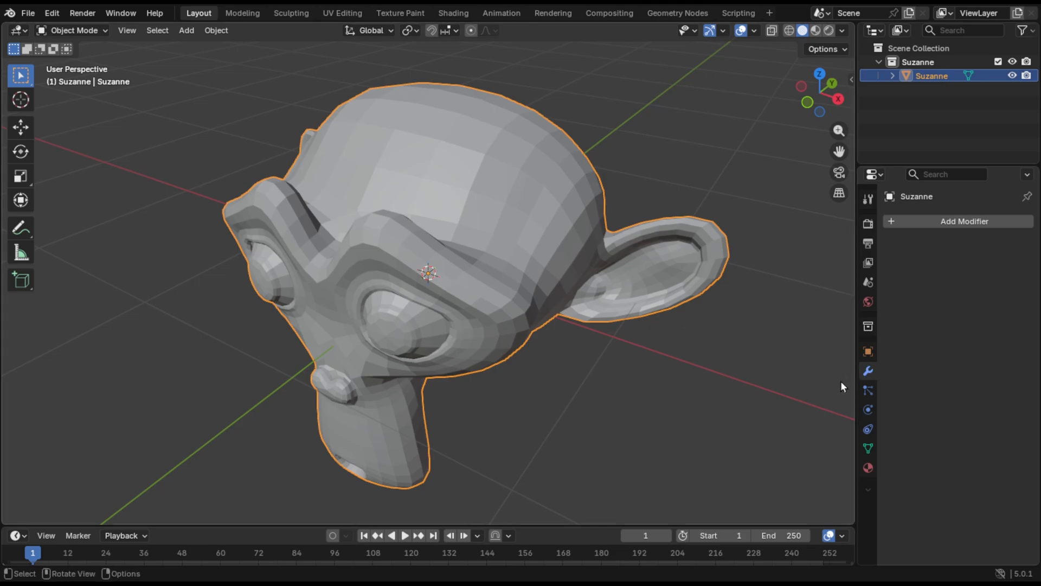
- Add a vertex-domain colour attribute named 'Col' to Suzanne's mesh data
click(867, 448)
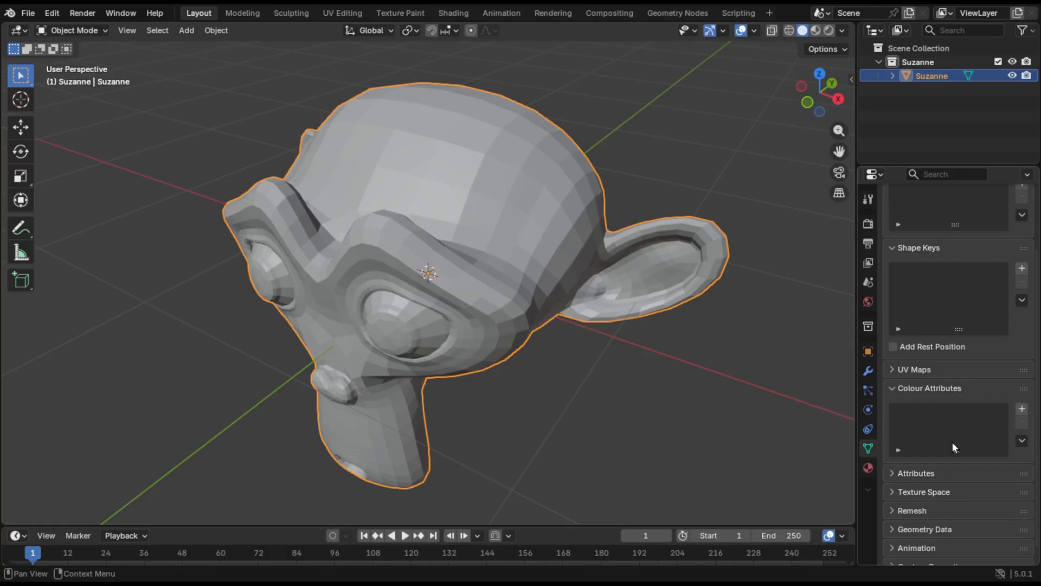
click(1021, 408)
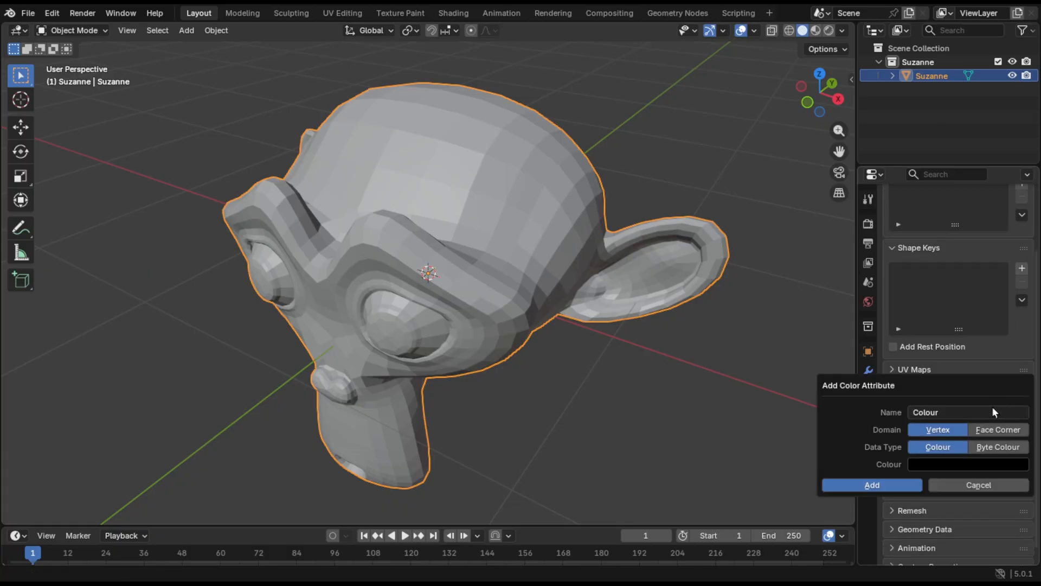
click(967, 412)
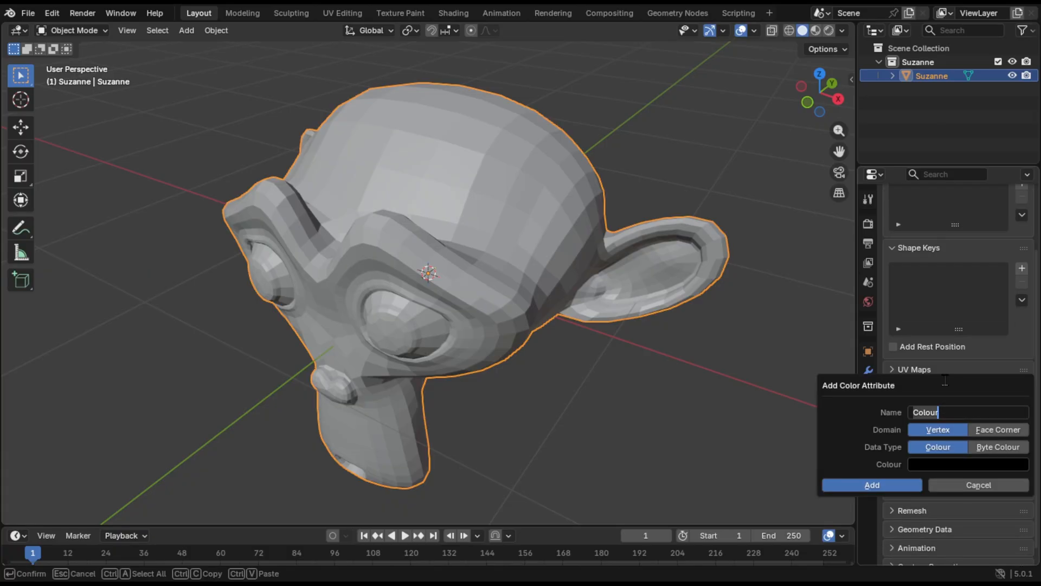
key(BackSpace)
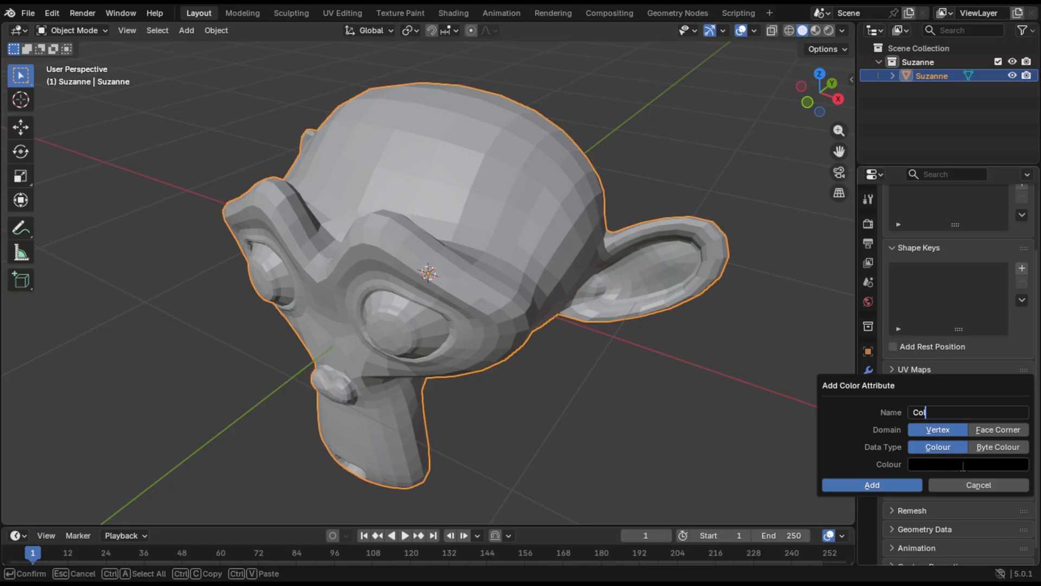
click(871, 483)
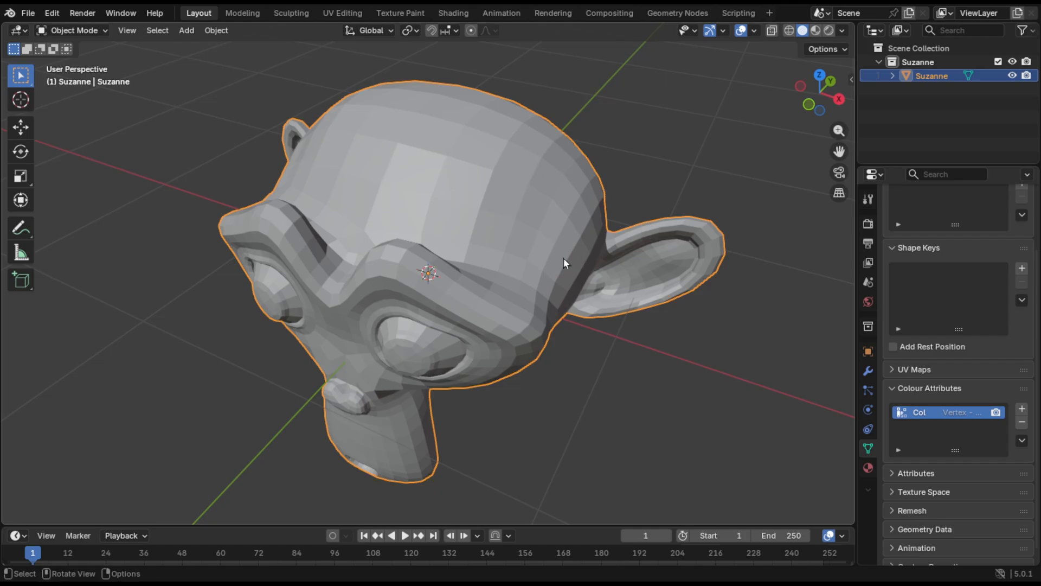
- Switch Suzanne into Vertex Paint mode showing its black Col attribute
click(69, 30)
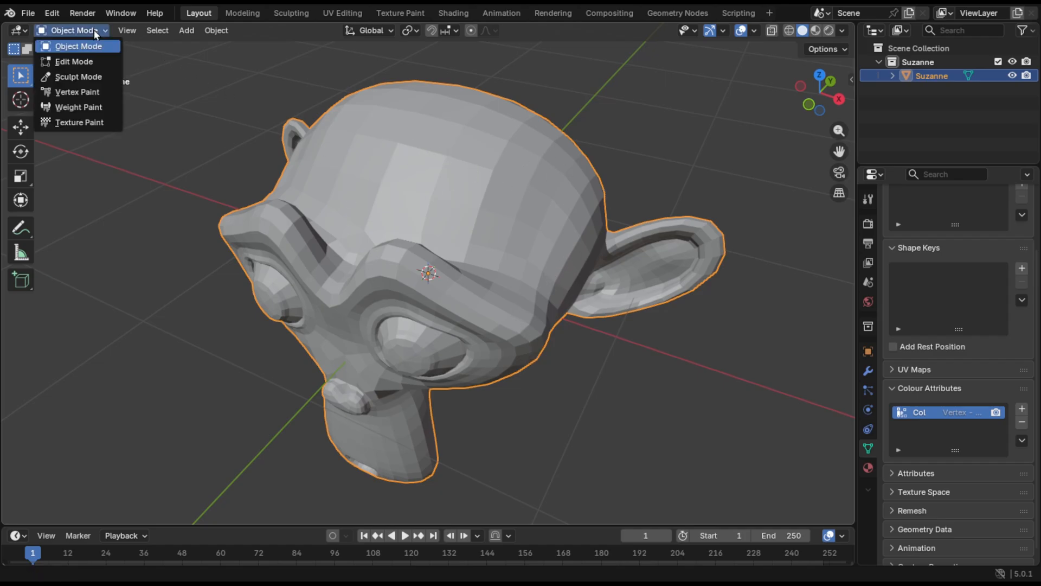
mouse_move(78, 91)
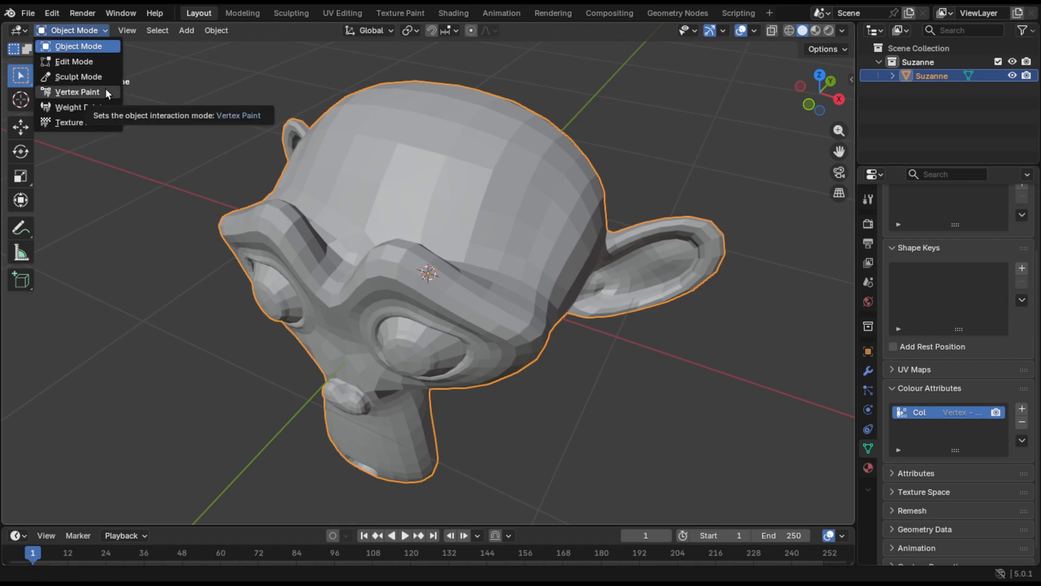
click(77, 91)
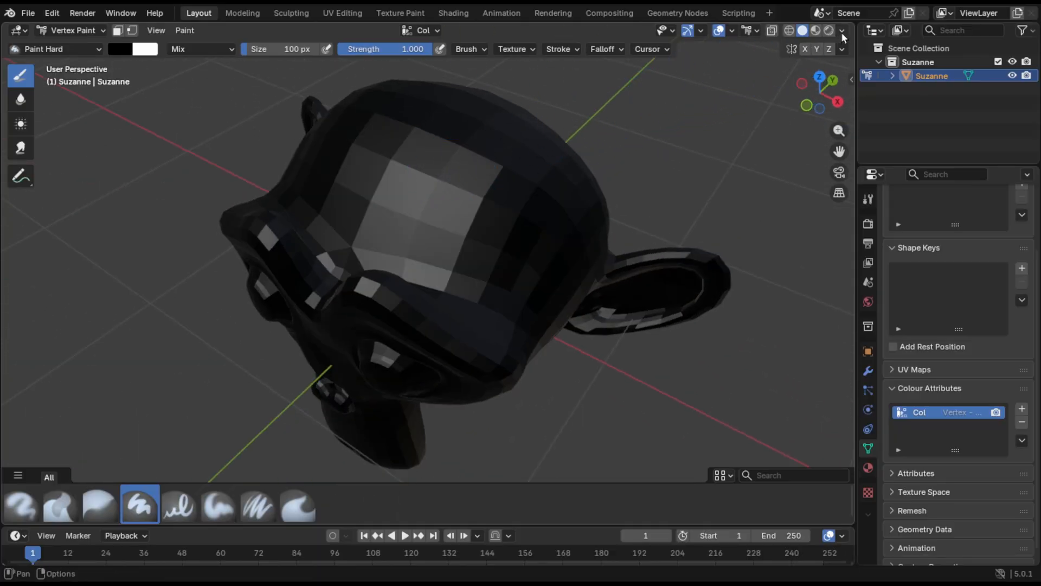
mouse_move(847, 28)
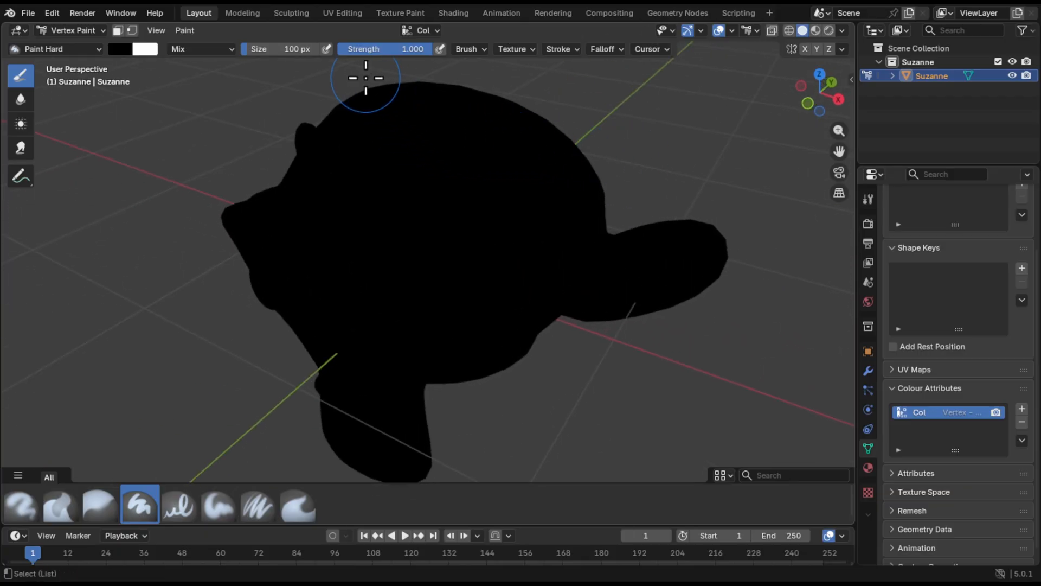
mouse_move(122, 51)
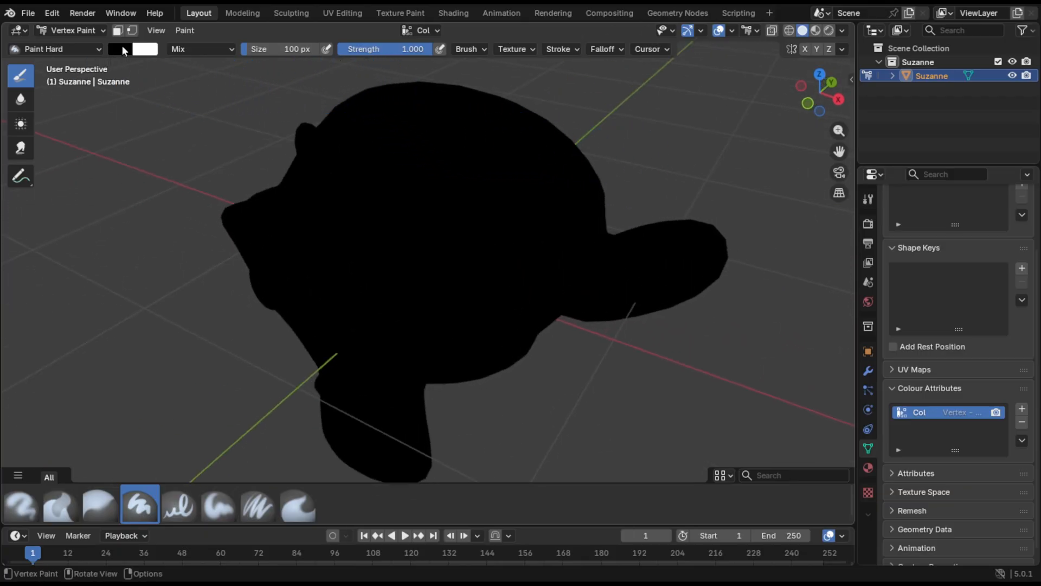
- Set the vertex paint brush colour to green, leaving Suzanne black
click(122, 49)
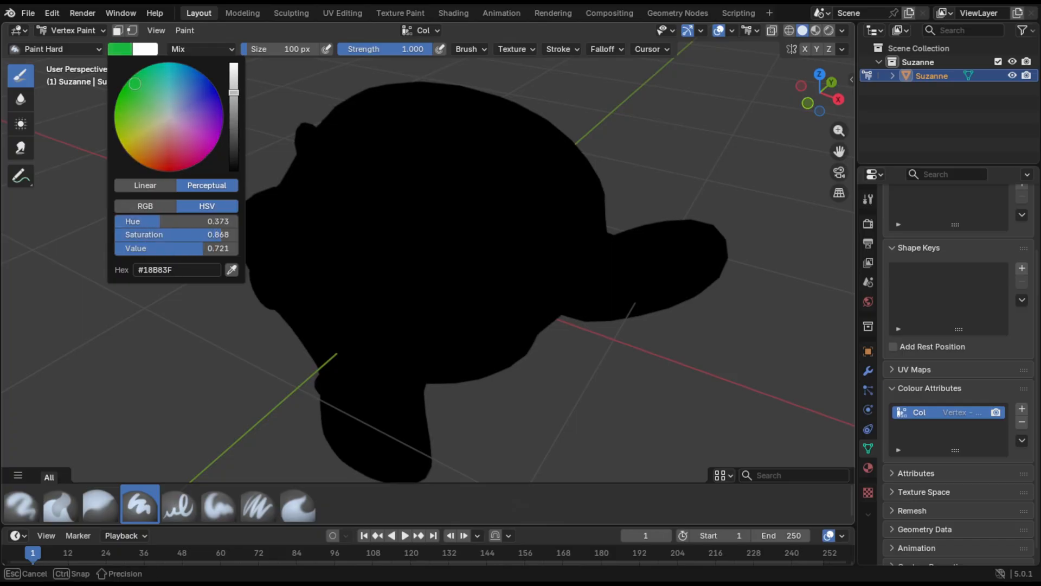
click(142, 94)
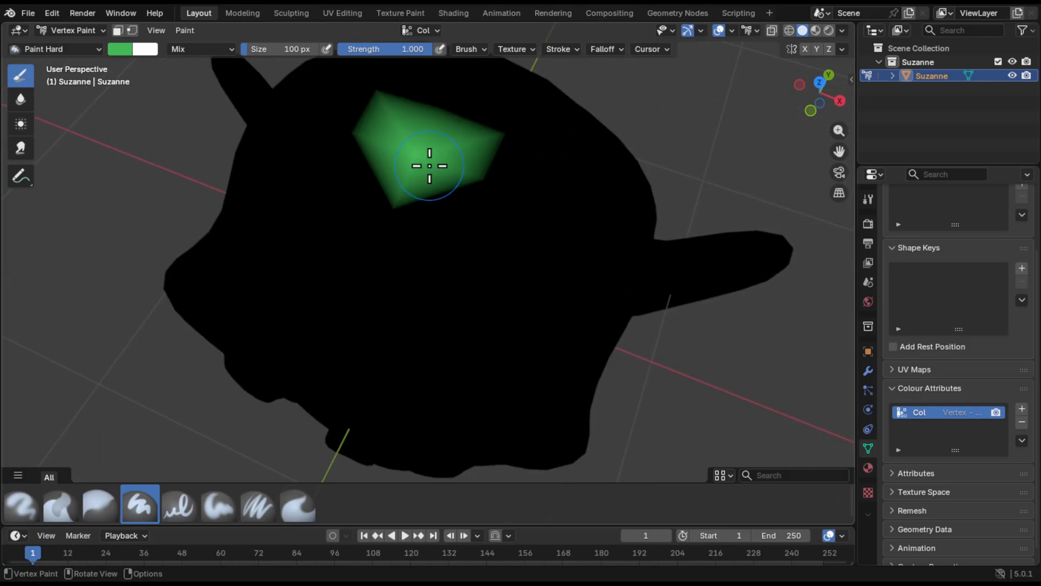
mouse_move(392, 179)
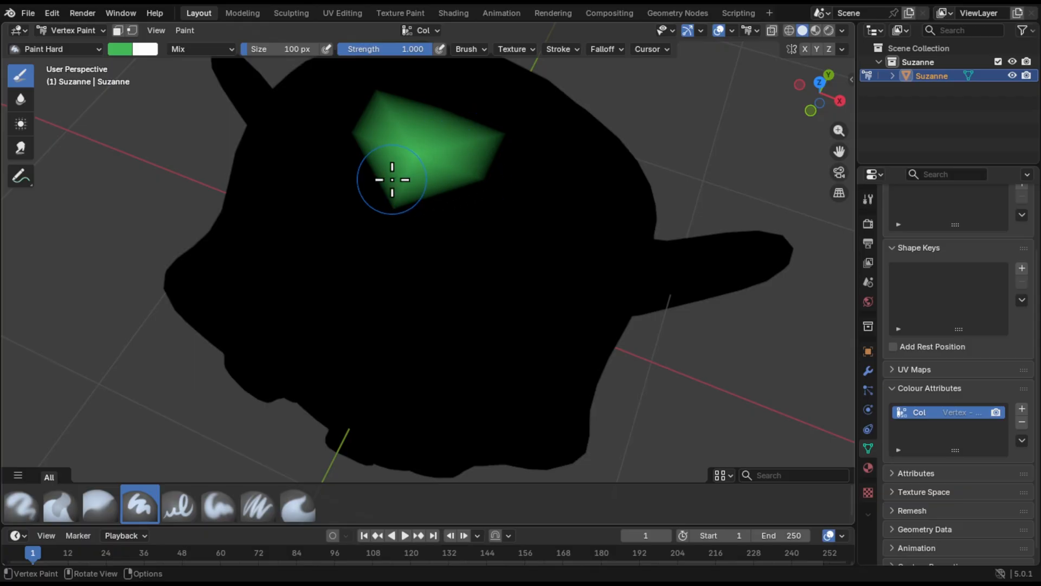
mouse_move(443, 212)
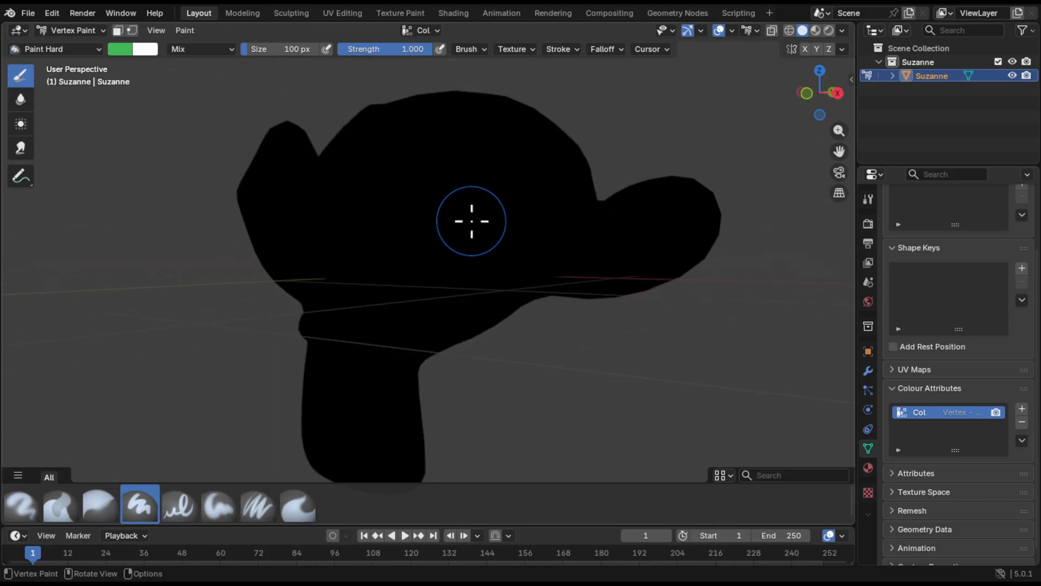
drag(465, 221, 344, 179)
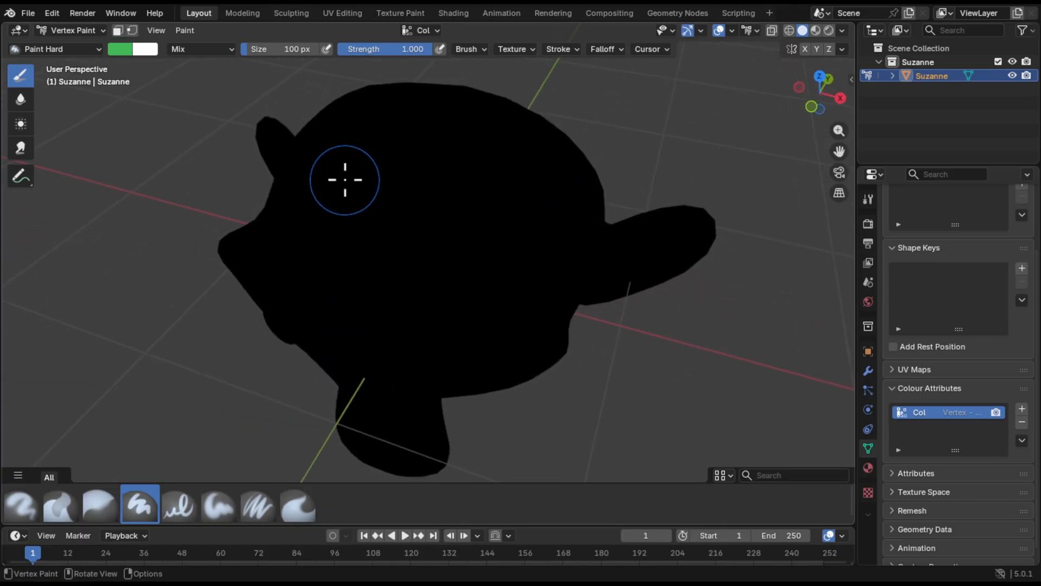
mouse_move(448, 180)
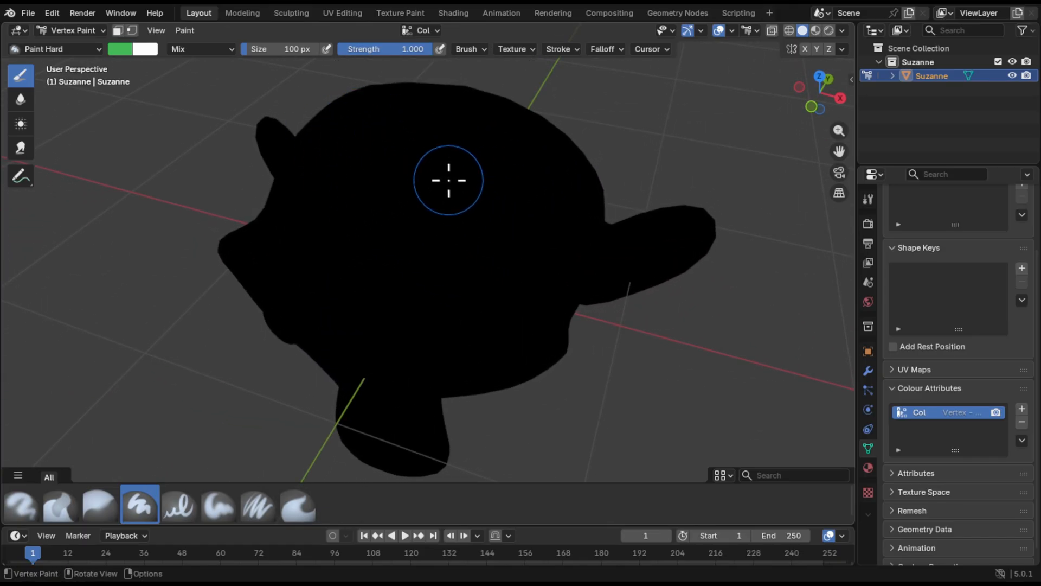
mouse_move(166, 85)
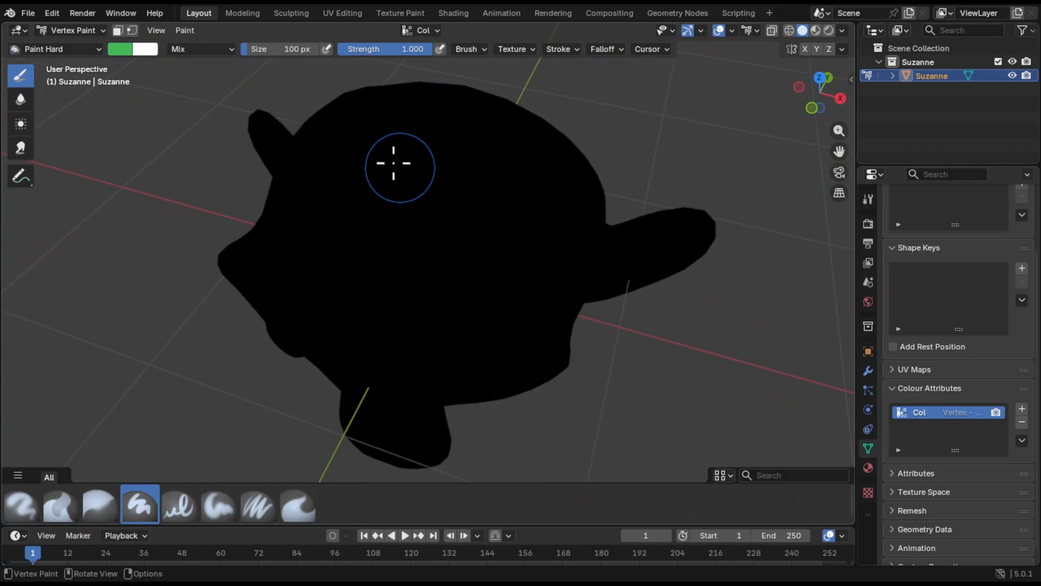
mouse_move(610, 235)
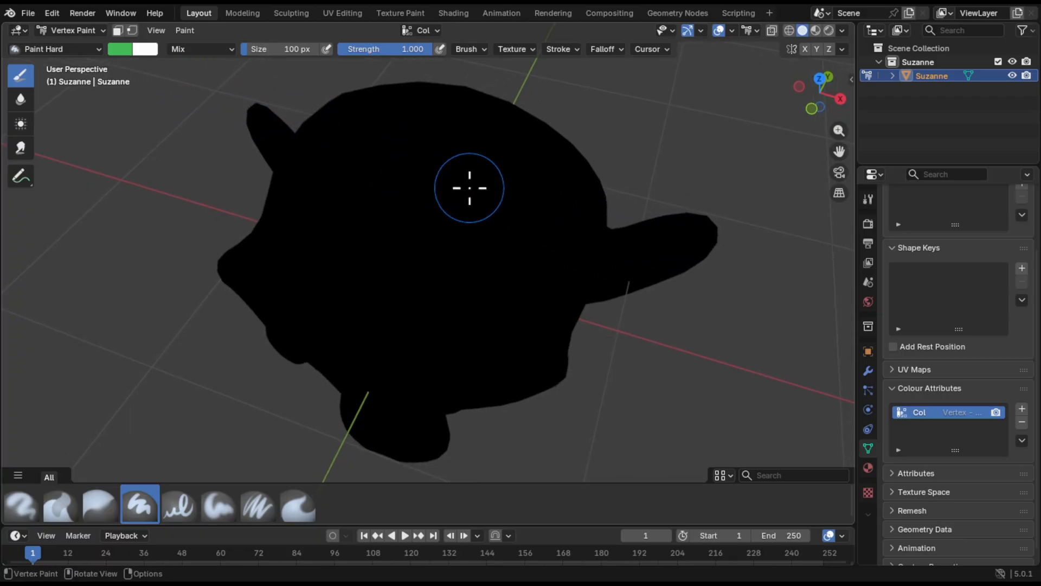
mouse_move(714, 280)
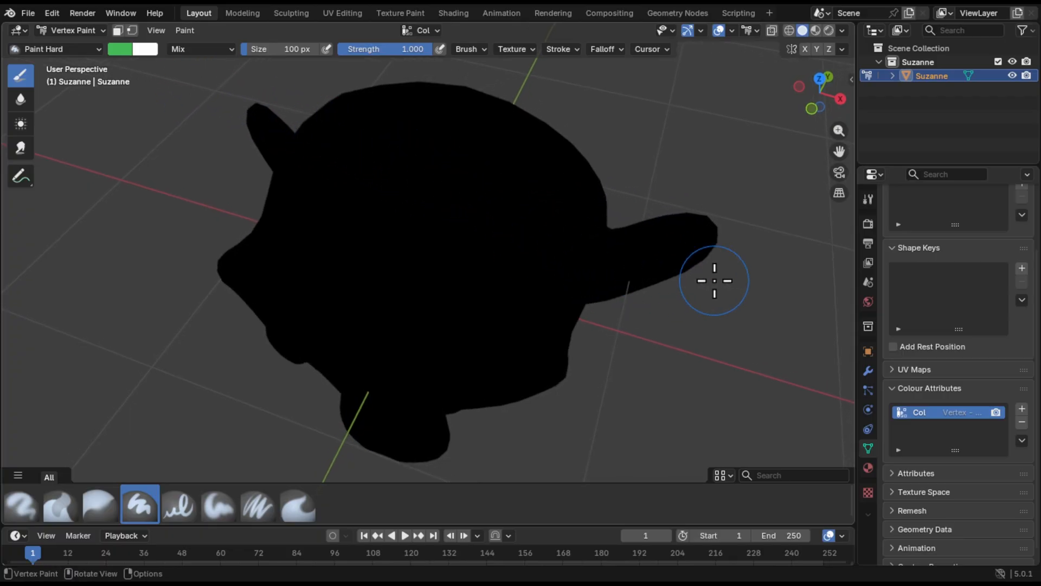
mouse_move(90, 39)
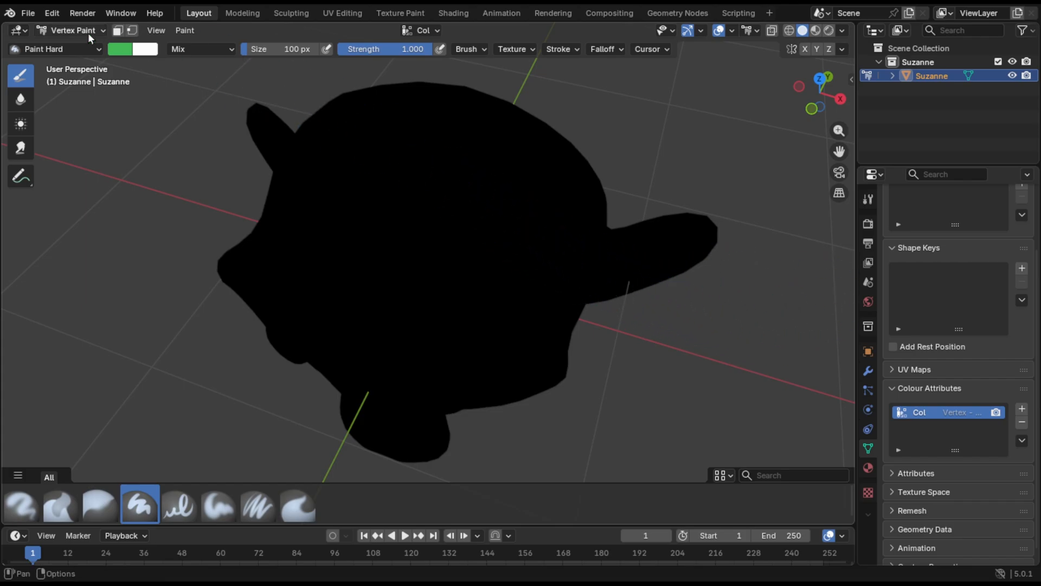
- Return to Object Mode and preview Suzanne under Rendered viewport shading
click(73, 30)
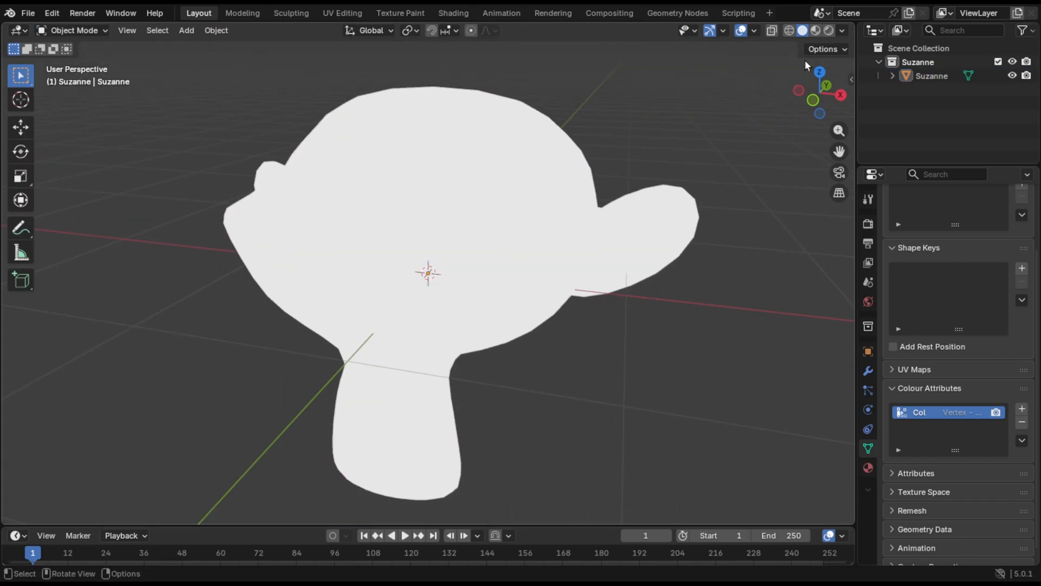
click(826, 30)
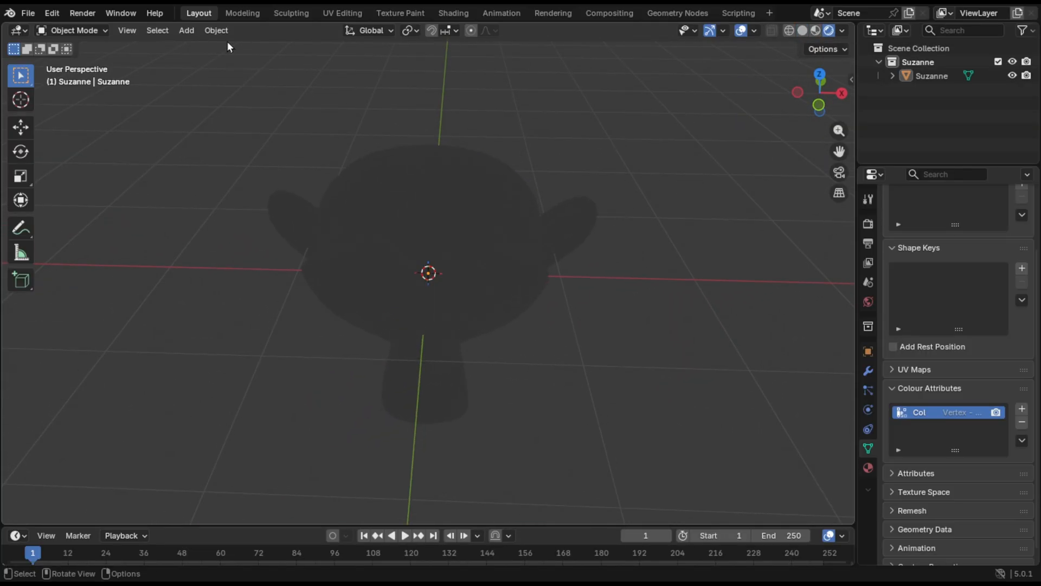
click(187, 30)
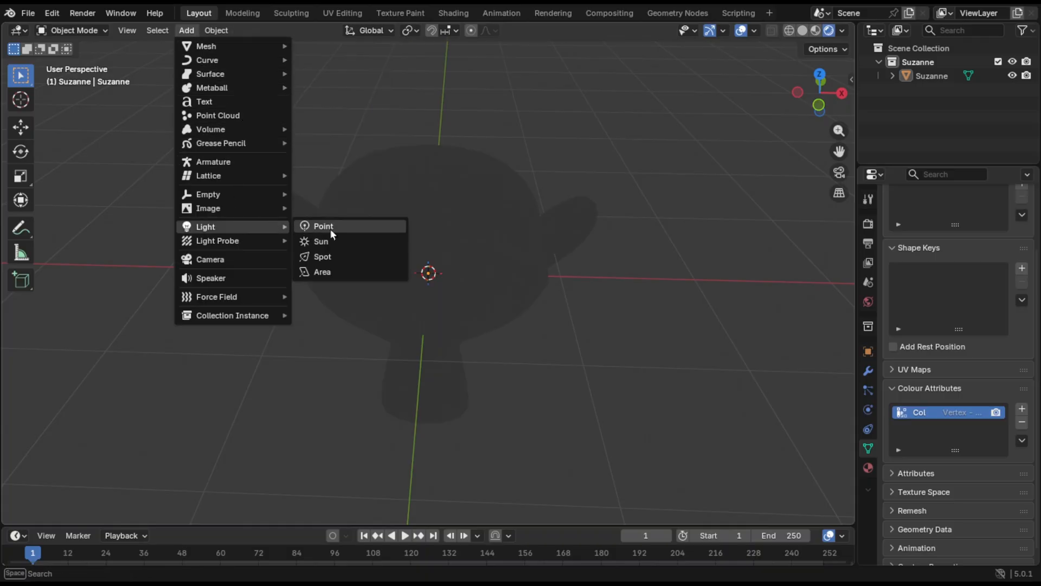
- Add a point light and set its colour to pale blue
click(323, 225)
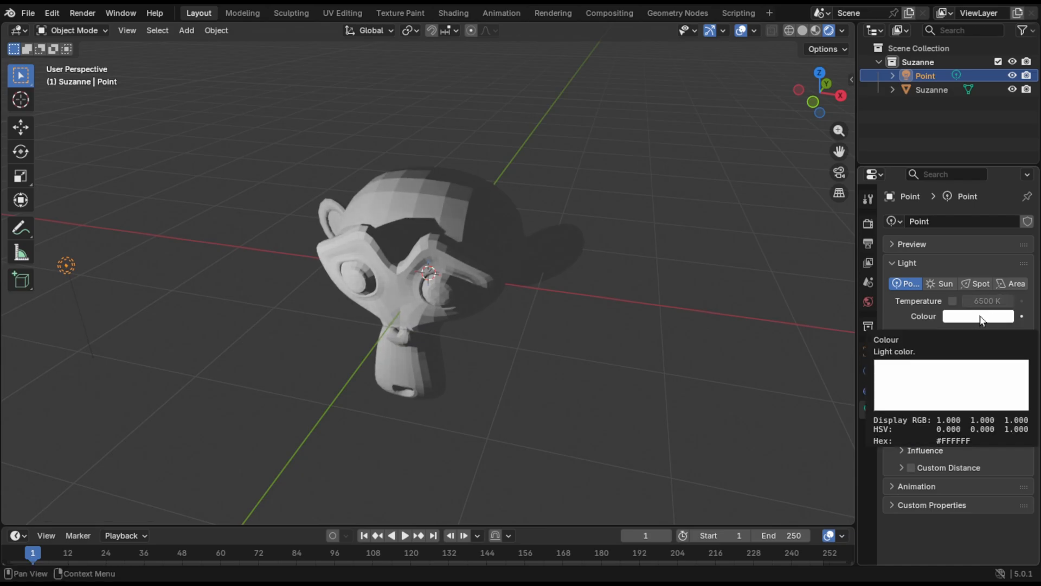
click(977, 316)
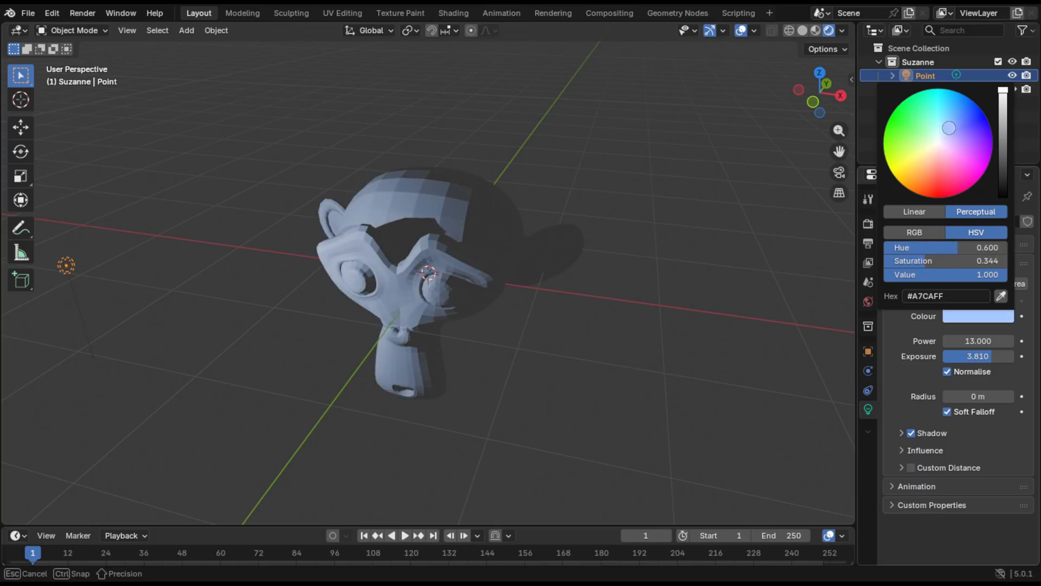
click(709, 336)
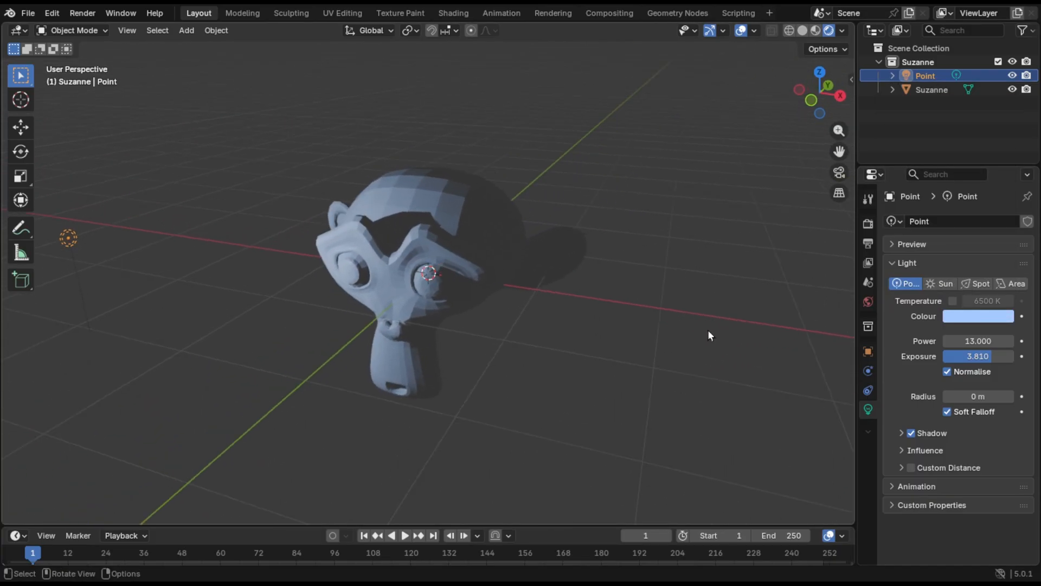
- Duplicate the light as Point.001 on the opposite side and colour it orange
key(ctrl+v)
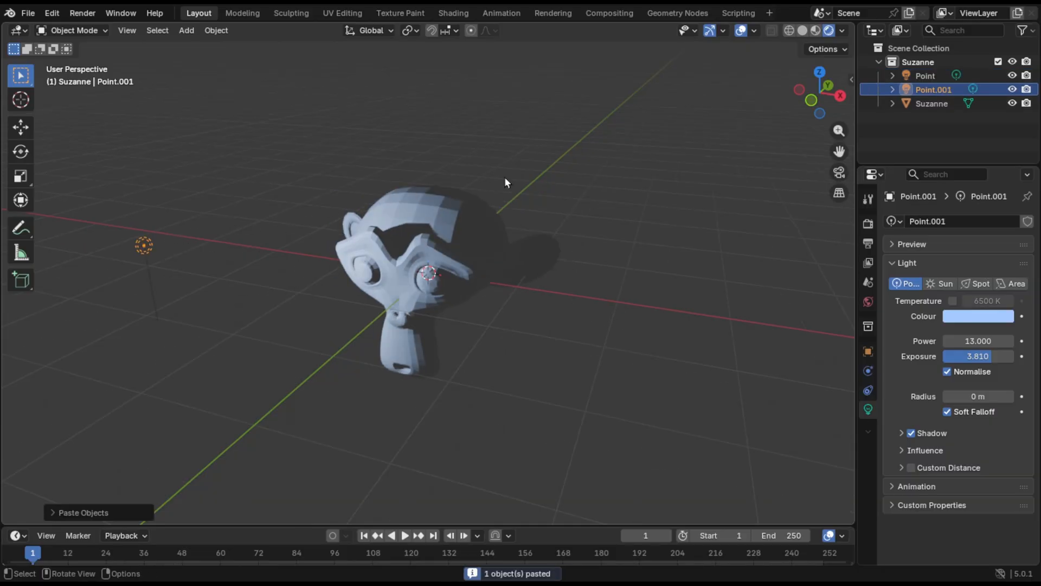
key(g)
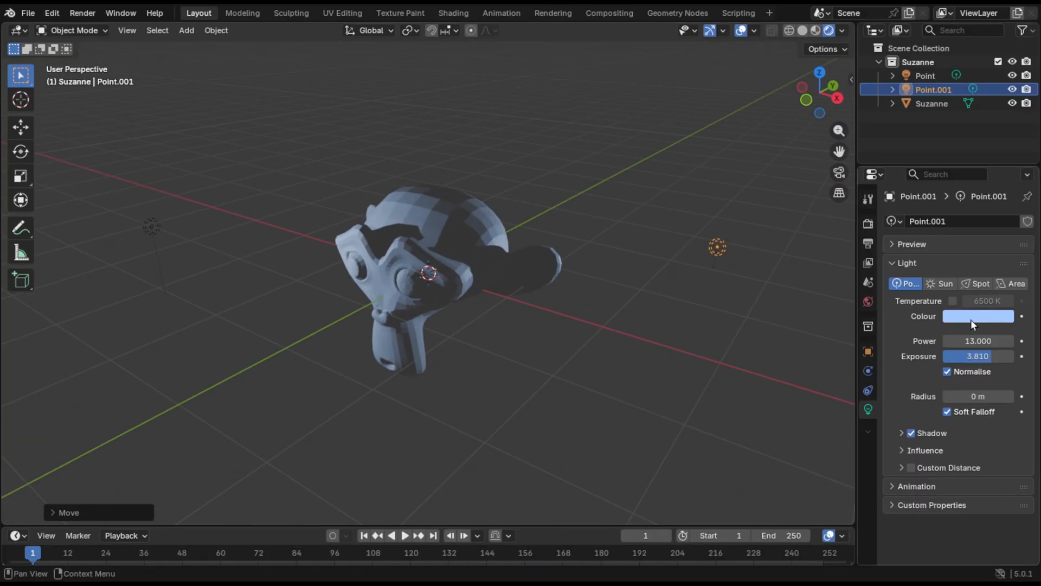
click(977, 316)
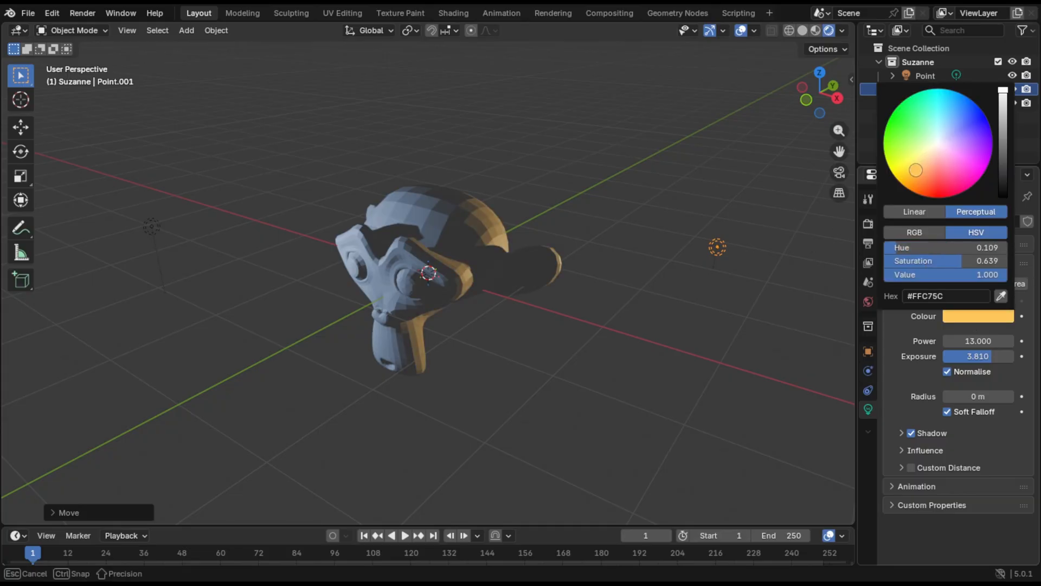
click(913, 177)
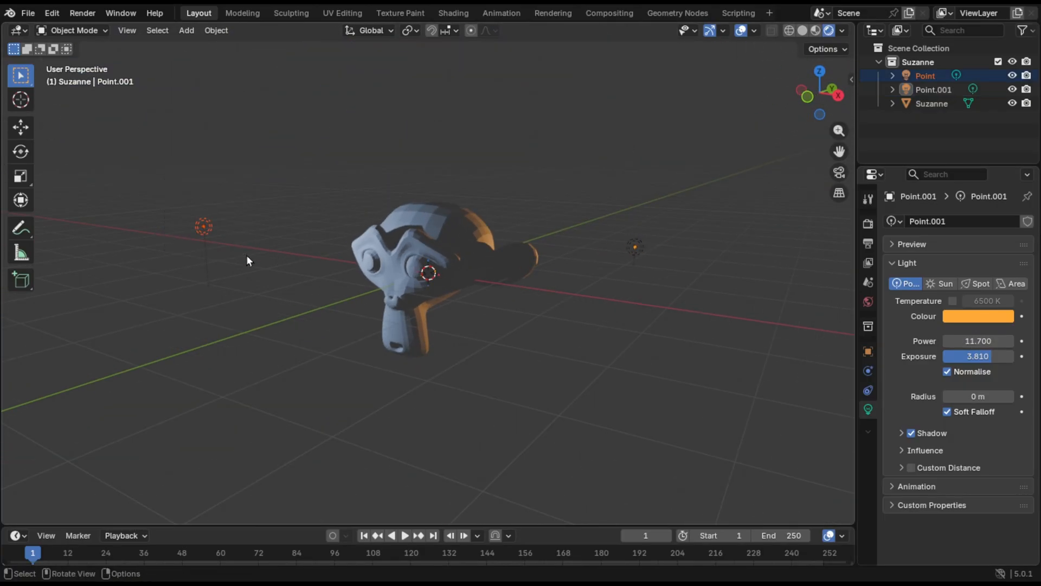
- Check the first Point light's colour, then select Suzanne
click(924, 75)
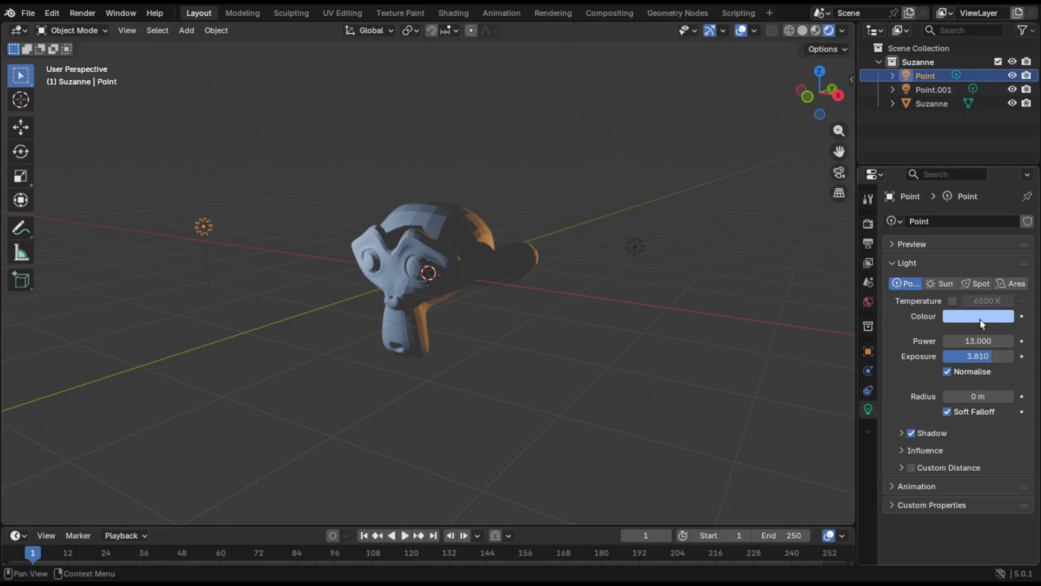
click(977, 315)
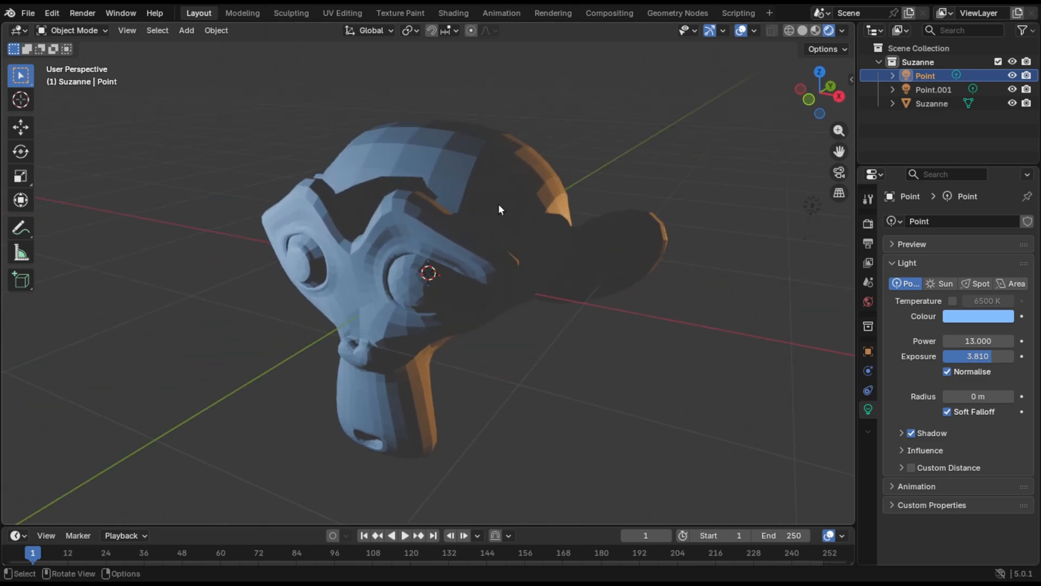
click(930, 103)
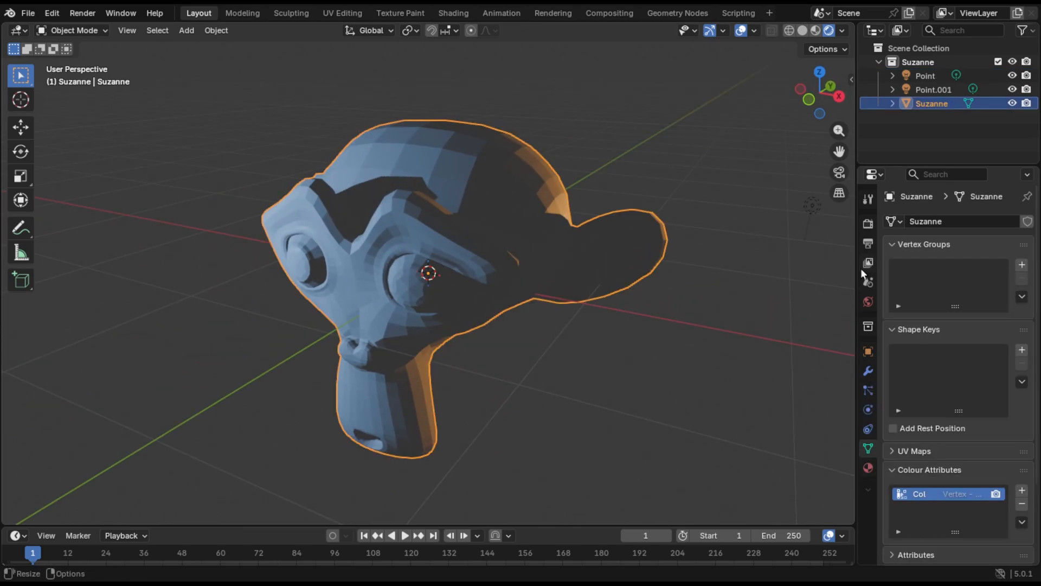
- Switch the render engine to Cycles in Render Properties
click(867, 222)
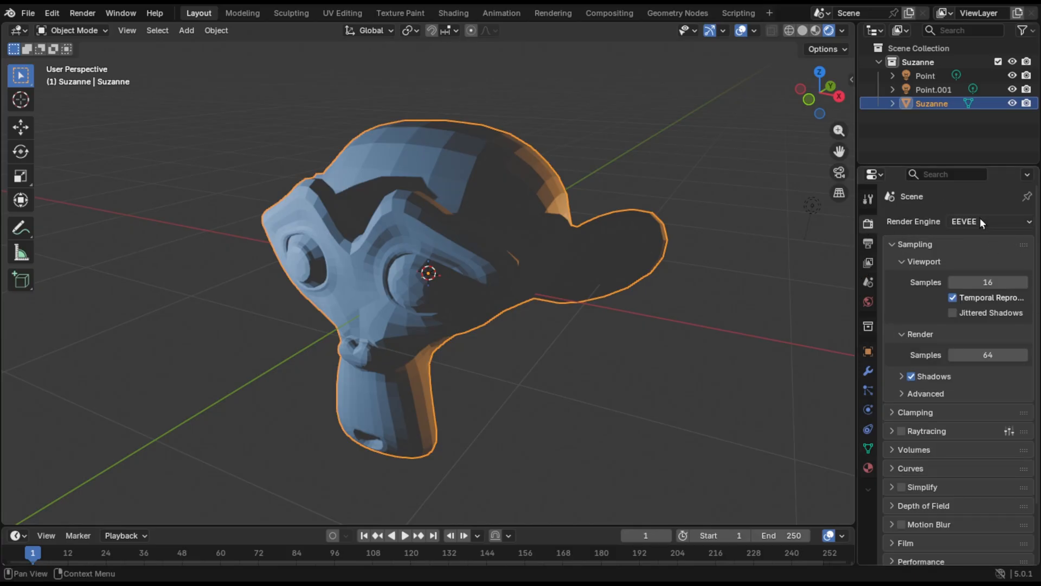
click(989, 221)
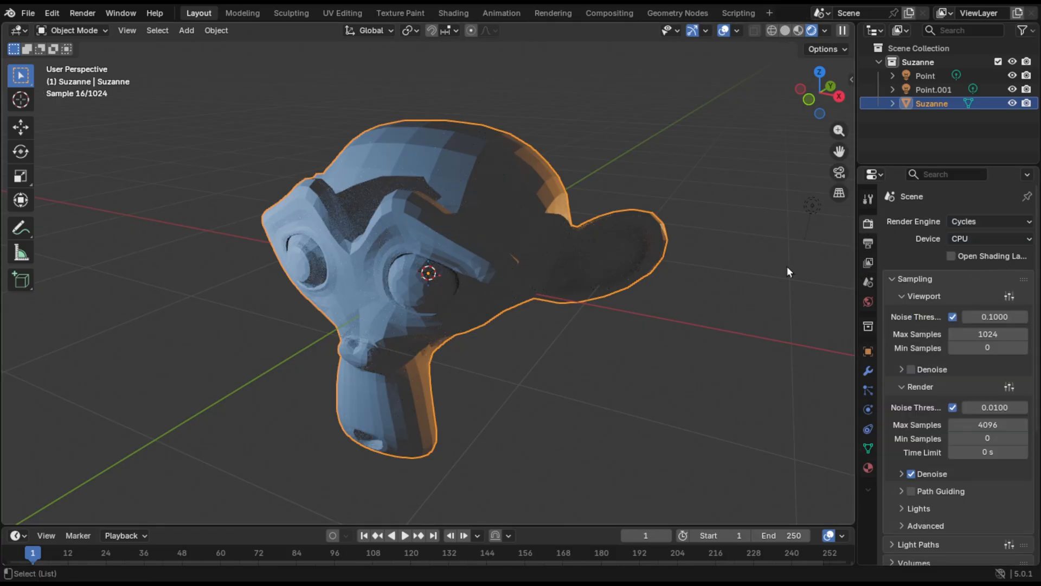
click(989, 239)
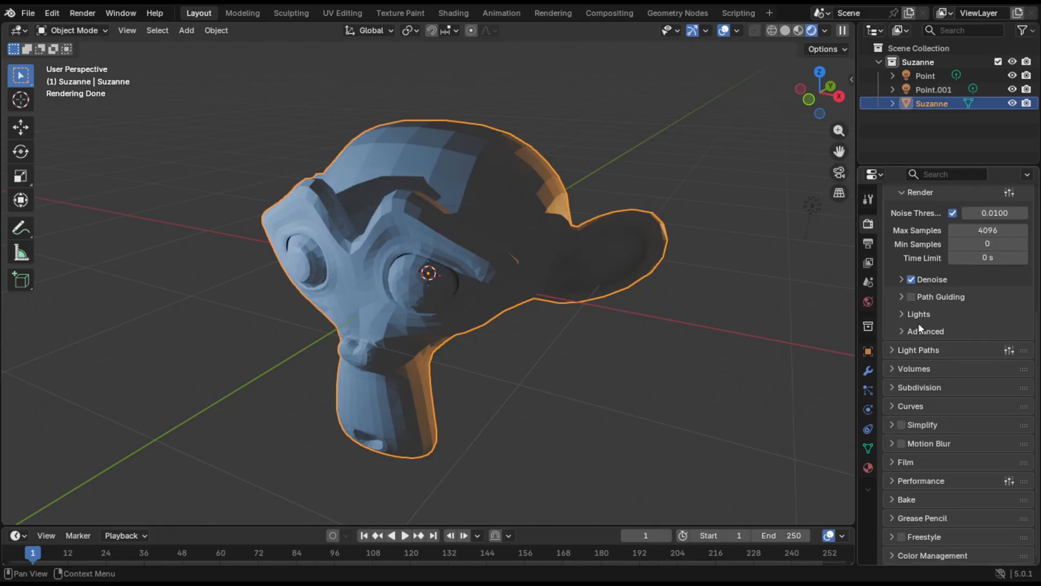
mouse_move(944, 482)
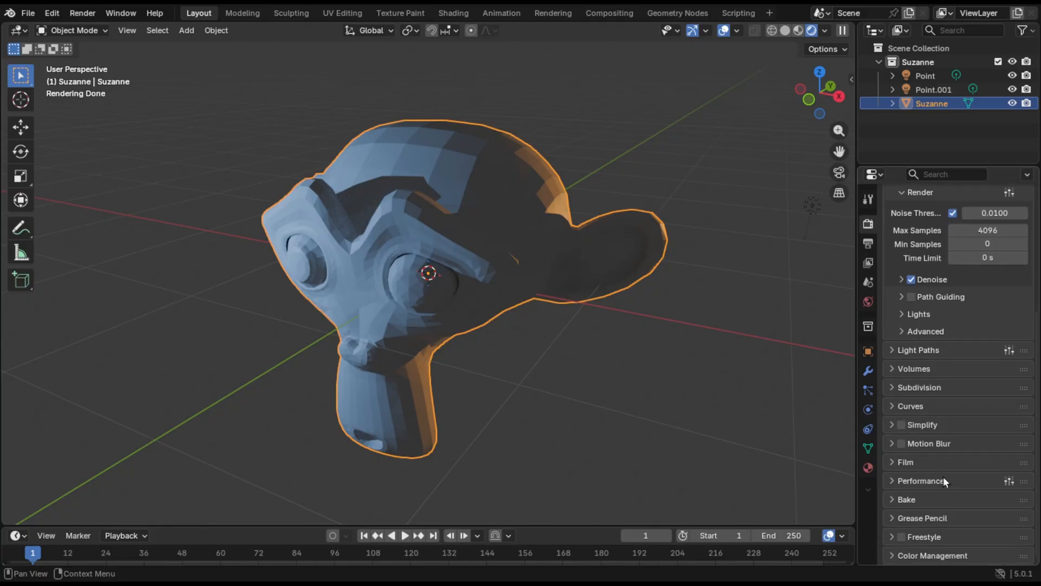
- Set the bake output target to Active Colour Attribute
click(905, 499)
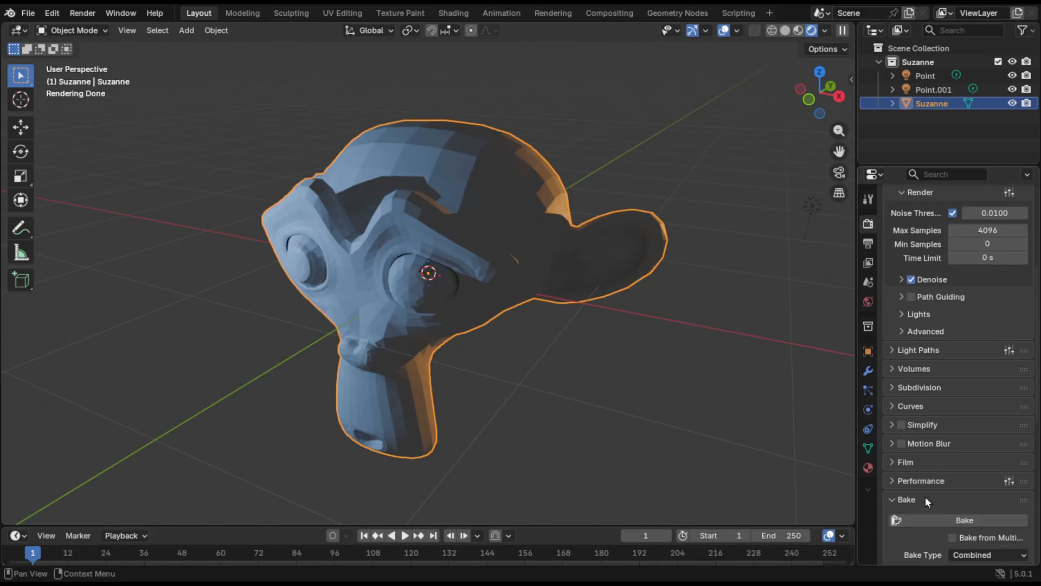
click(904, 498)
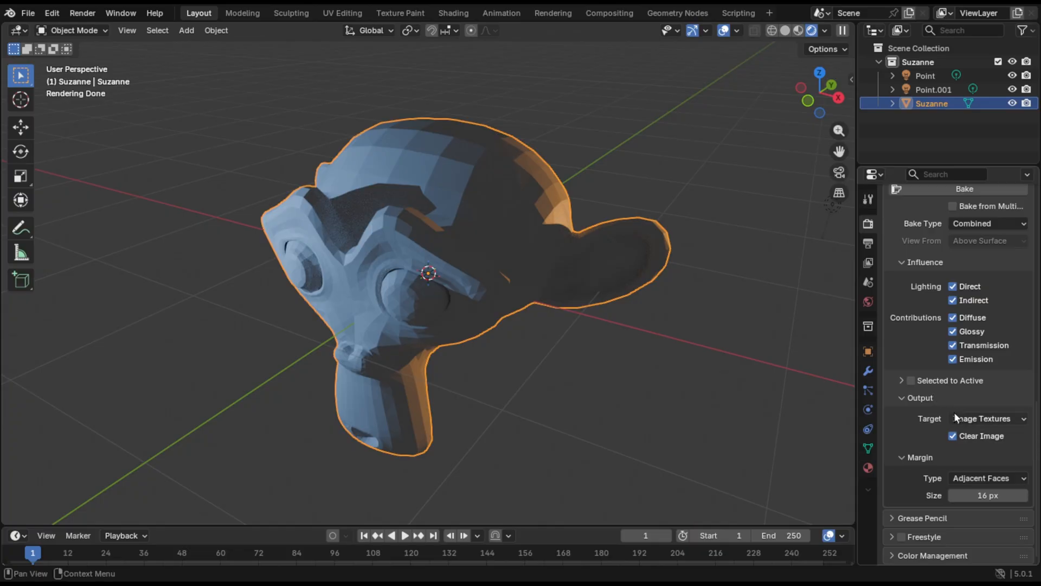
click(987, 418)
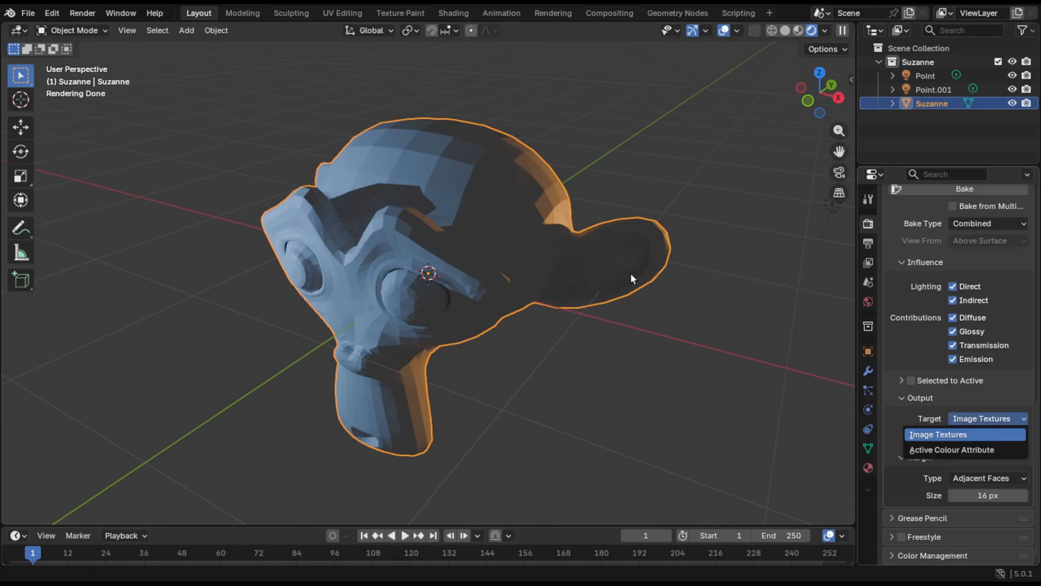
mouse_move(894, 401)
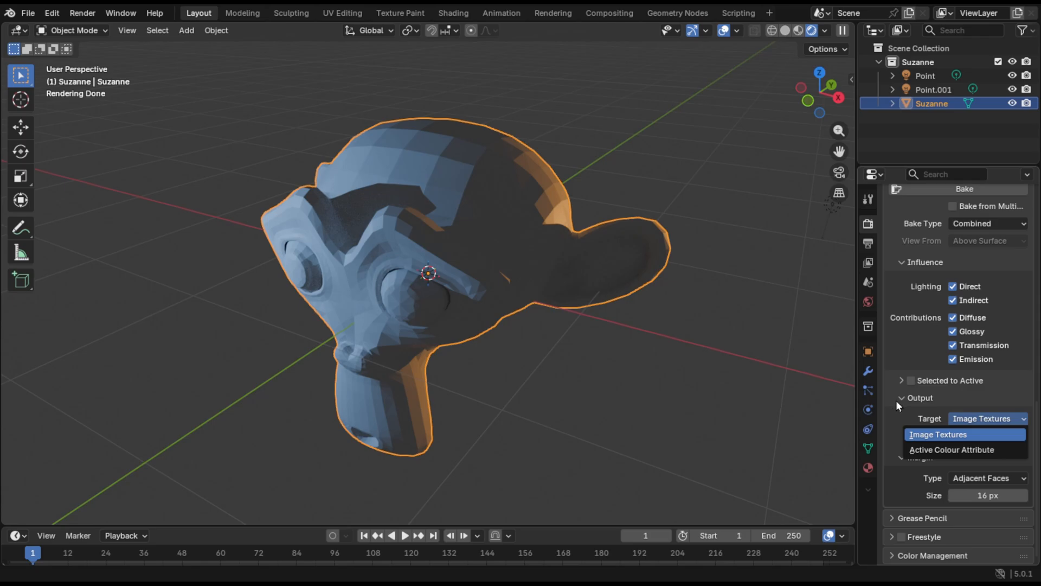
mouse_move(897, 443)
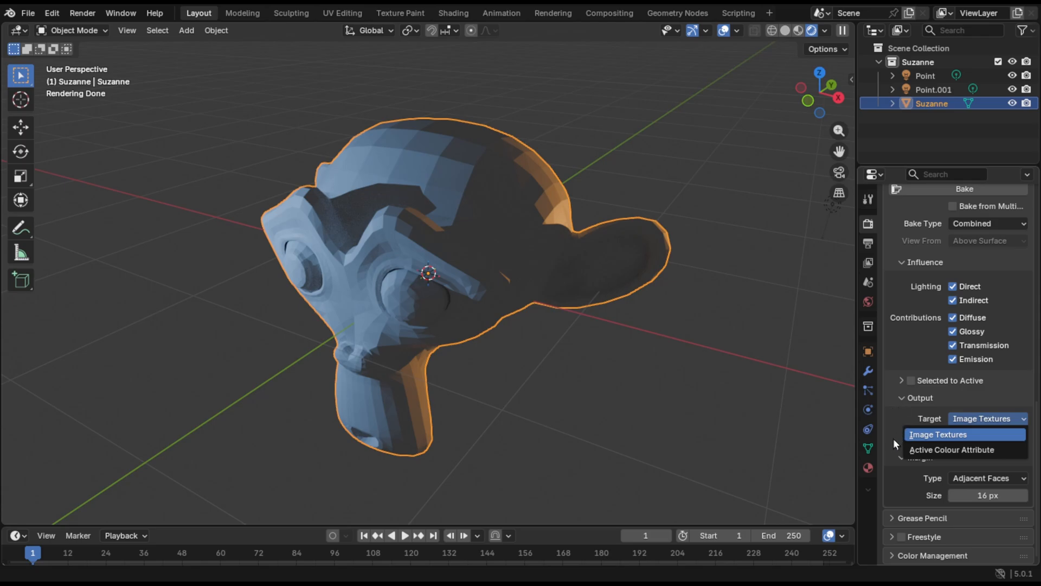
click(951, 449)
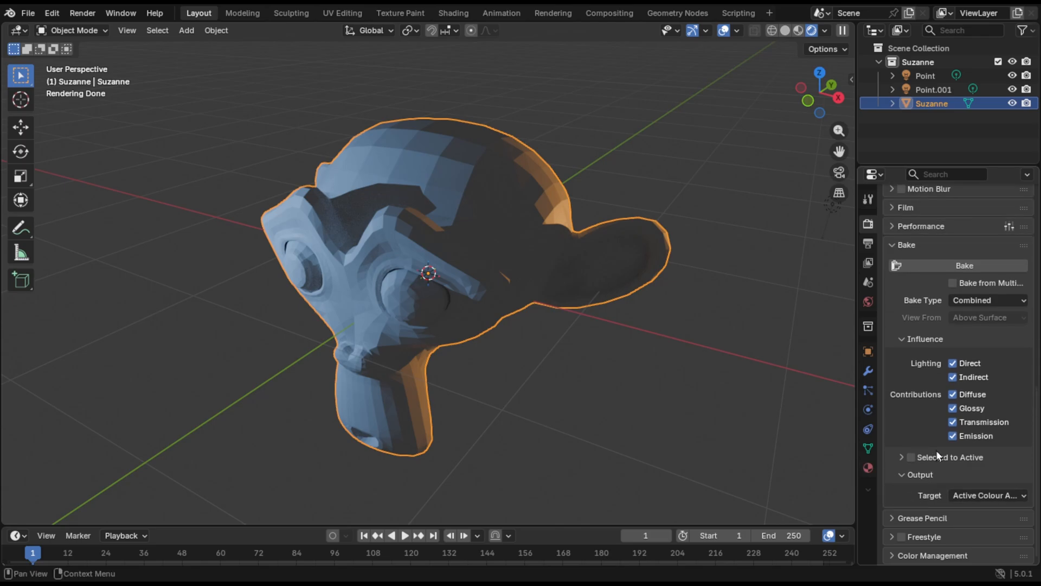
mouse_move(510, 173)
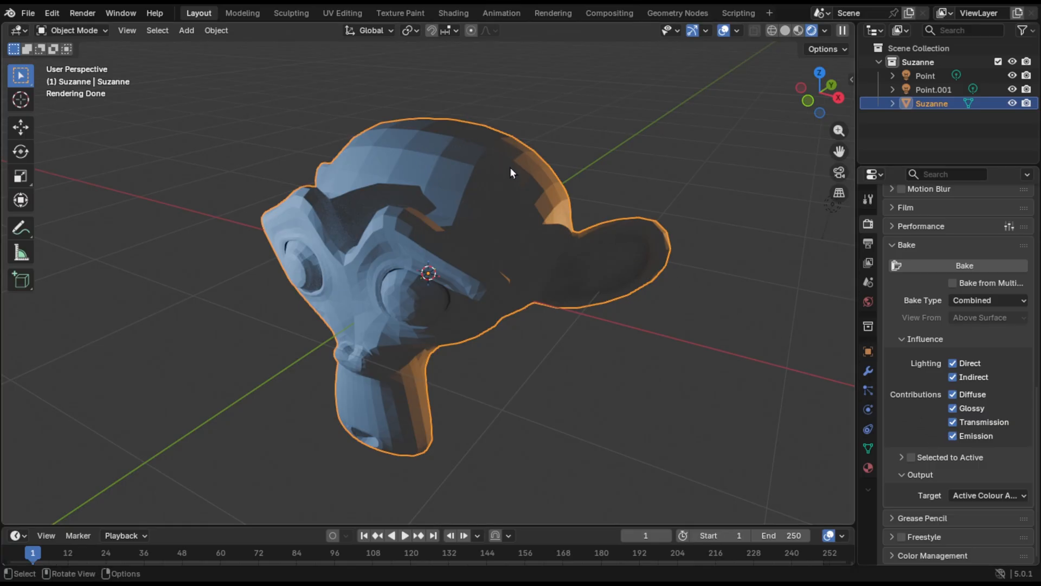
mouse_move(925, 432)
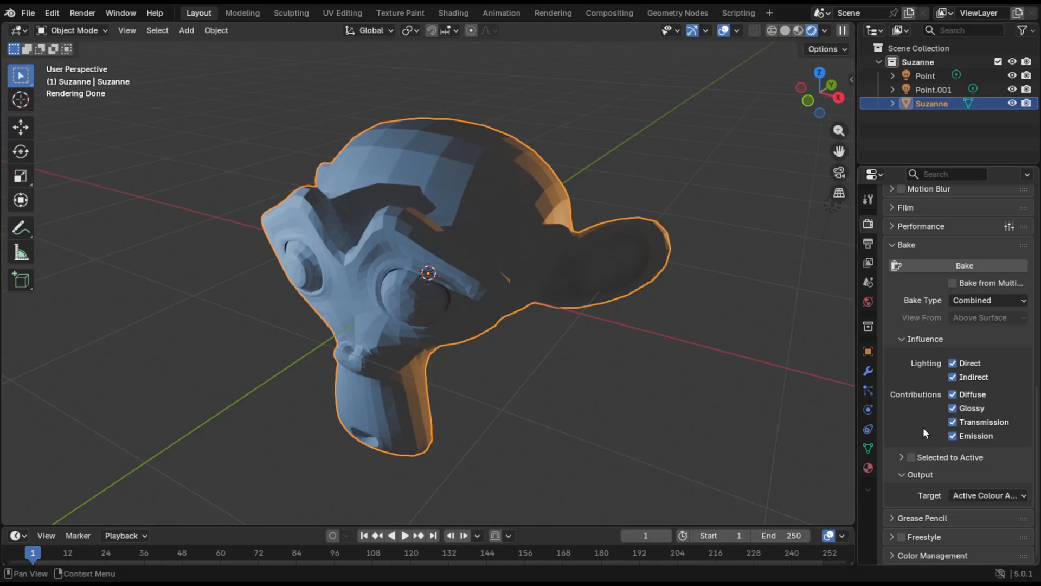
mouse_move(973, 405)
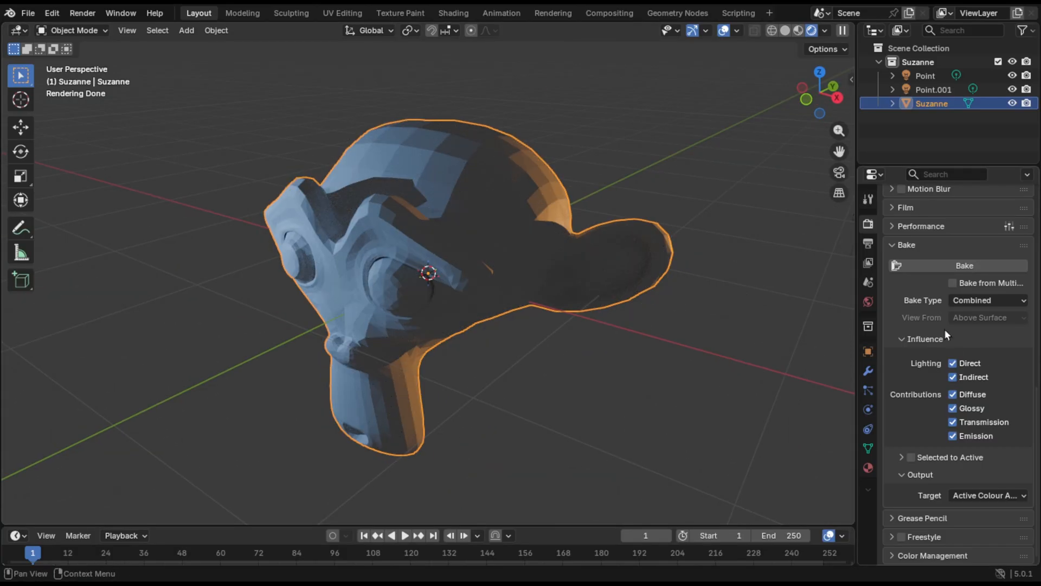
- Bake the scene lighting into Suzanne's vertex colours and view it with solid shading in Vertex Paint mode
click(963, 265)
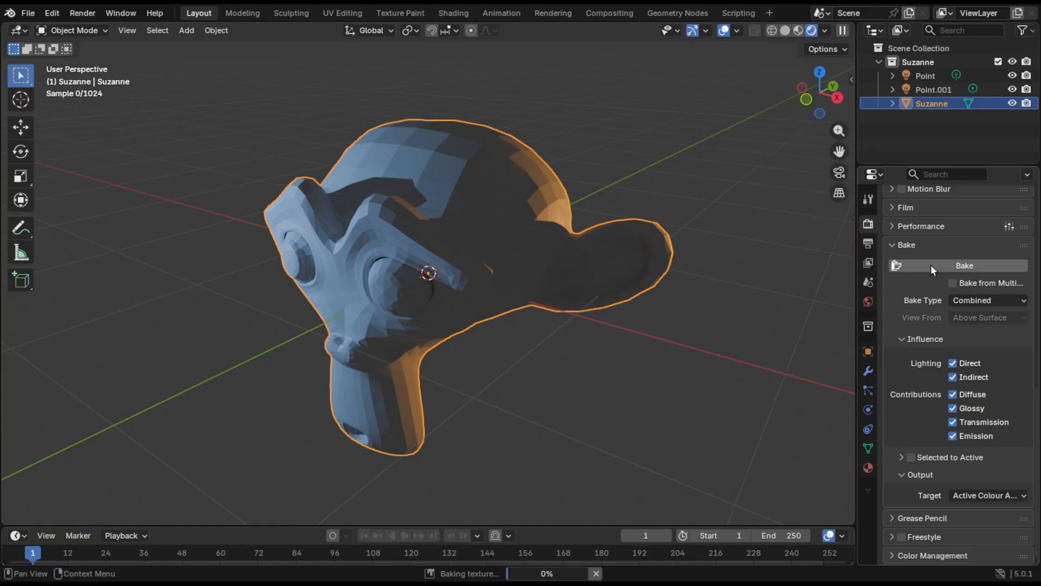
click(963, 265)
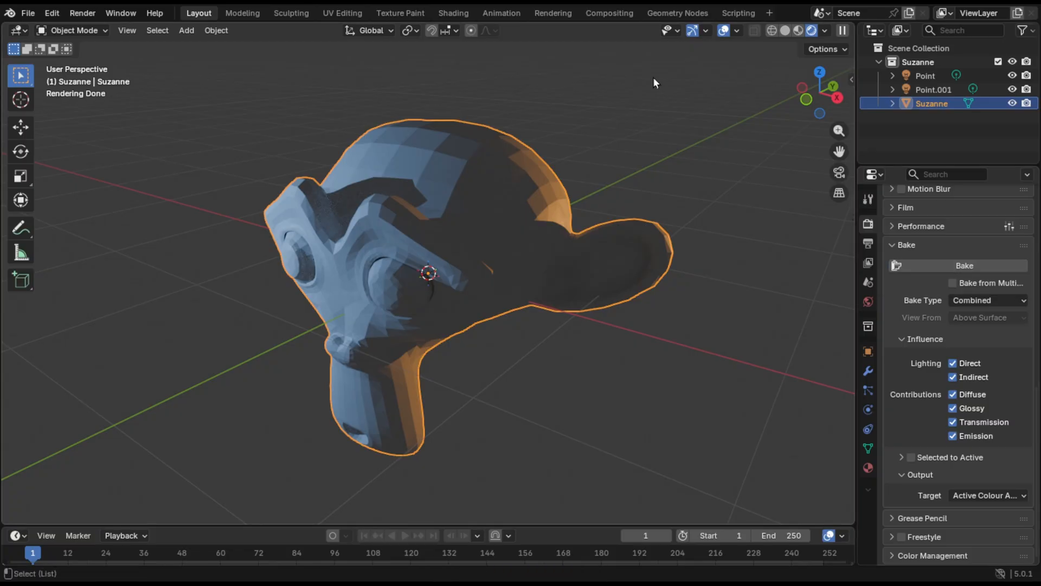
click(790, 31)
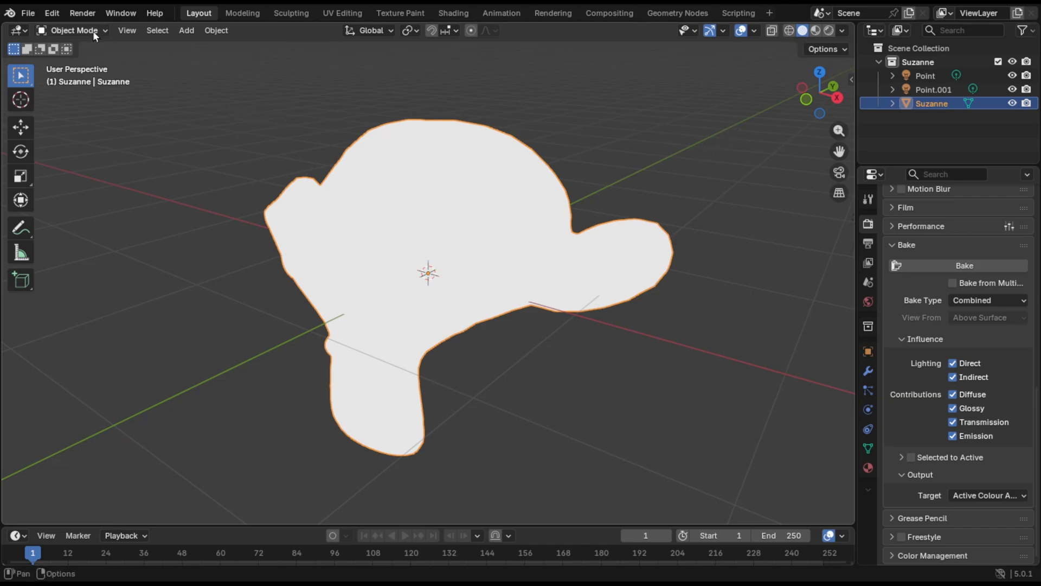
click(73, 30)
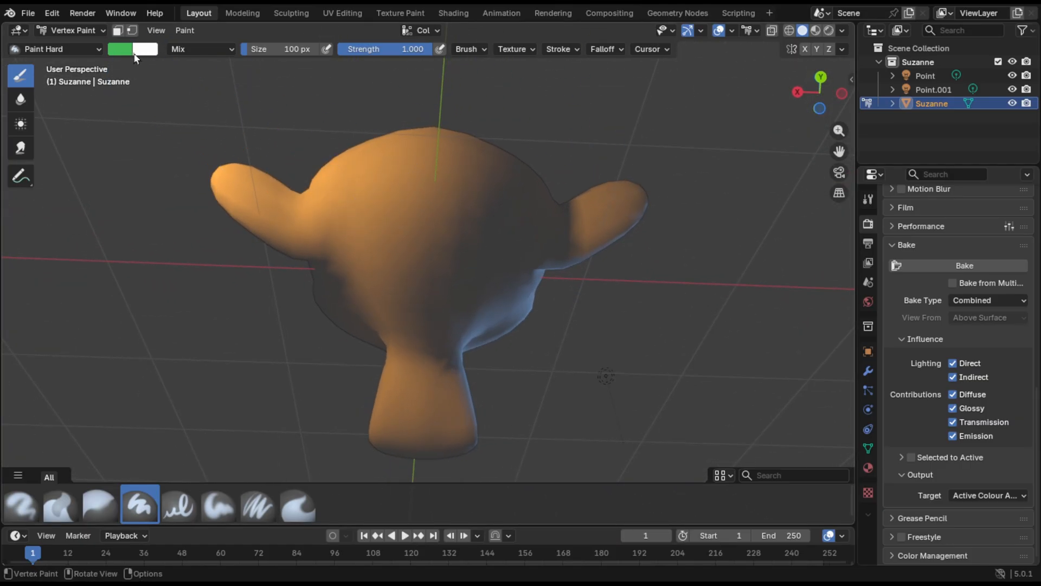
- Darken Suzanne's baked colours with a soft black brush at reduced strength
click(132, 49)
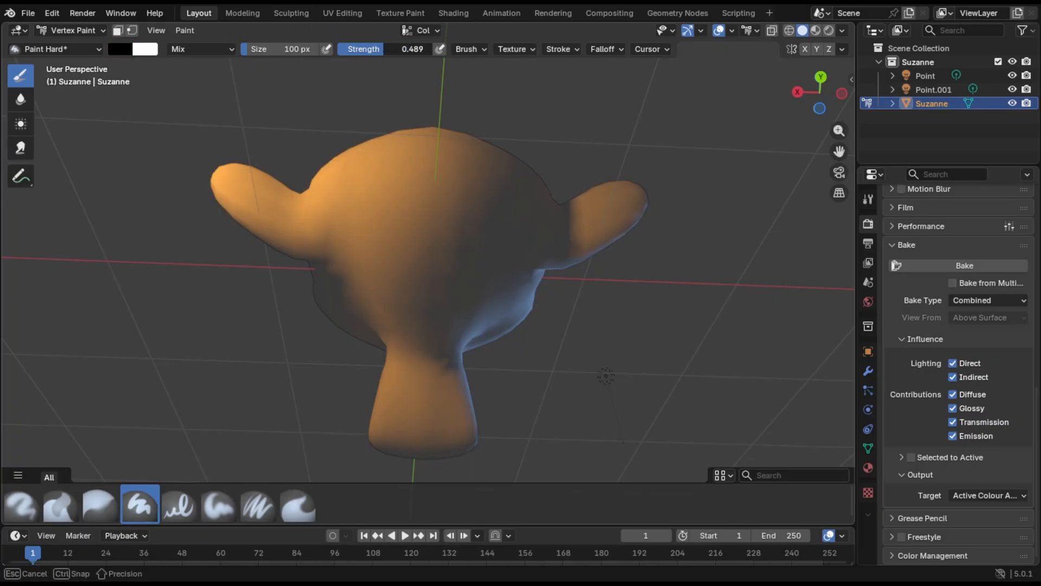
click(218, 506)
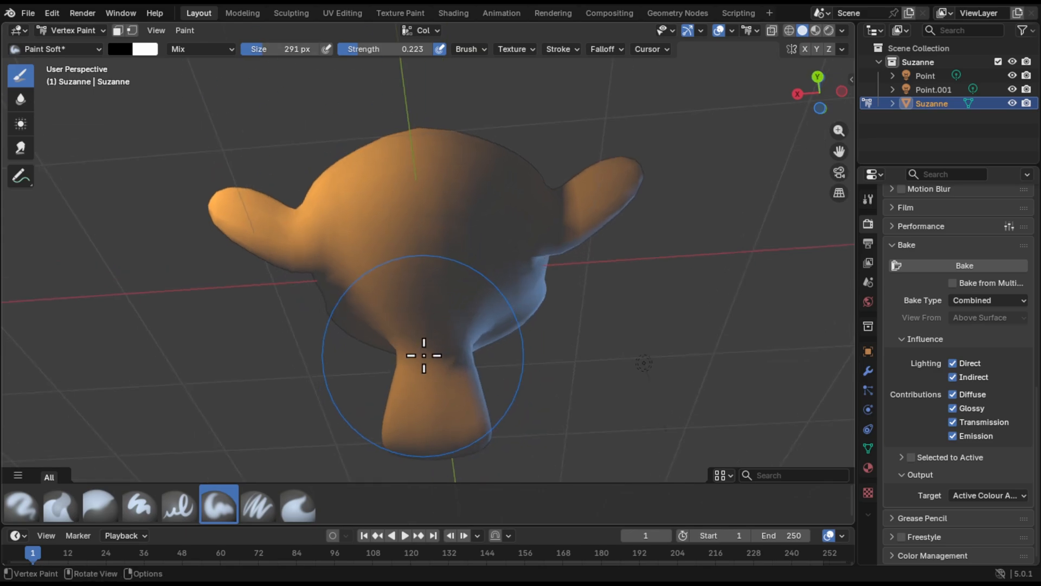
mouse_move(433, 383)
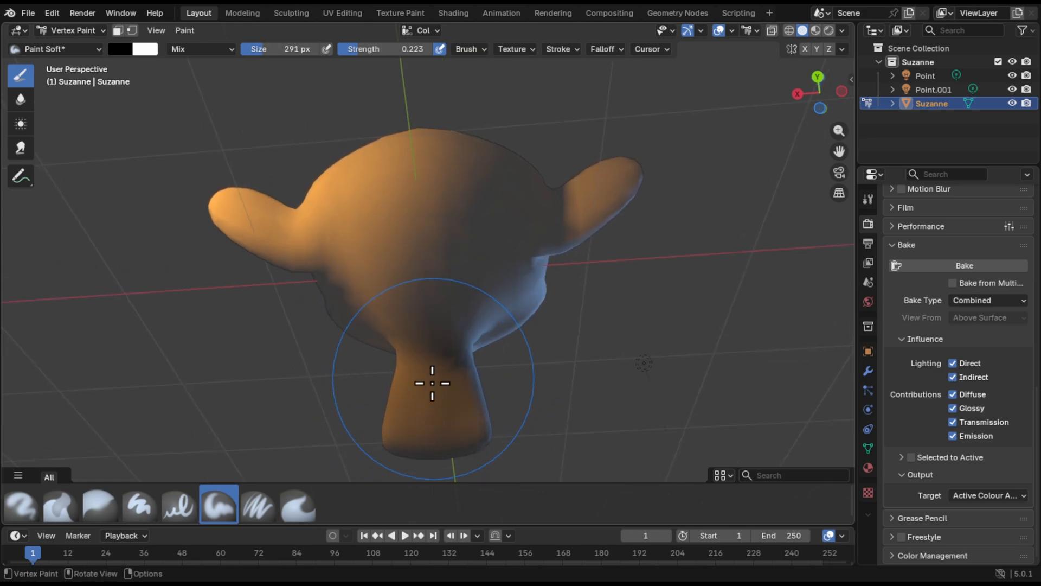
mouse_move(484, 279)
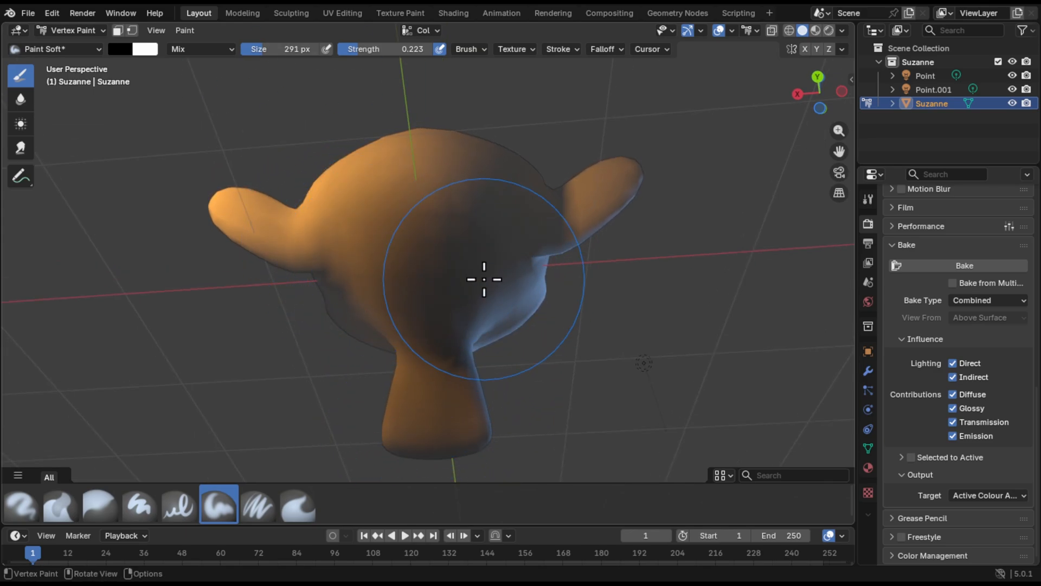
mouse_move(458, 381)
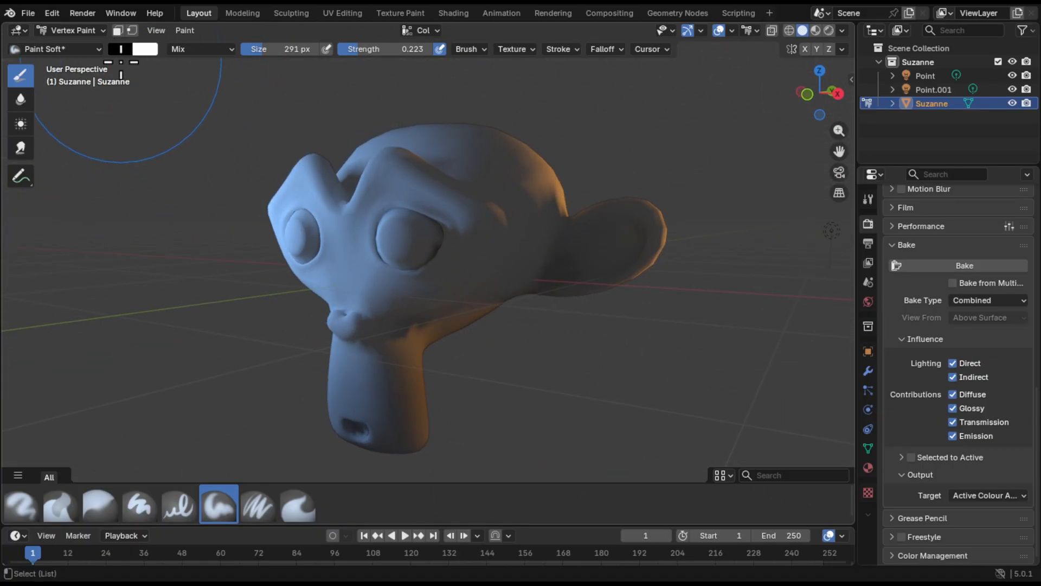
- Return Suzanne to Object Mode and reach its DragonFF Export Object settings in Object Properties
click(75, 30)
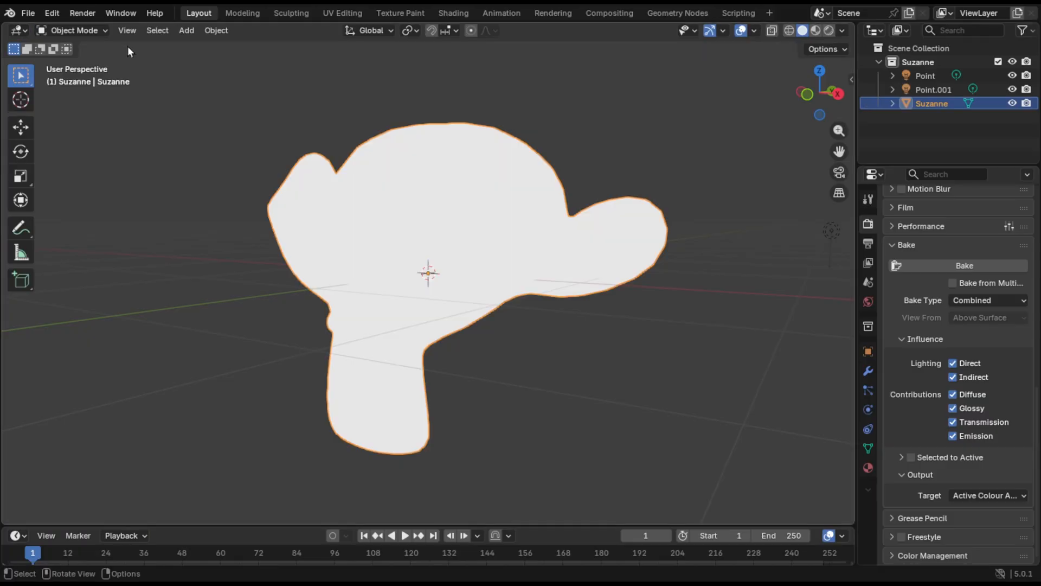
mouse_move(449, 164)
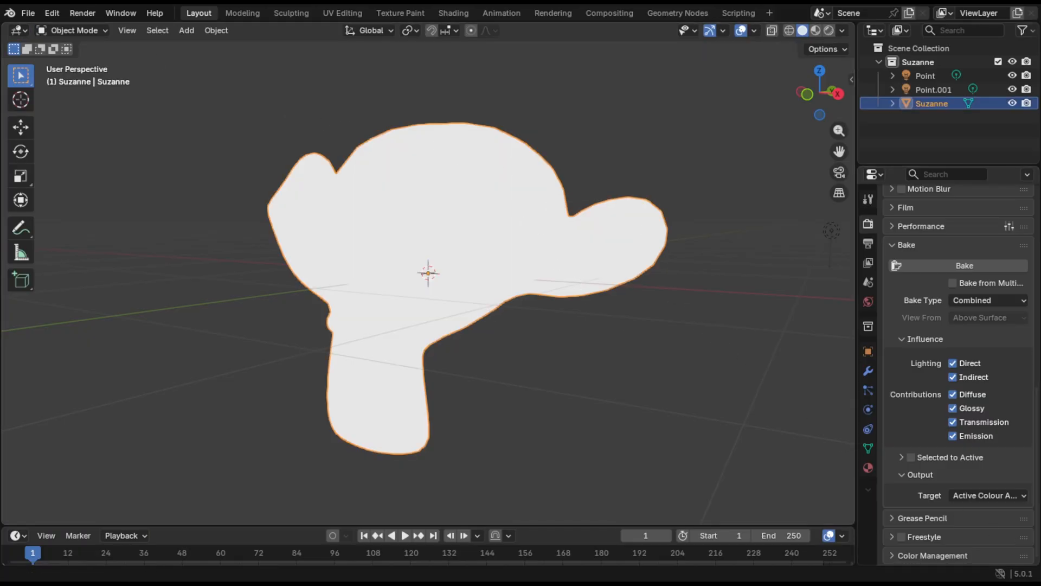
click(867, 351)
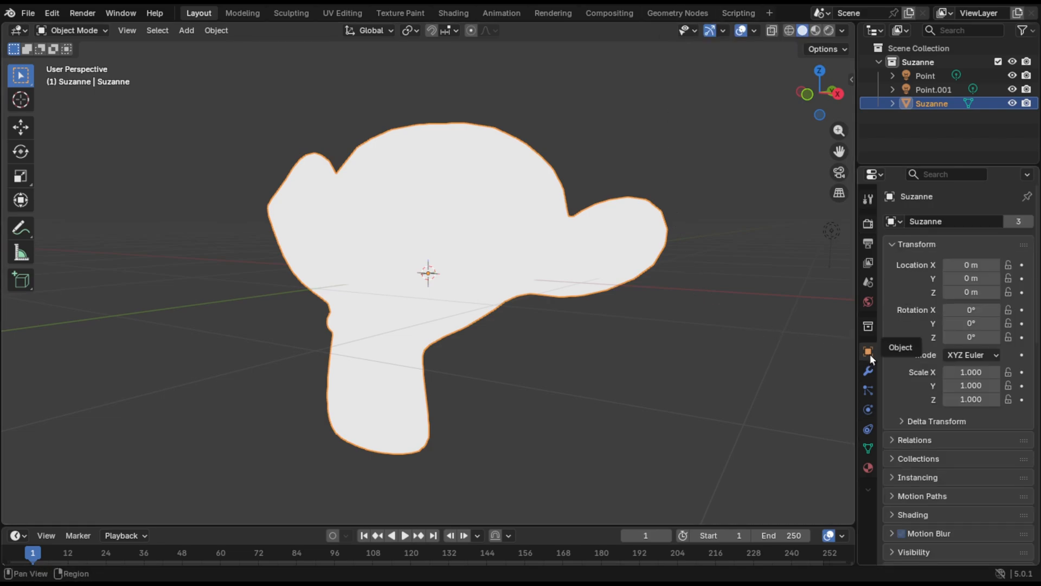
scroll(down, 3)
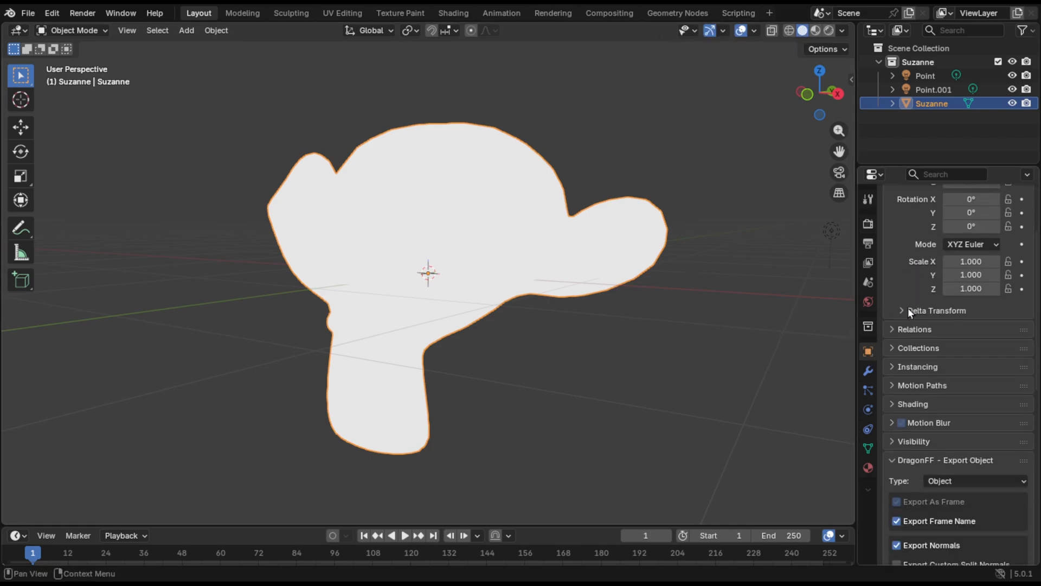
scroll(down, 3)
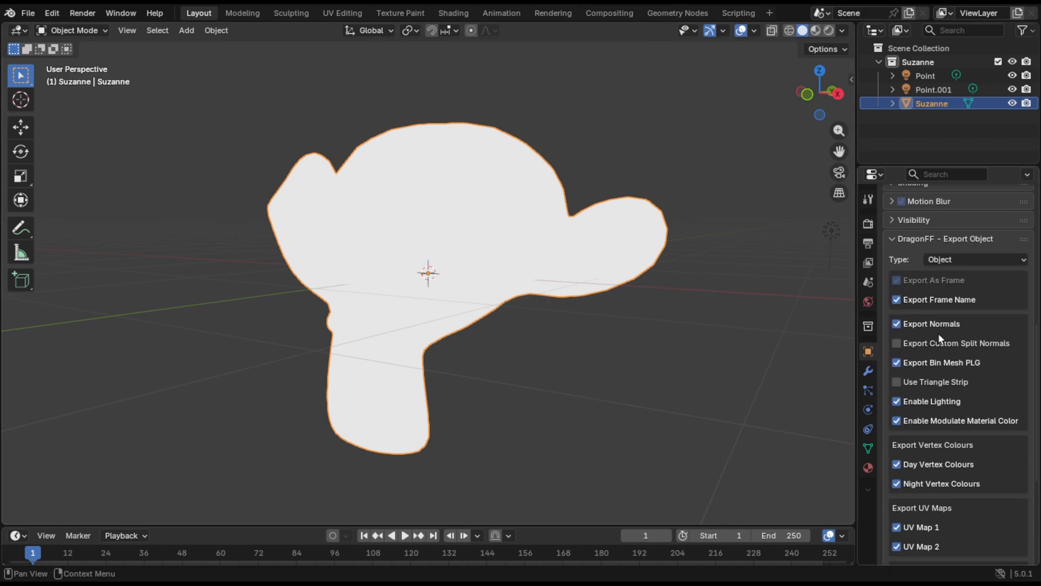
scroll(down, 3)
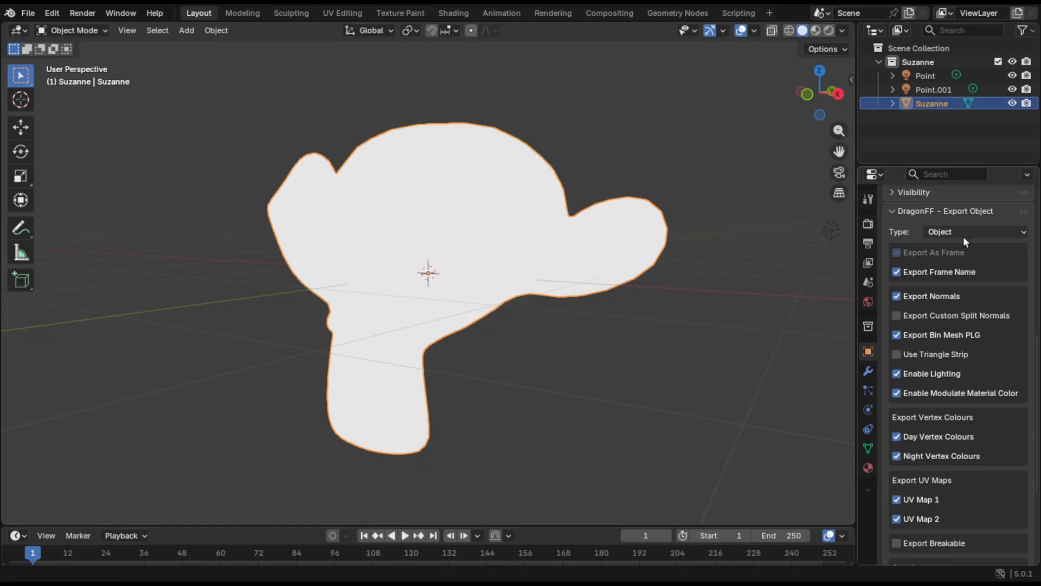
mouse_move(950, 287)
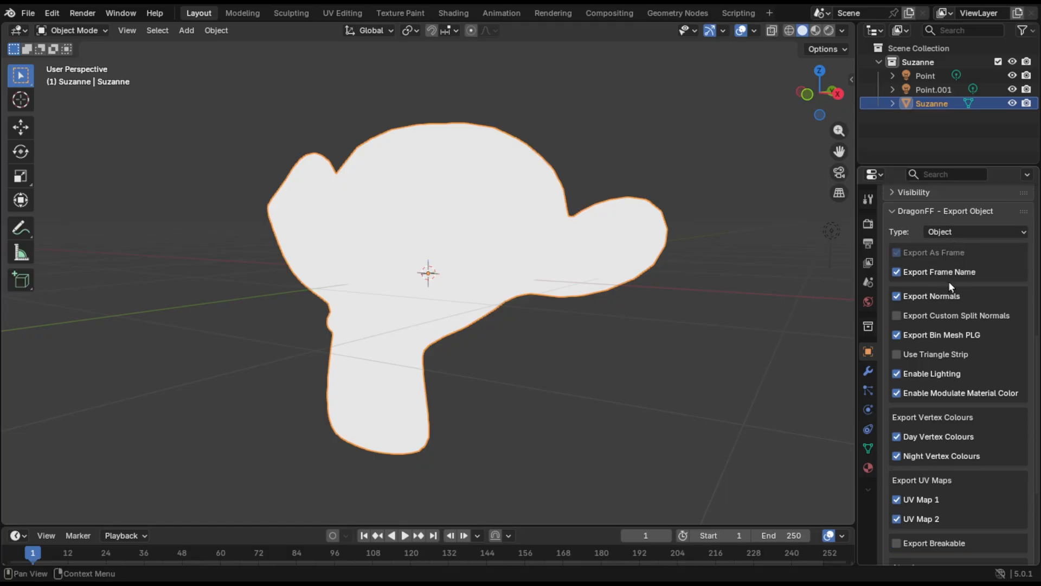
mouse_move(944, 300)
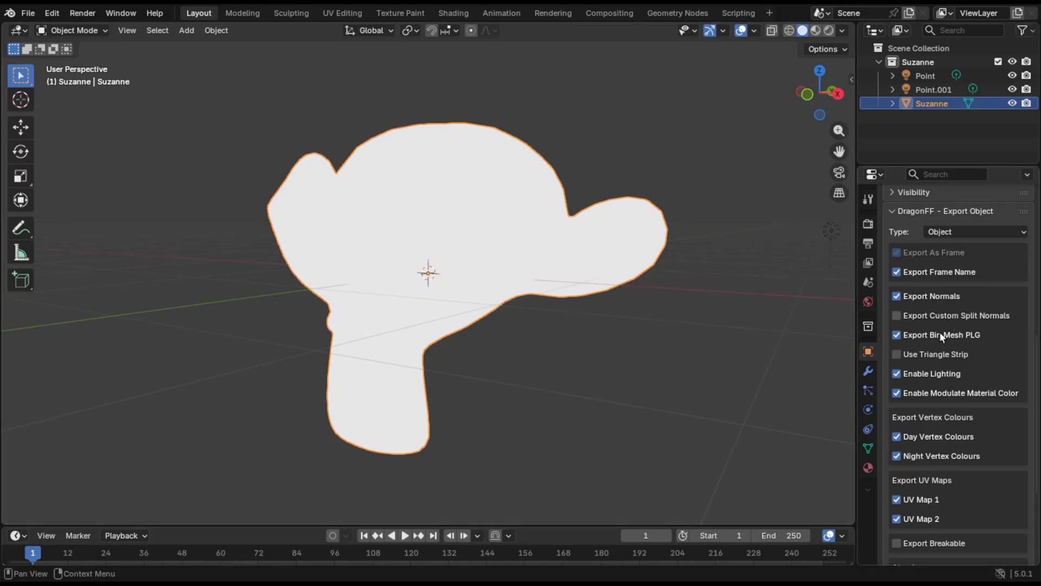
mouse_move(931, 295)
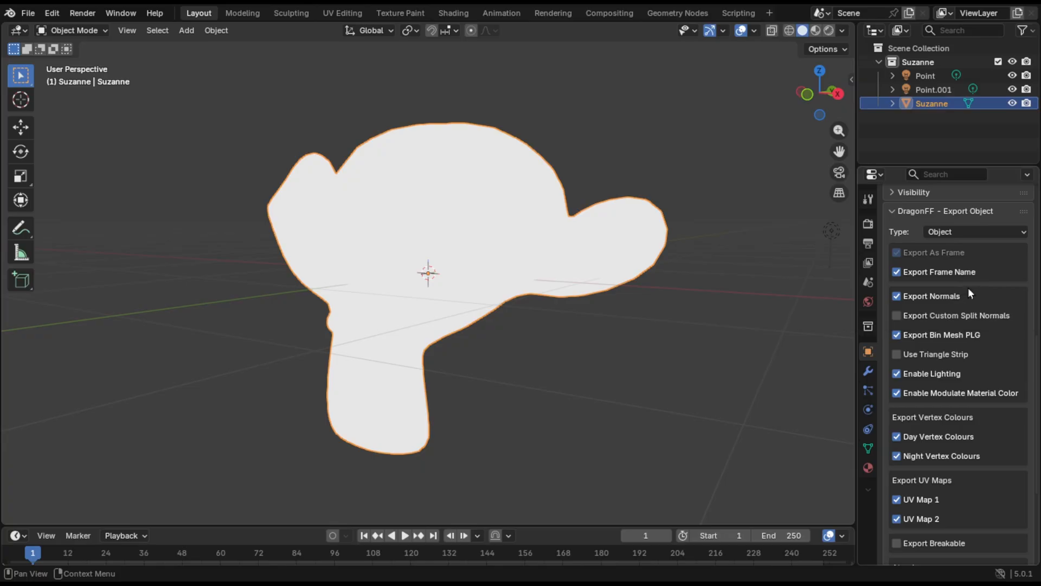
scroll(down, 3)
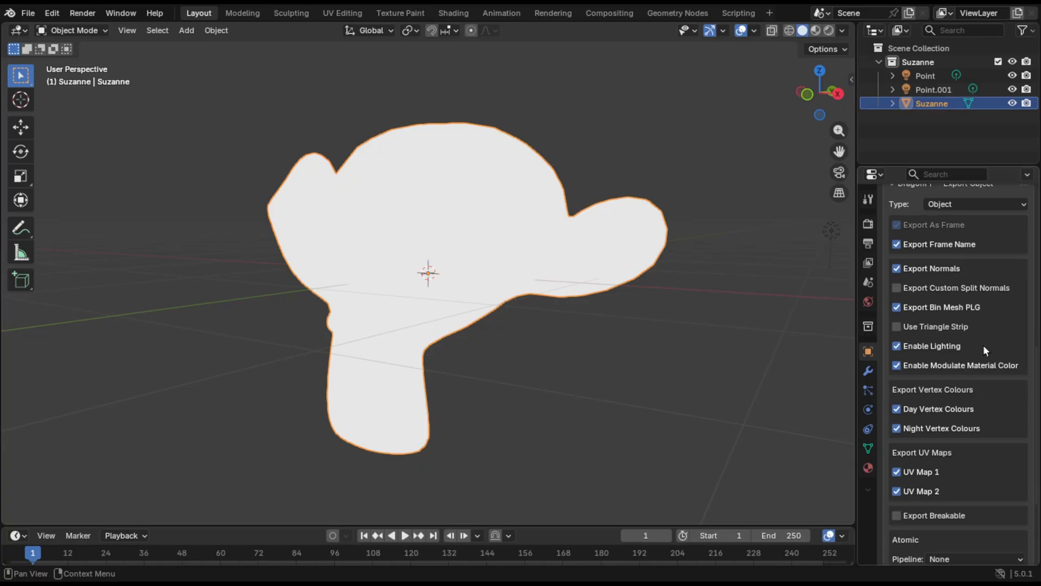
mouse_move(957, 288)
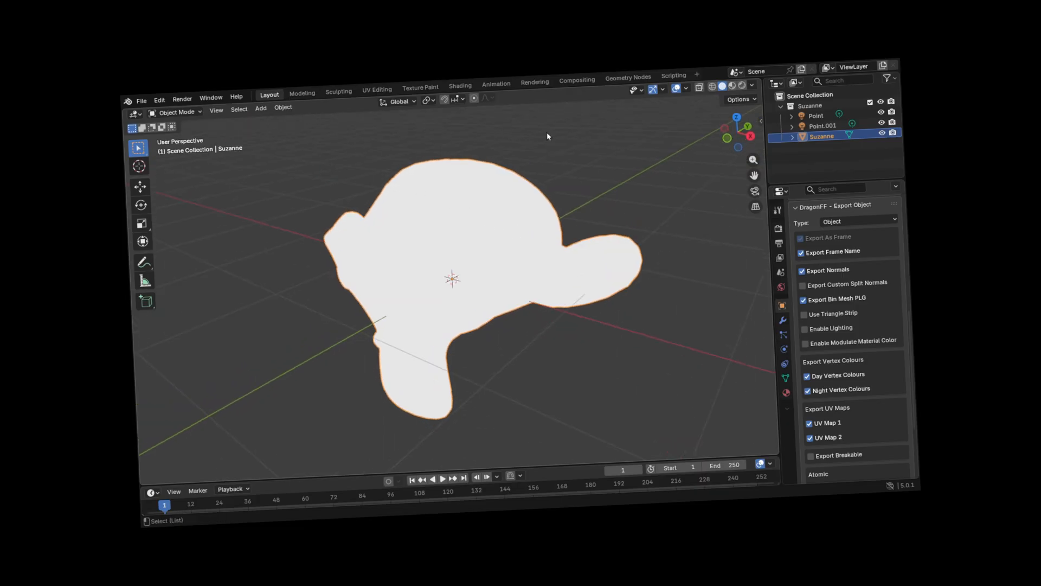
click(699, 87)
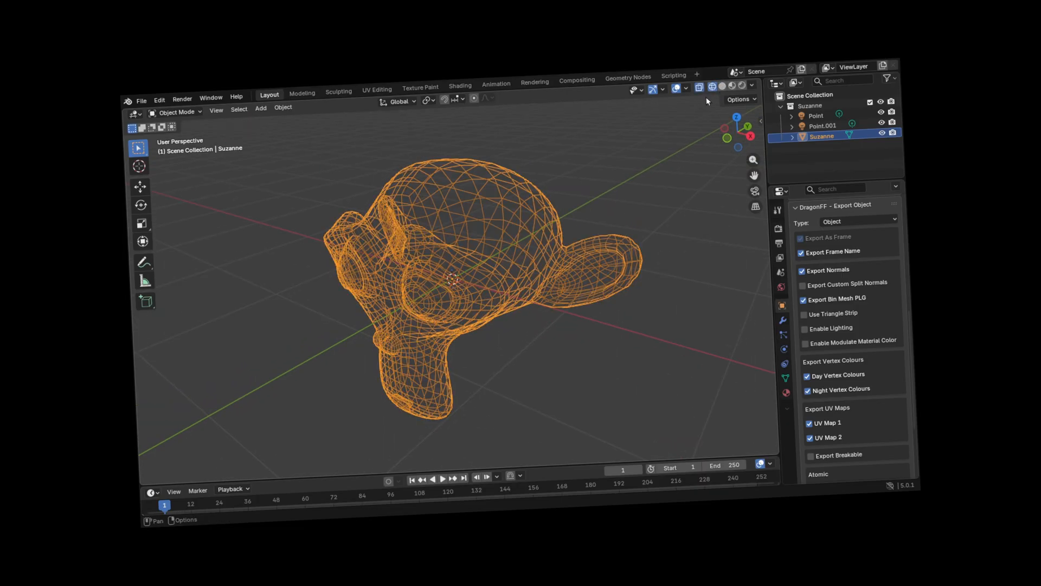
click(750, 87)
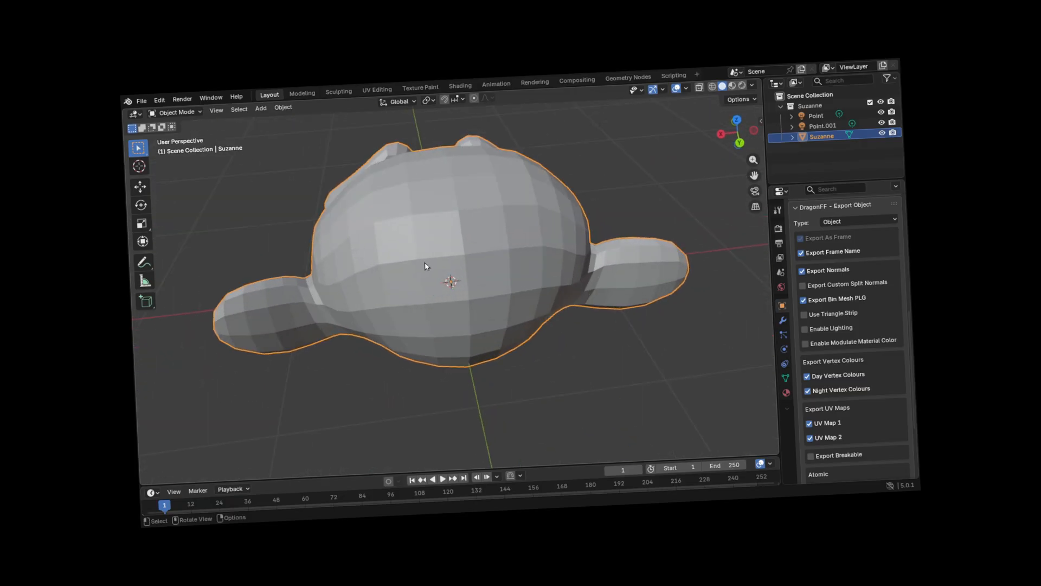
mouse_move(445, 259)
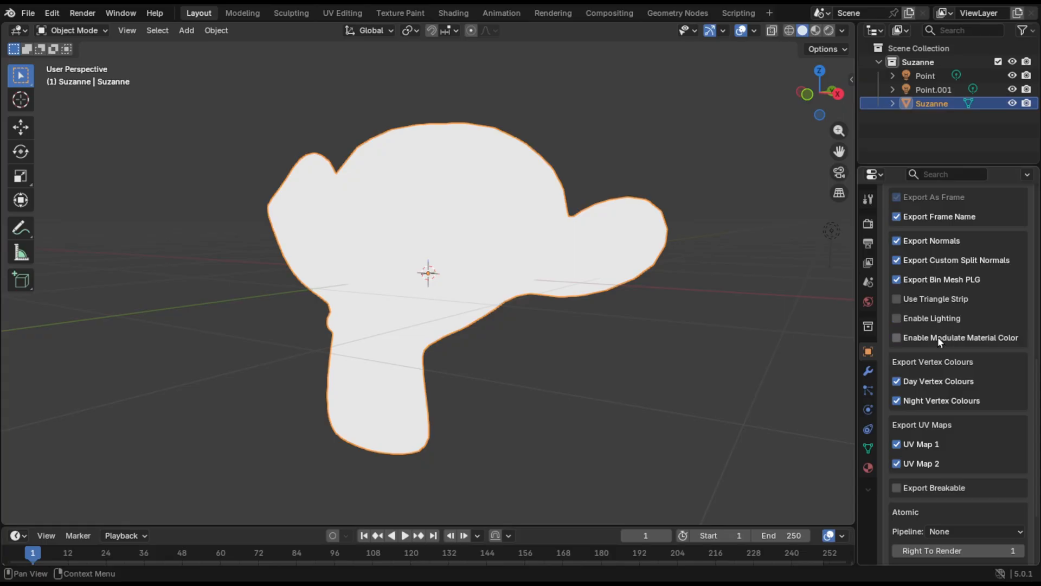
mouse_move(939, 330)
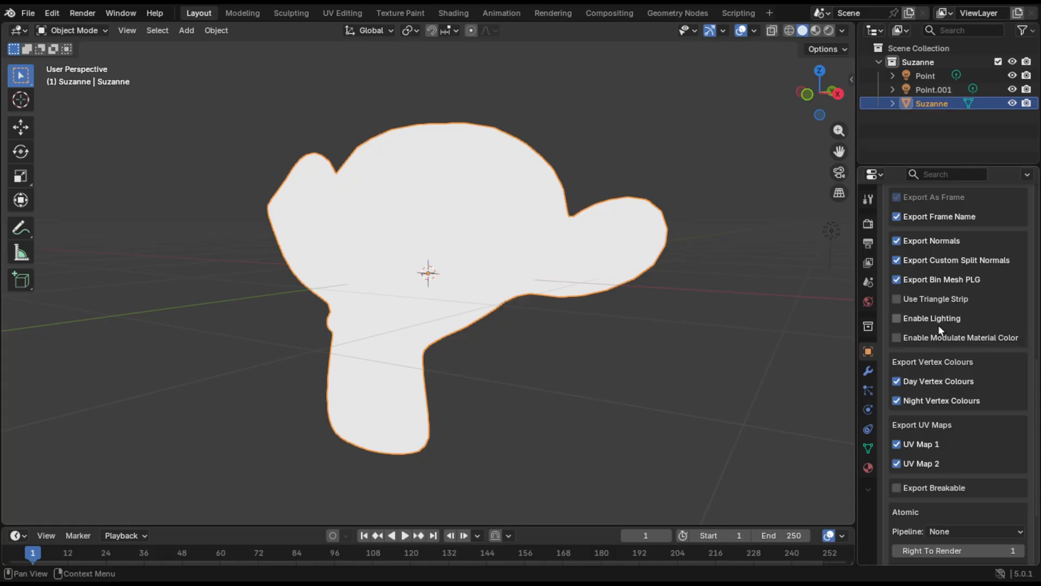
mouse_move(969, 317)
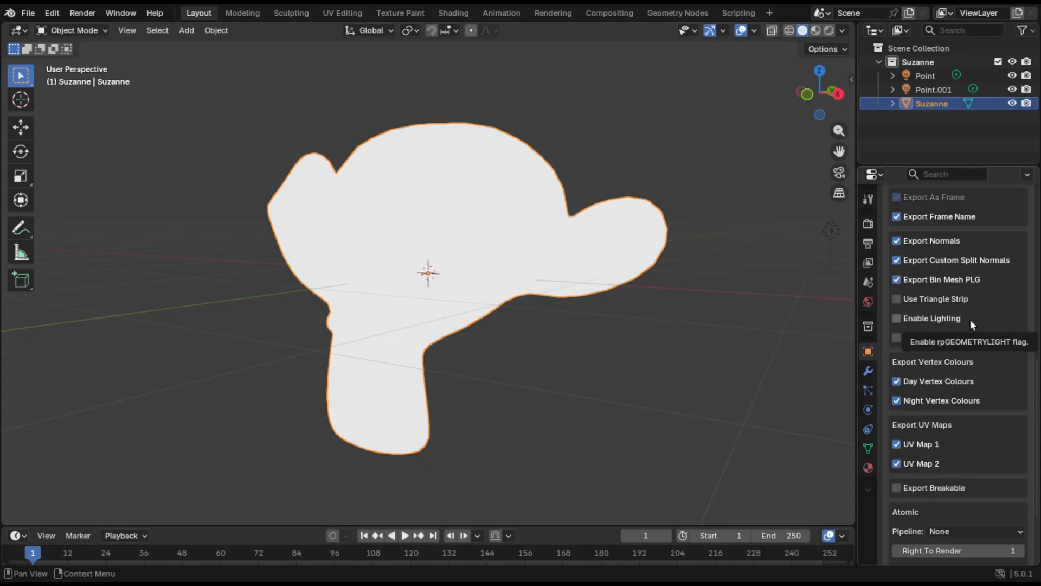
mouse_move(959, 337)
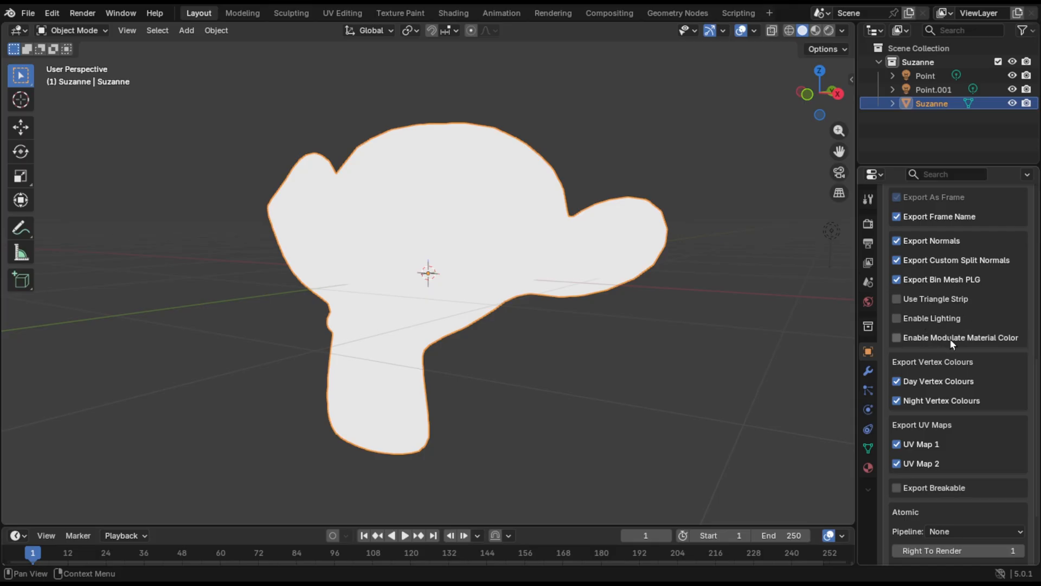
mouse_move(951, 342)
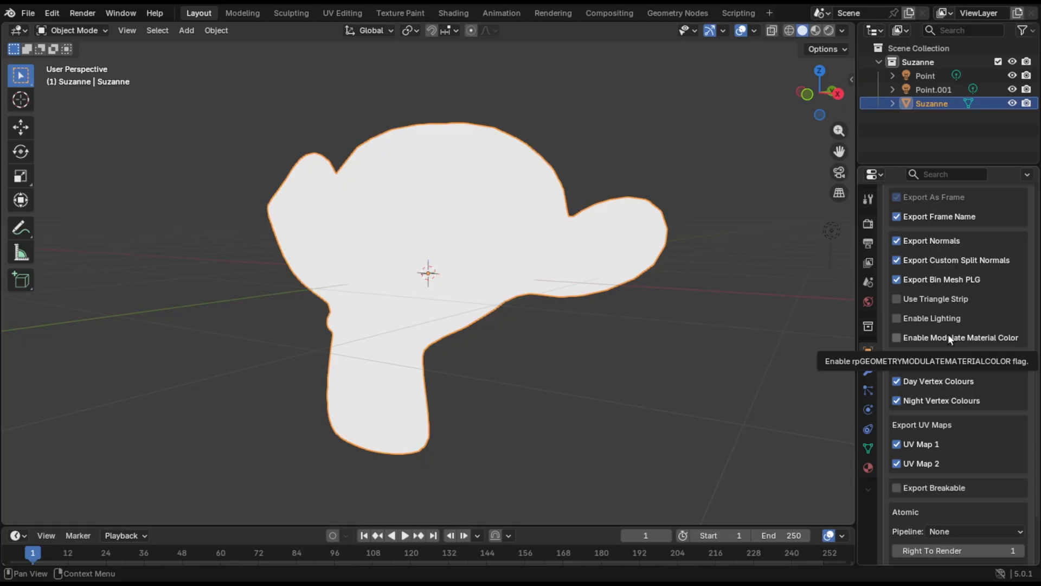
mouse_move(945, 340)
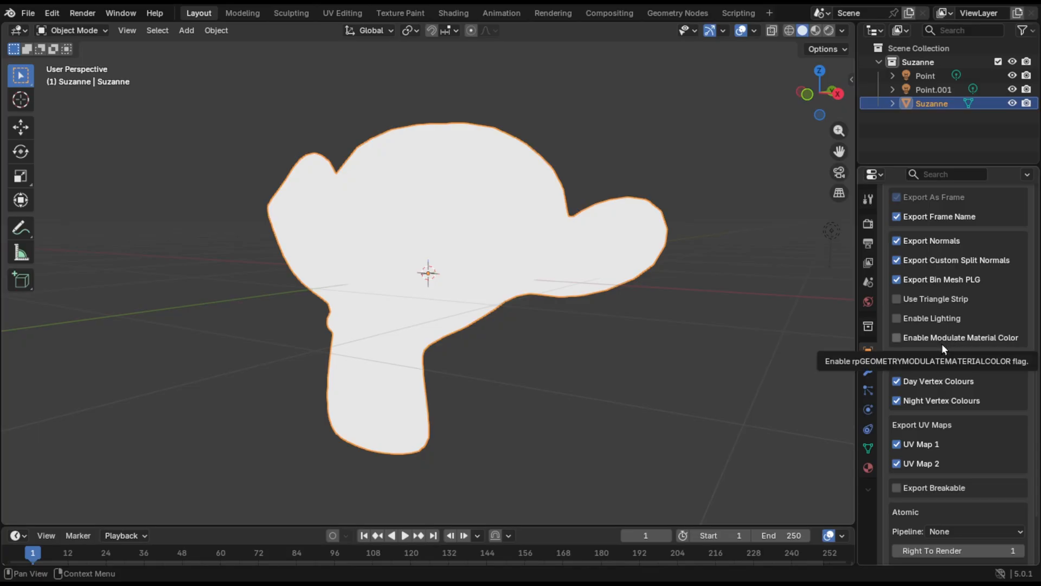
- Review the remaining export options and move to Suzanne's Material Properties, which has no material yet
scroll(down, 3)
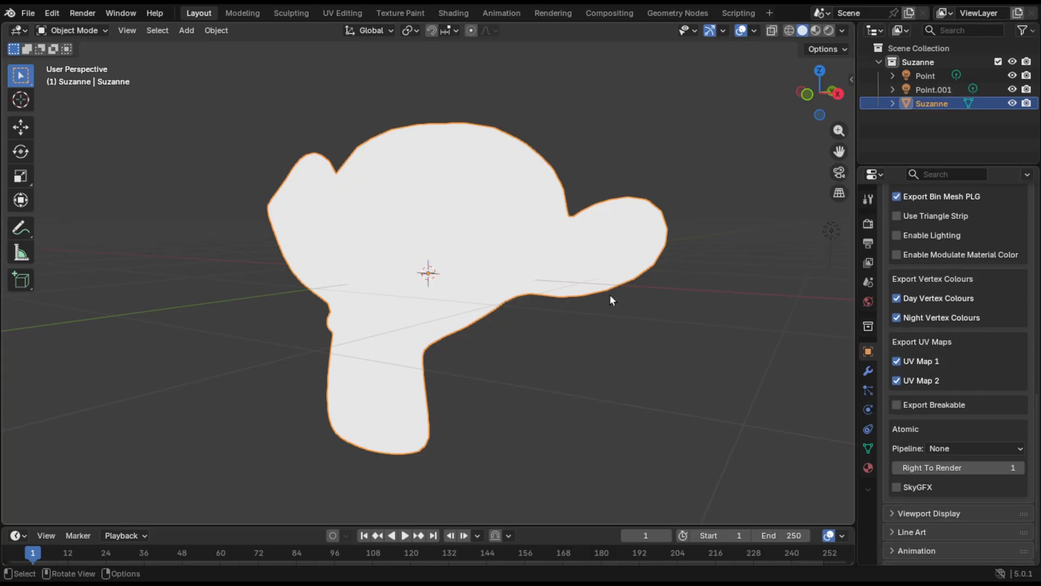
mouse_move(946, 318)
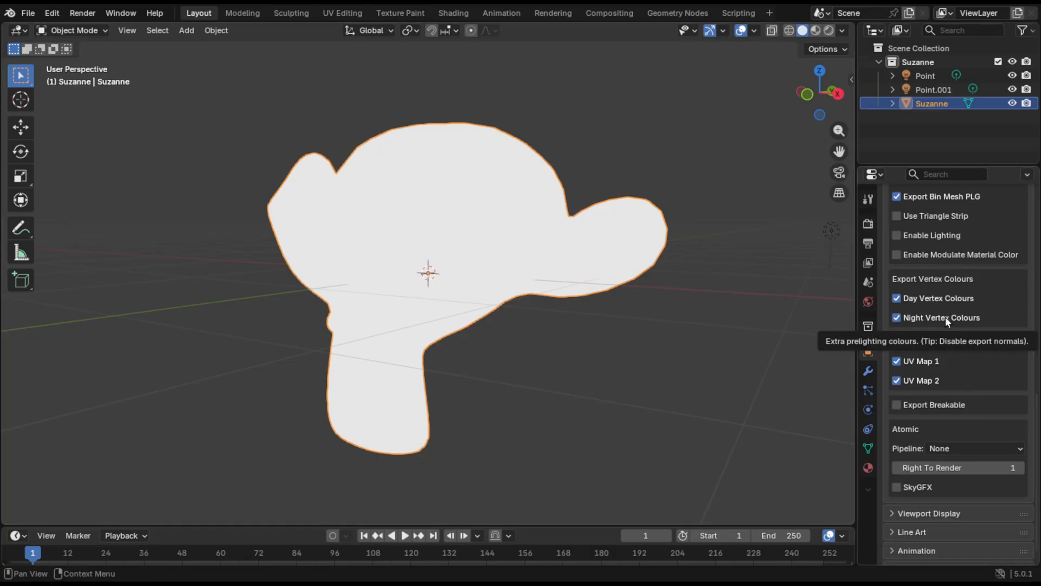
mouse_move(946, 285)
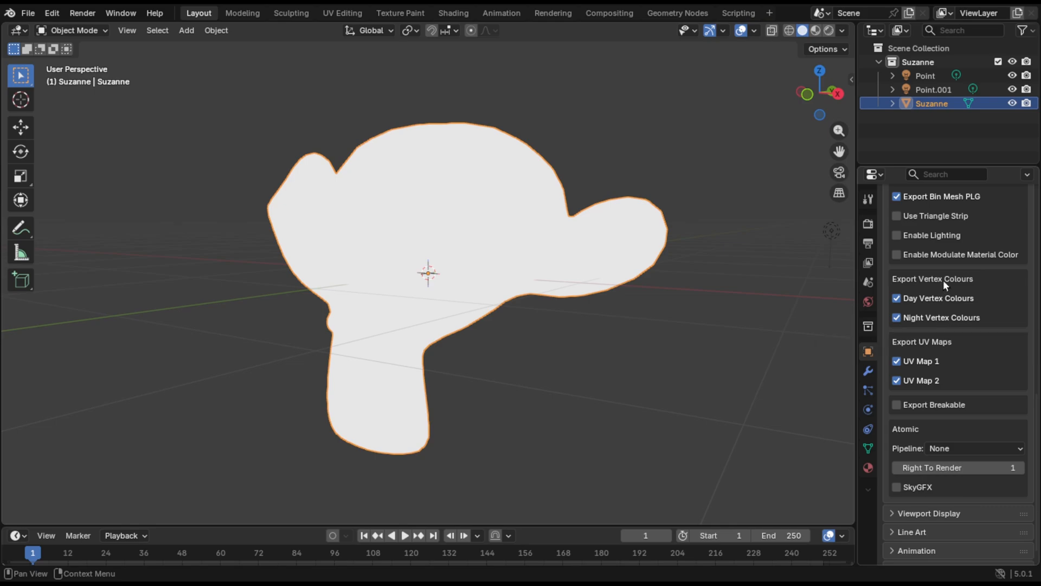
mouse_move(940, 316)
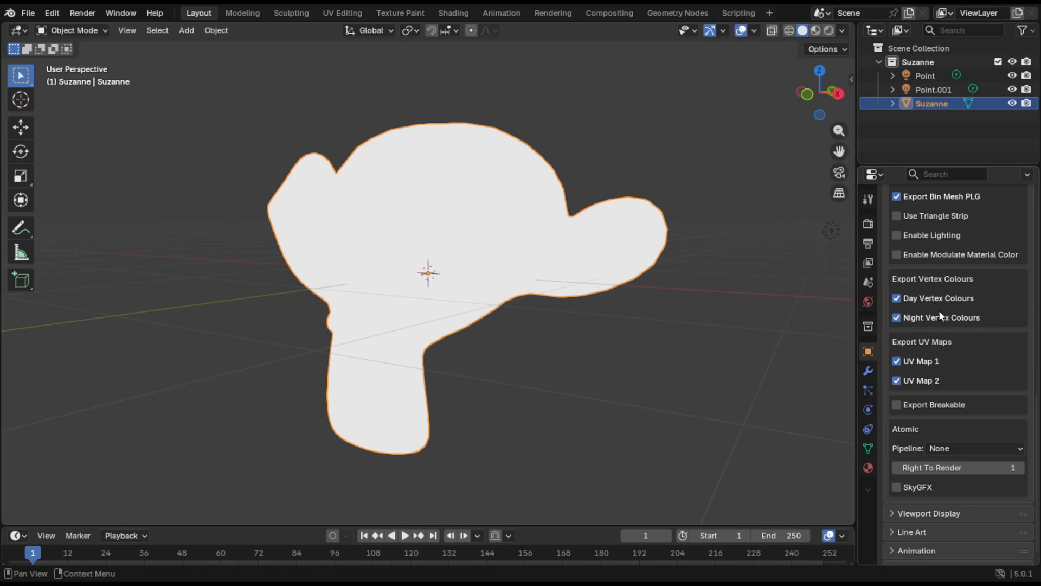
click(897, 318)
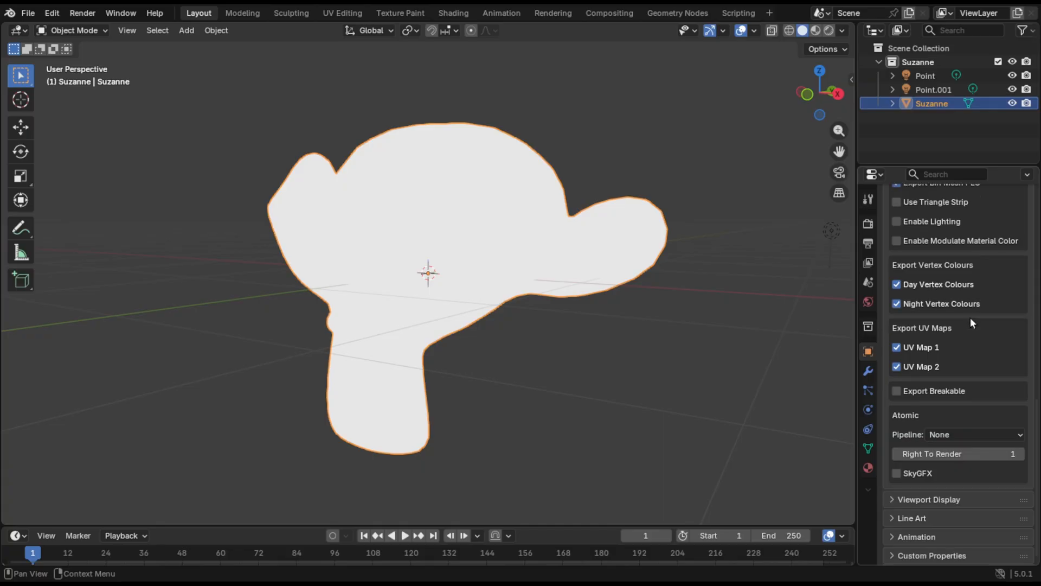
mouse_move(939, 356)
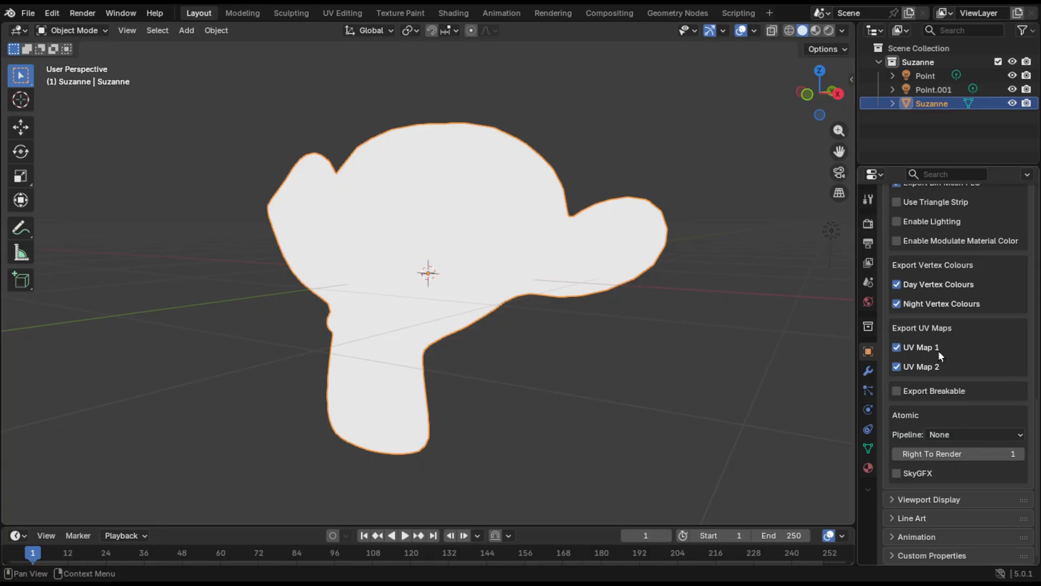
mouse_move(957, 433)
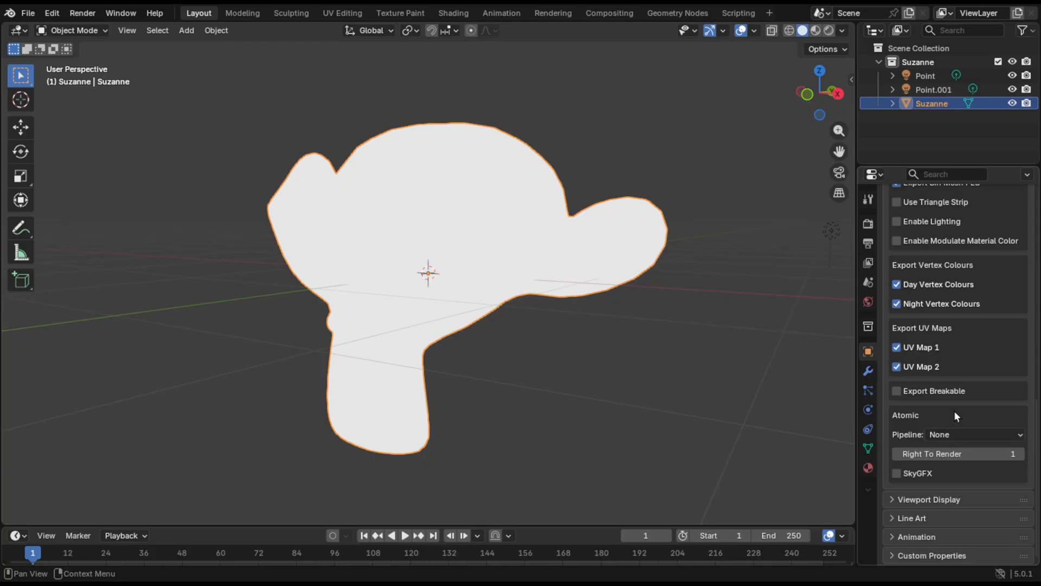
mouse_move(964, 441)
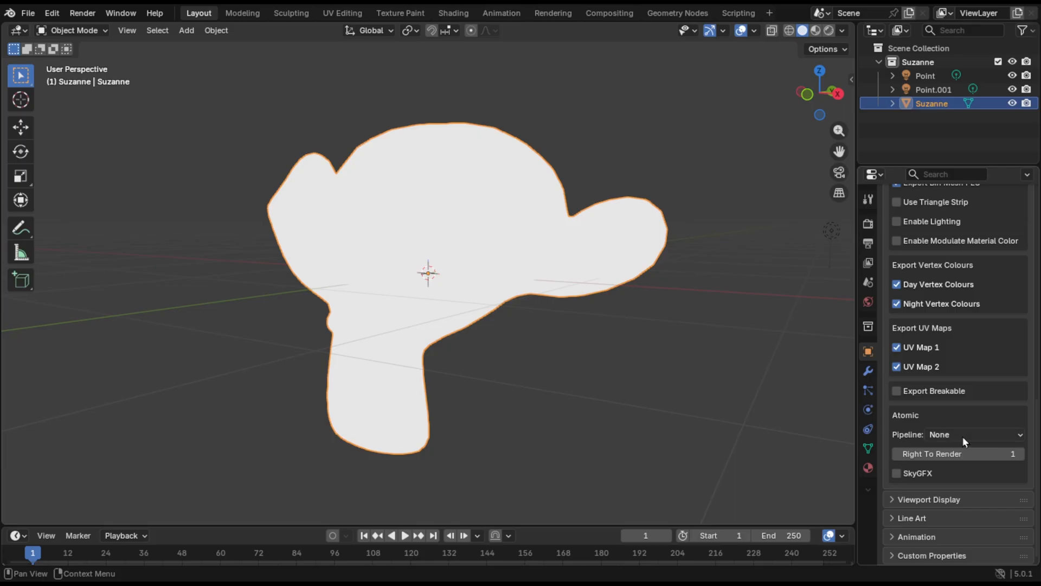
mouse_move(951, 422)
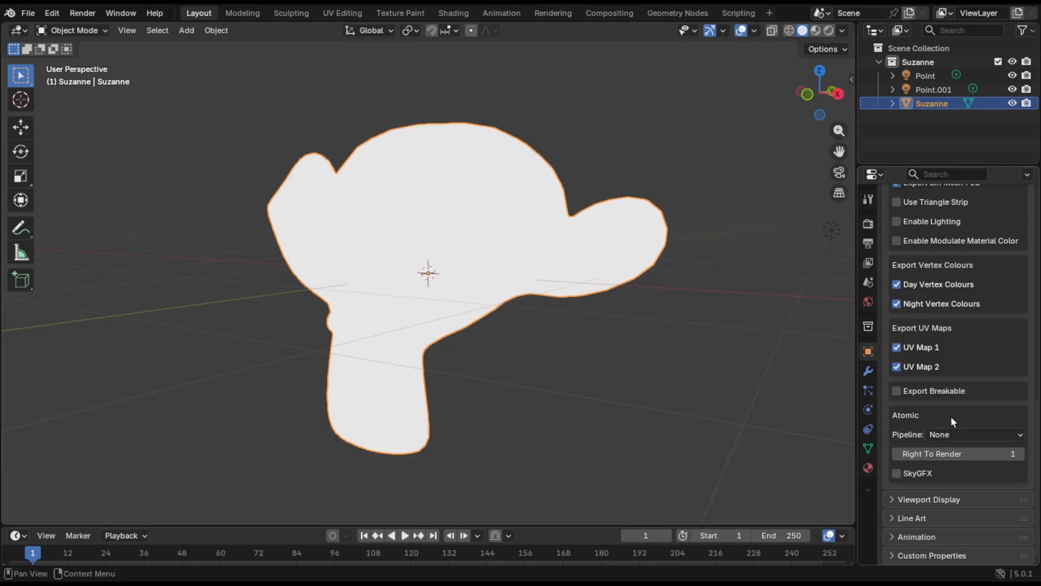
mouse_move(895, 452)
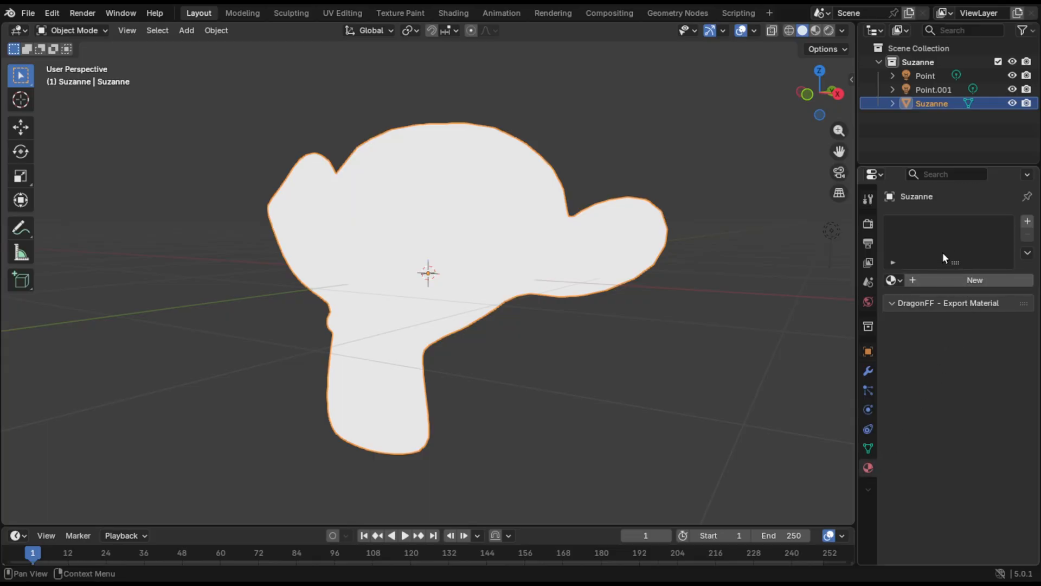
mouse_move(867, 467)
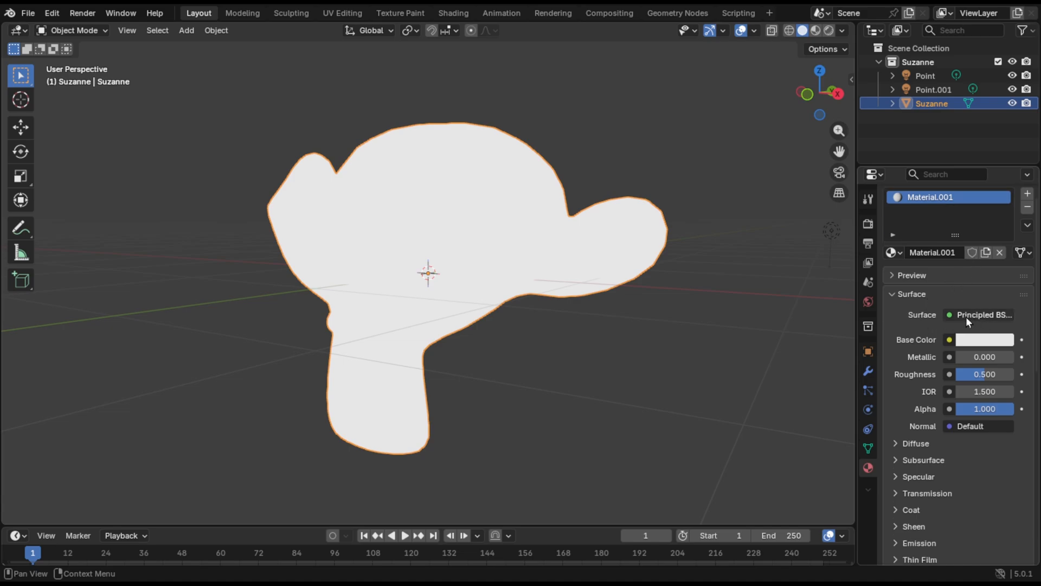
- Bring Material.001's DragonFF Export Material panel and its Ambient Shading field into view
scroll(down, 3)
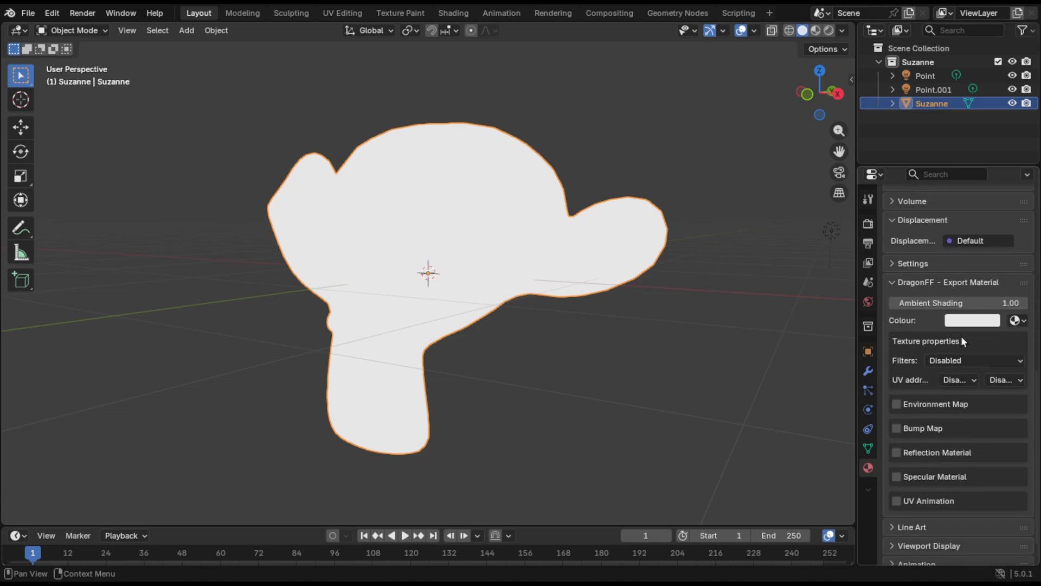
scroll(up, 3)
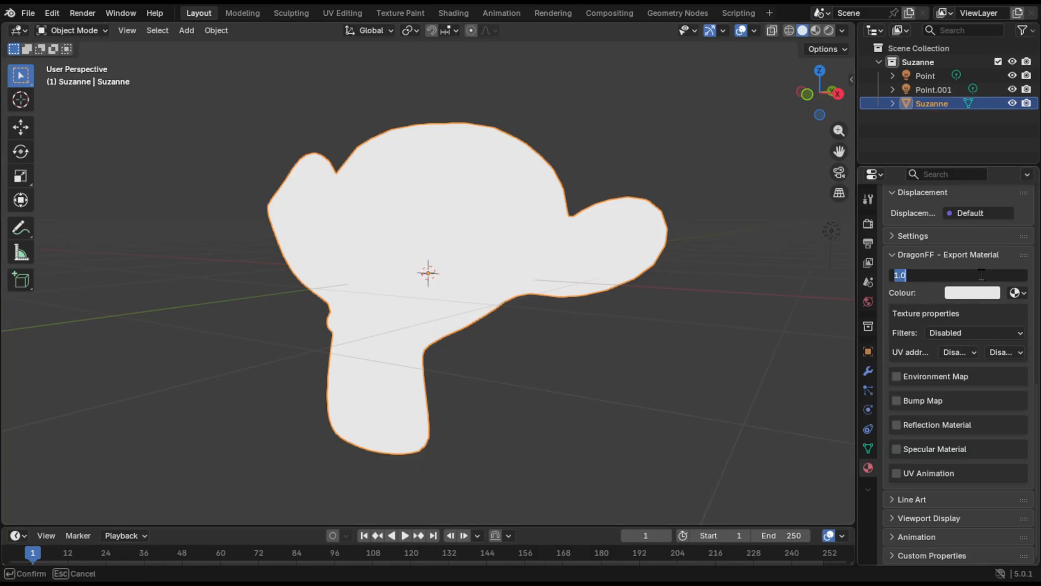
- Set Material.001's ambient shading to 0.00 and change its export colour from white to grey
text(0)
key(Return)
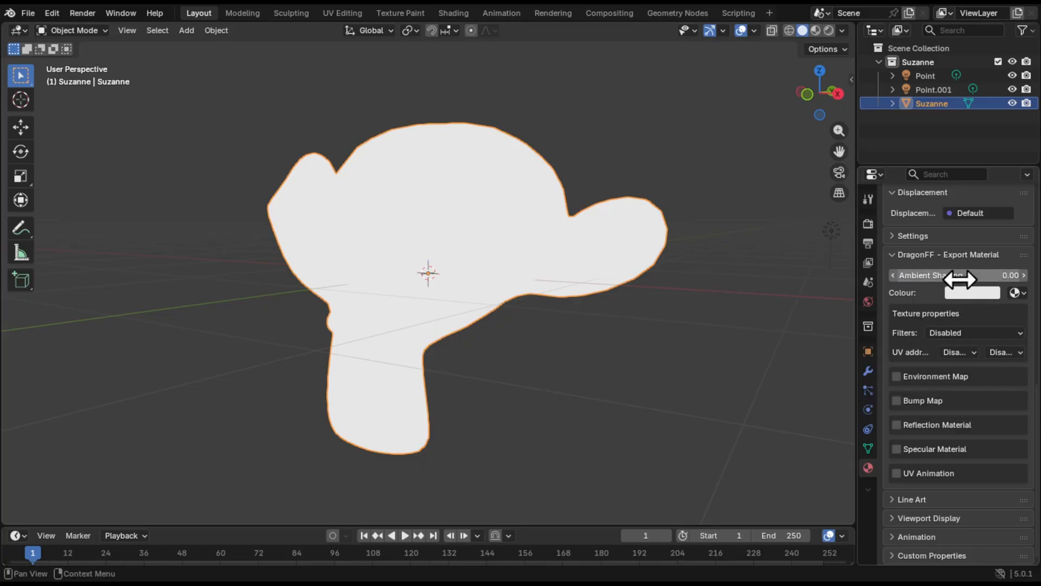
mouse_move(981, 274)
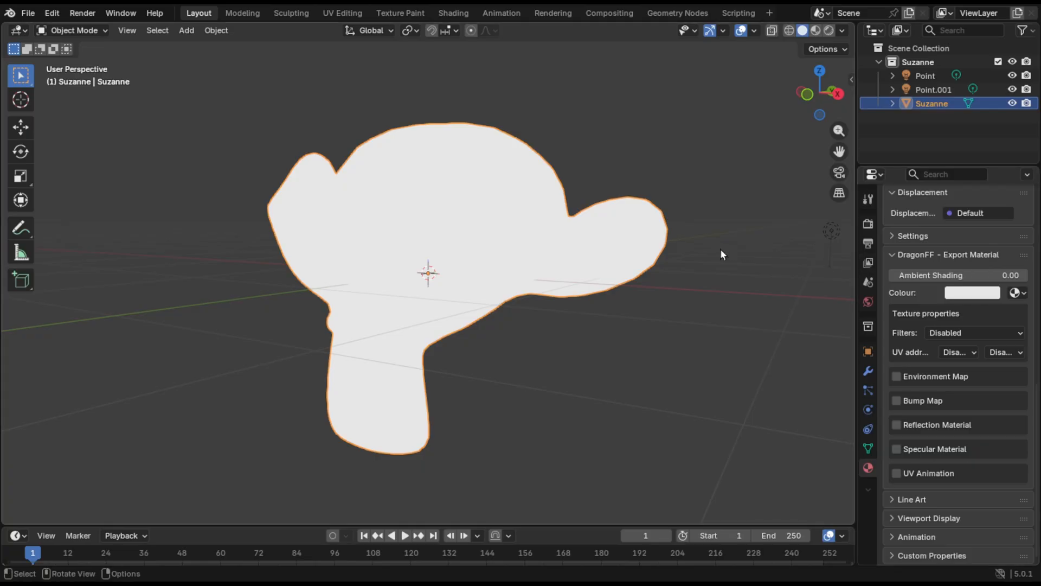
mouse_move(927, 300)
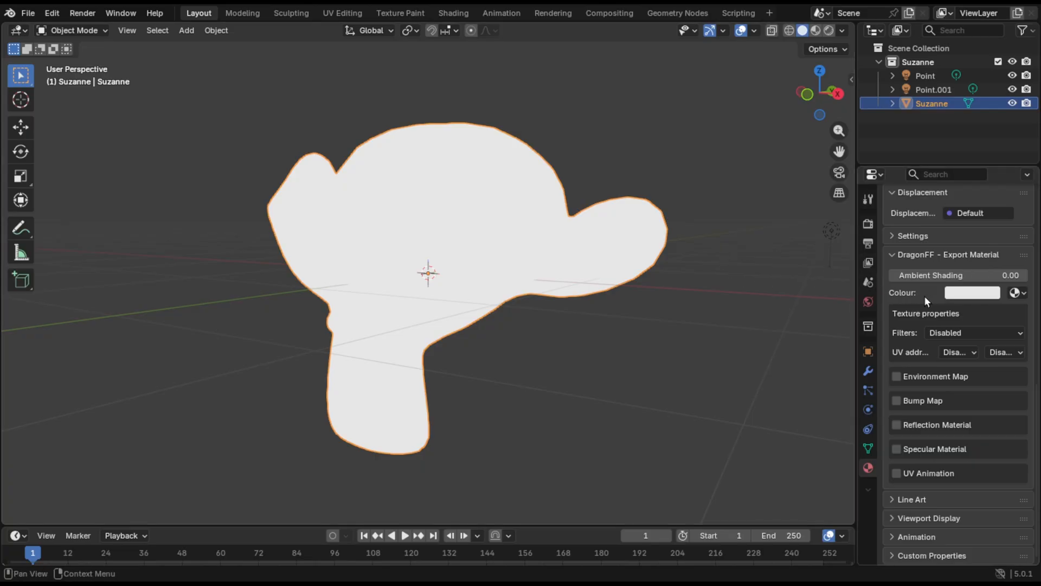
mouse_move(996, 292)
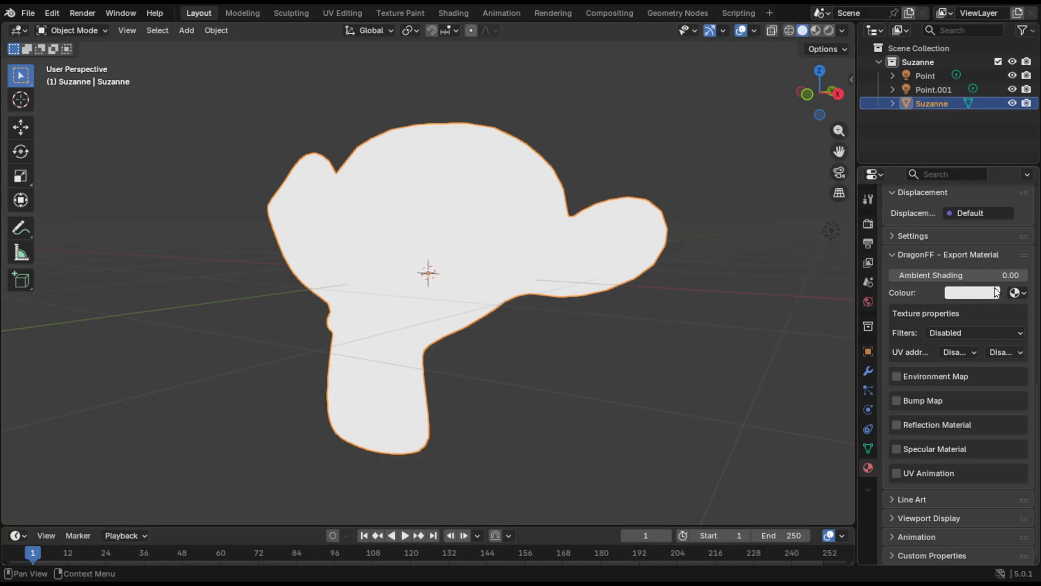
mouse_move(954, 314)
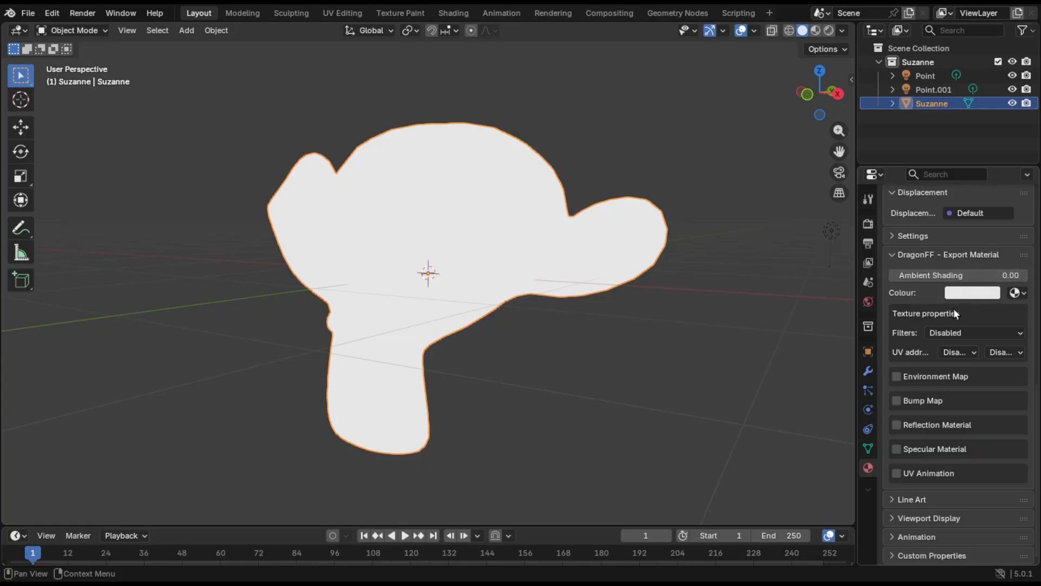
mouse_move(983, 301)
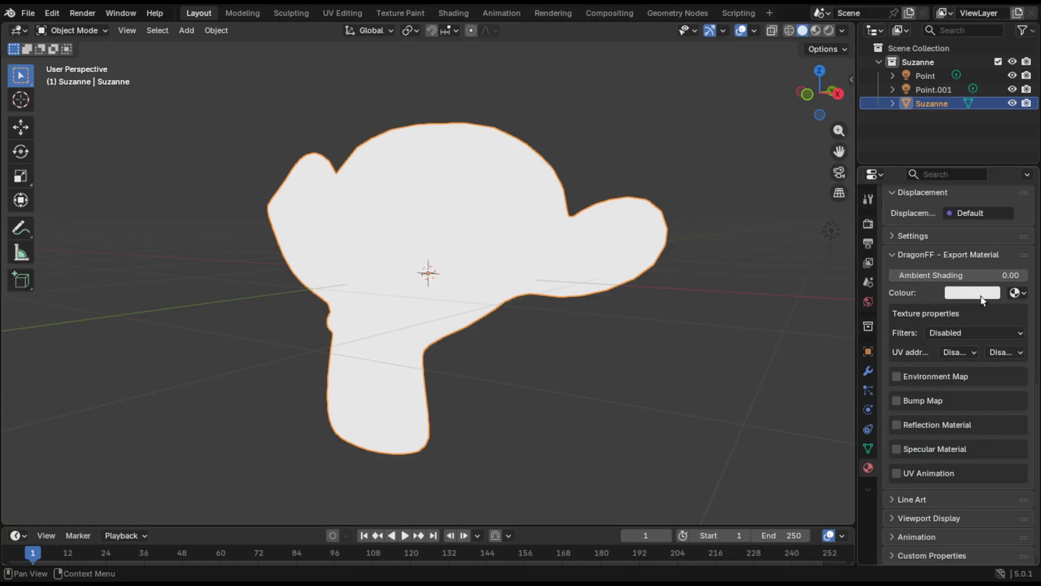
click(971, 292)
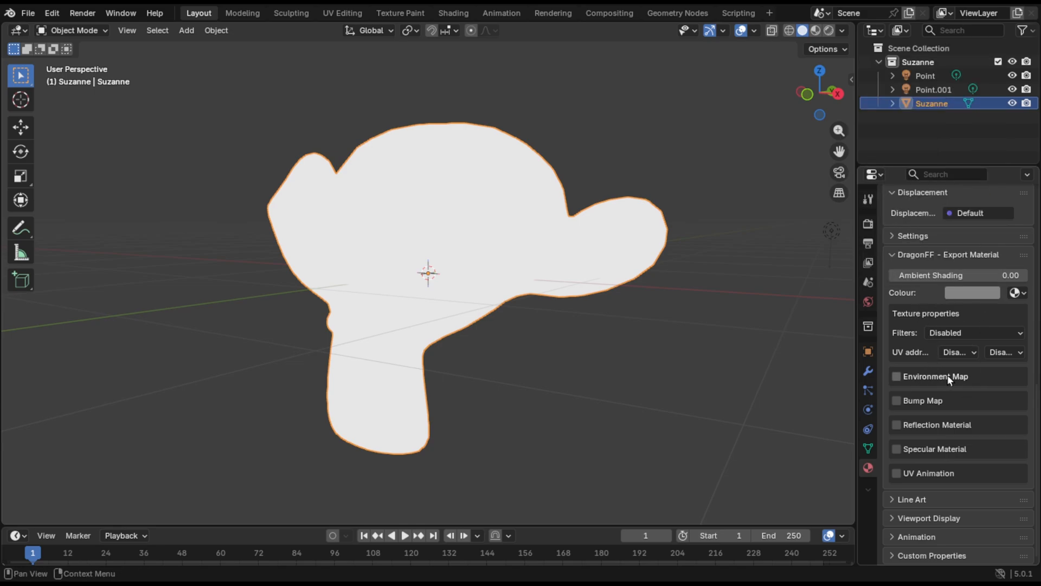
mouse_move(984, 404)
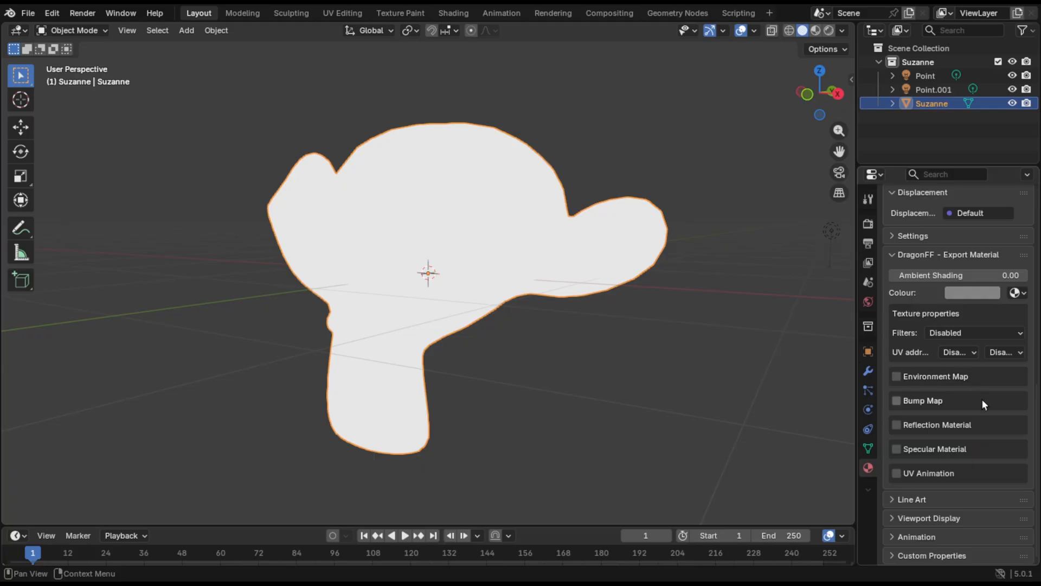
mouse_move(975, 519)
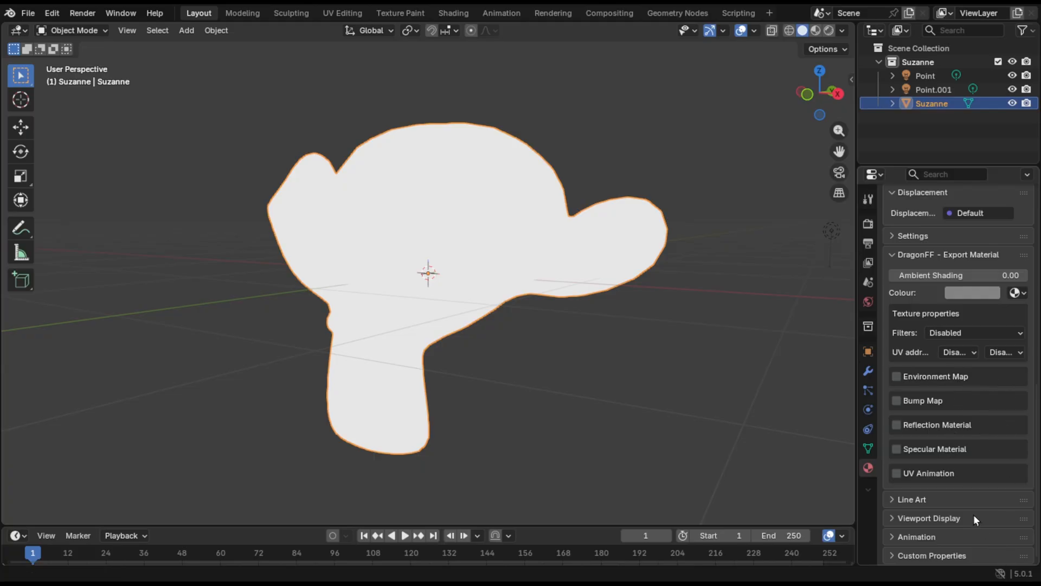
mouse_move(954, 390)
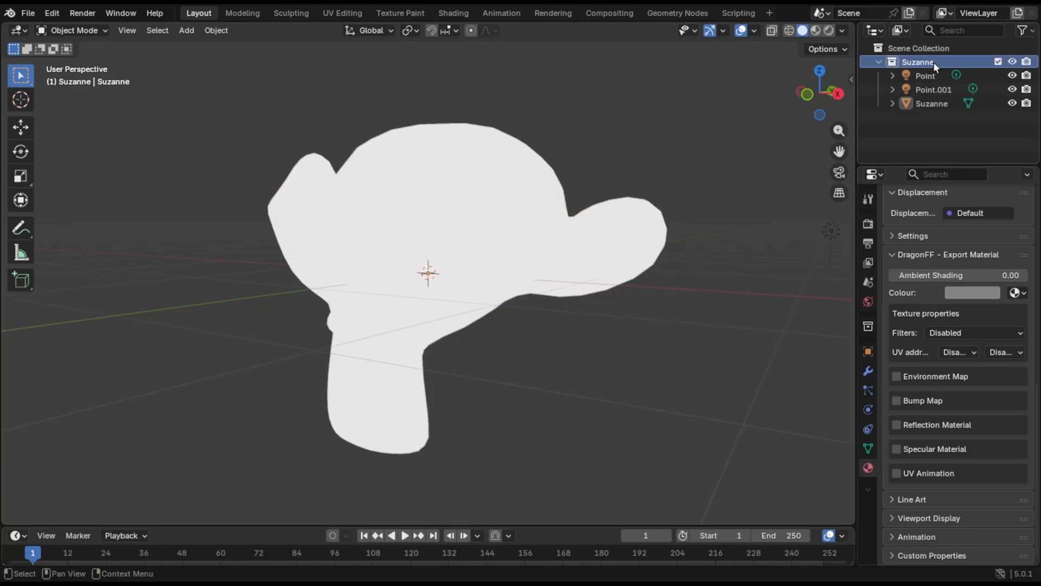
- Apply all transforms (location, rotation, scale) to the selected Suzanne mesh
click(931, 103)
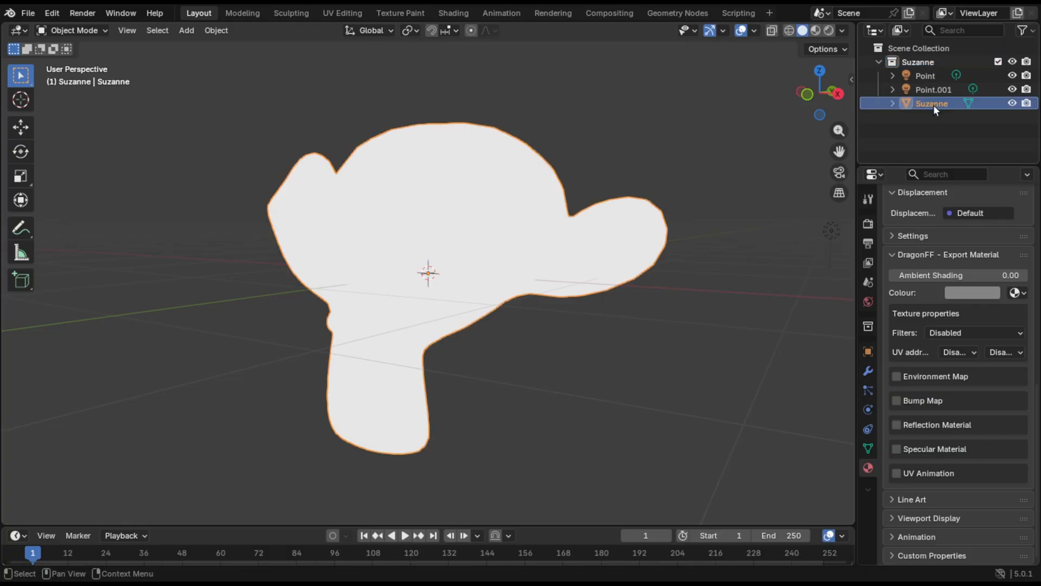
right_click(930, 103)
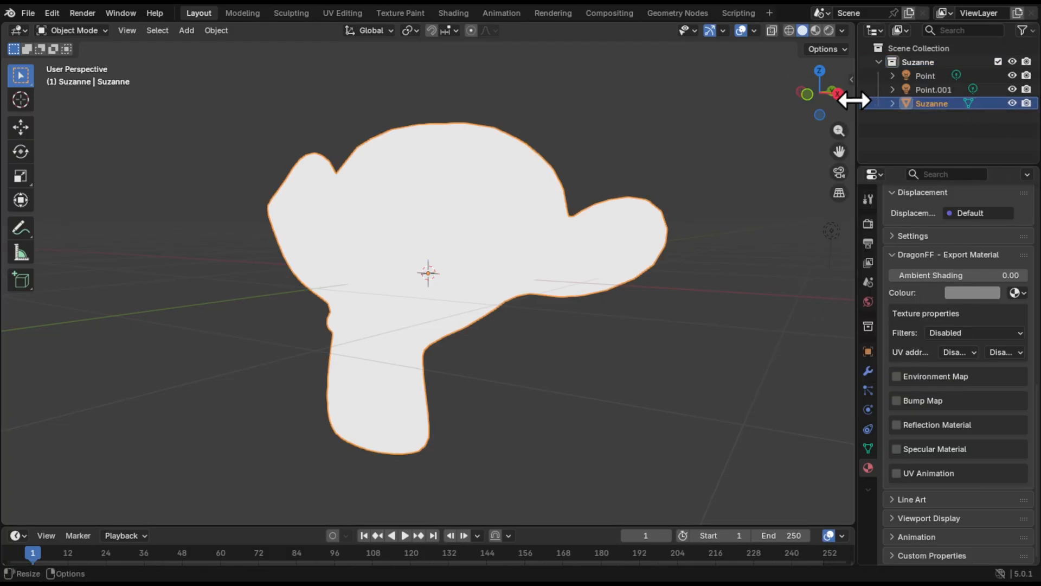
mouse_move(203, 35)
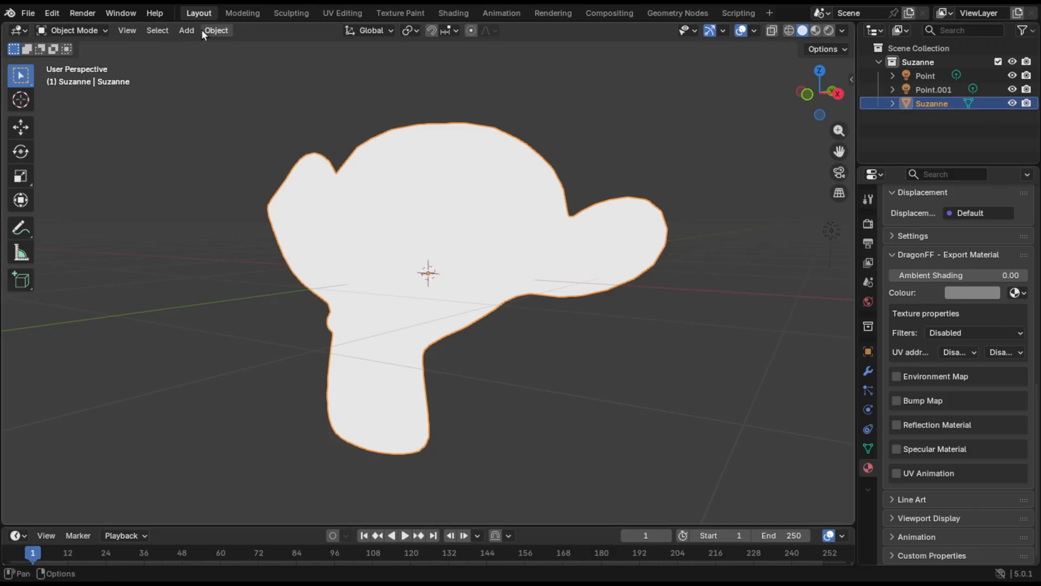
click(216, 31)
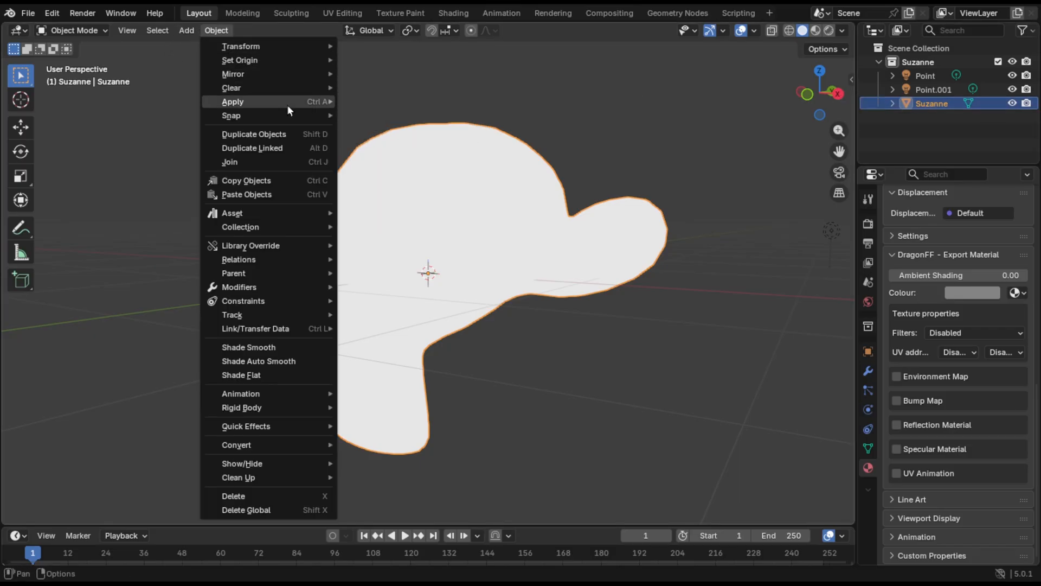
click(232, 102)
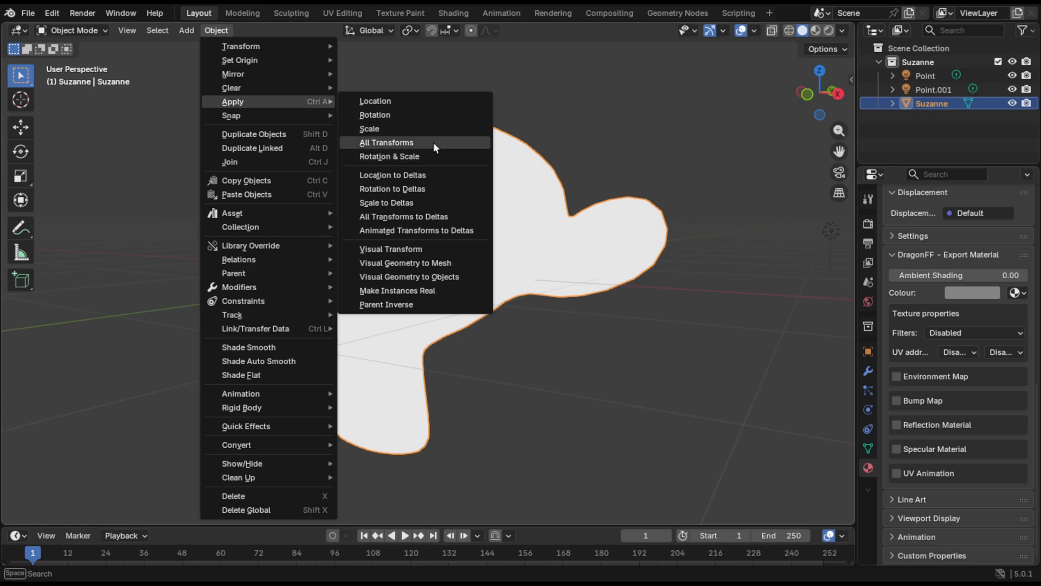
click(387, 142)
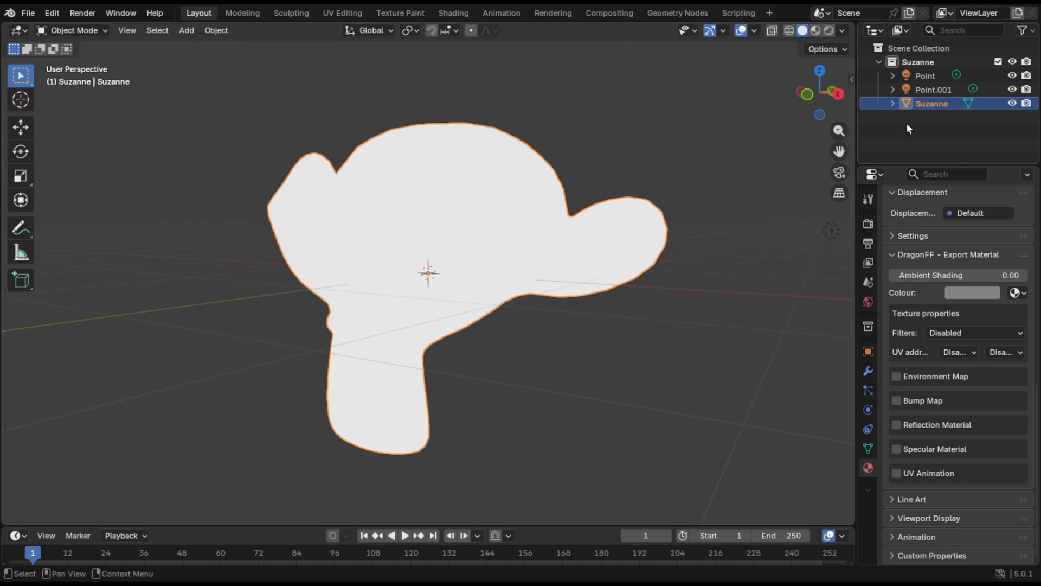
- Export the Suzanne collection's objects as Suzanne.dff via the DragonFF DFF exporter
right_click(931, 103)
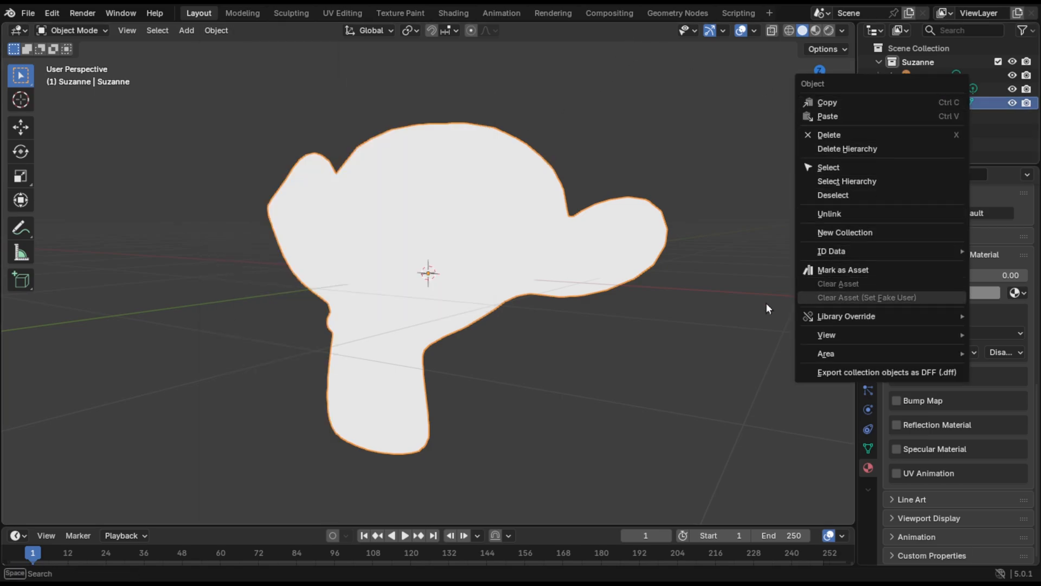
mouse_move(870, 372)
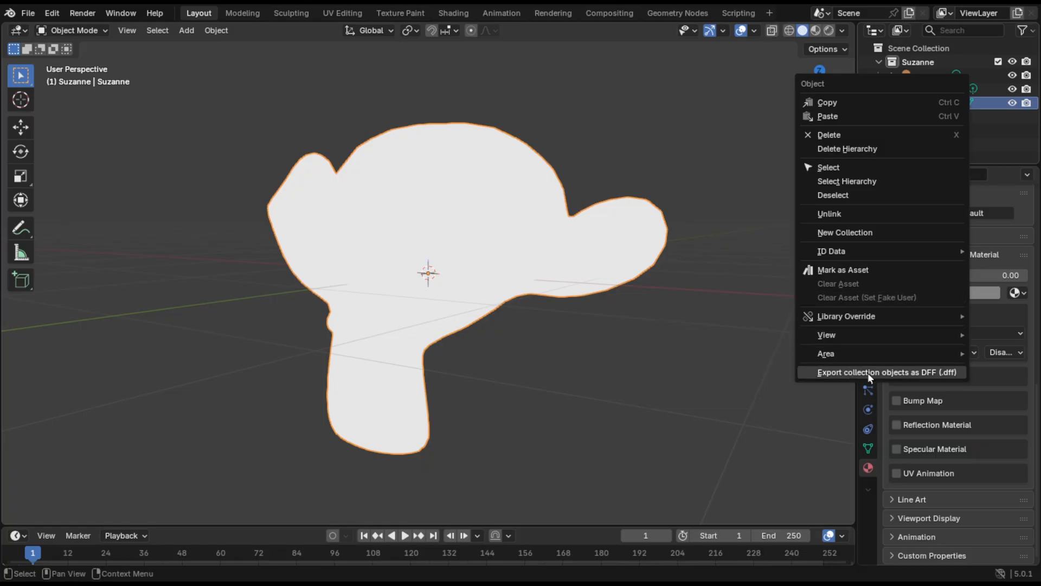
mouse_move(893, 377)
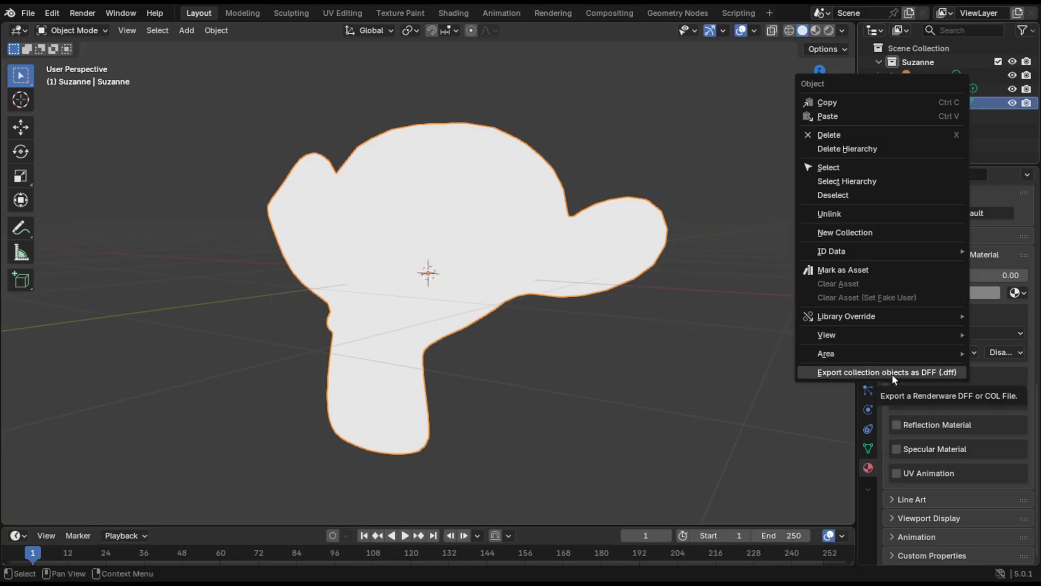
click(886, 372)
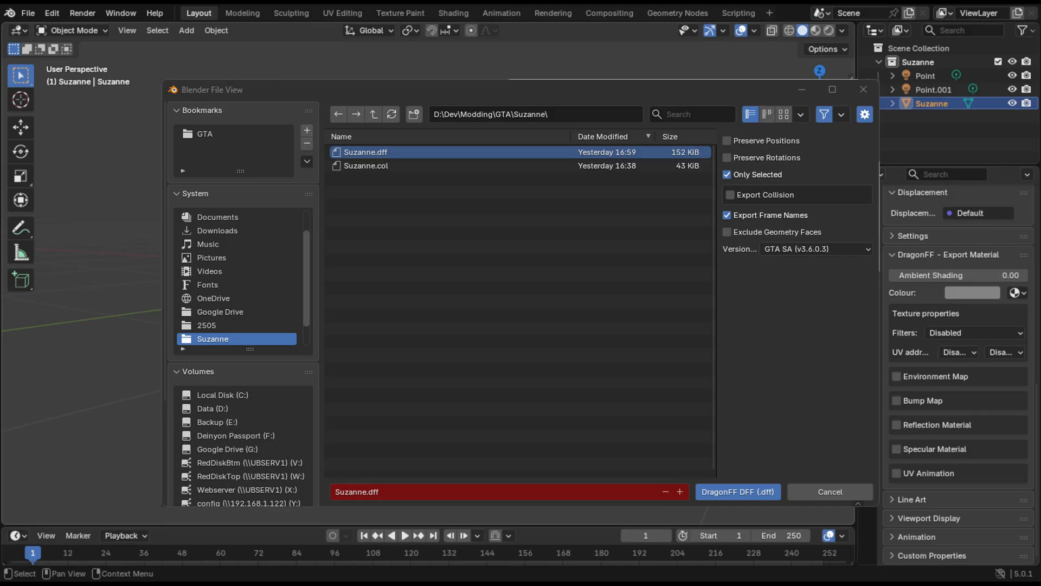
mouse_move(453, 538)
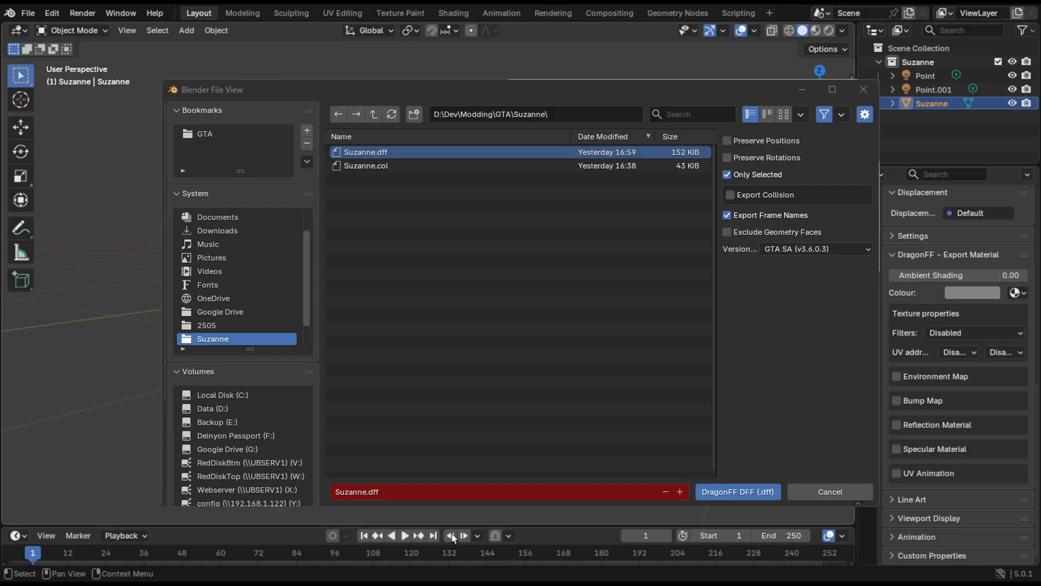
click(737, 491)
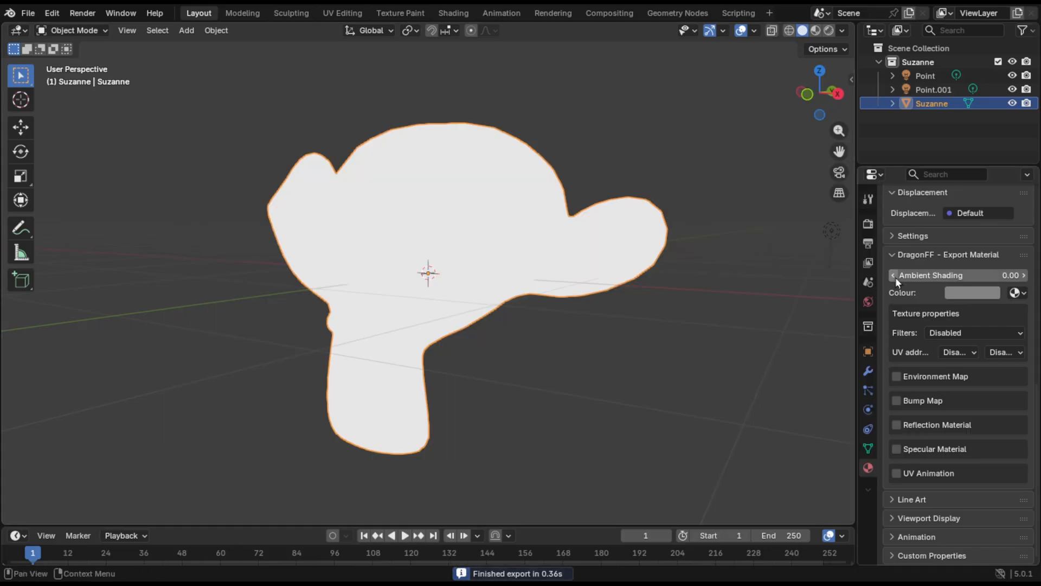
mouse_move(867, 302)
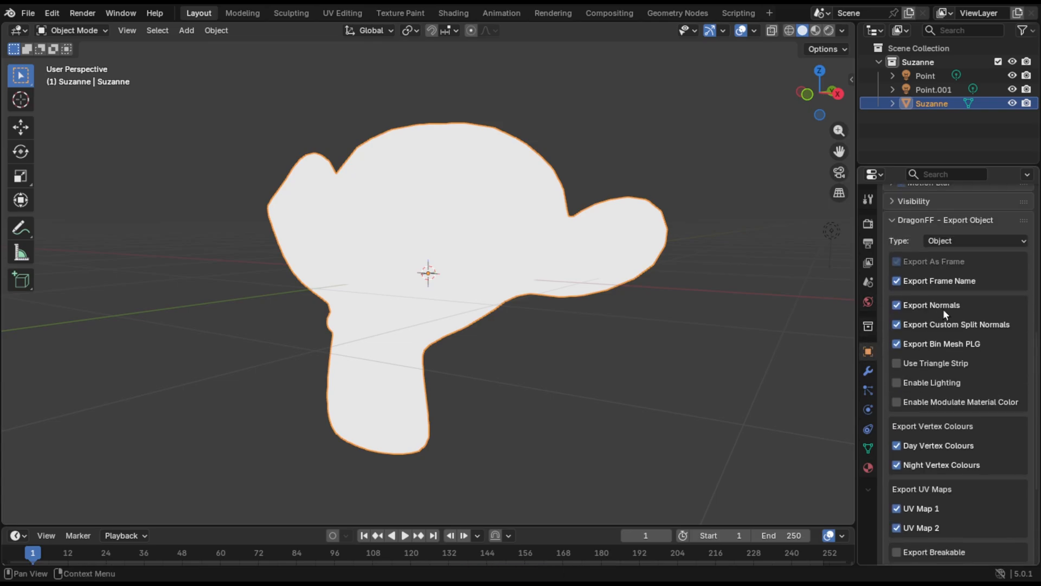
- Set Suzanne's DragonFF type to Collision Object and export it as Suzanne.col
click(974, 295)
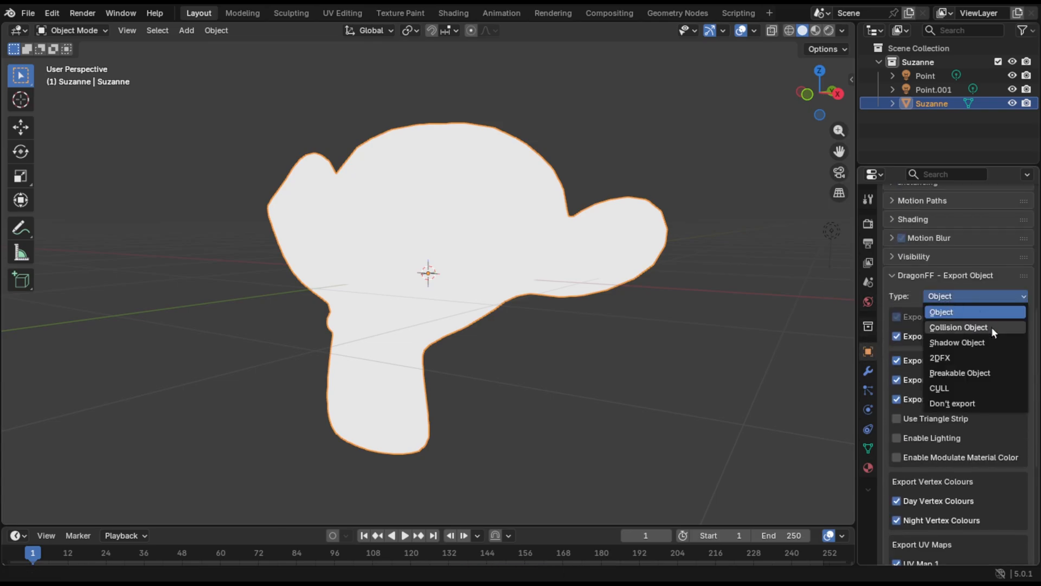
click(958, 327)
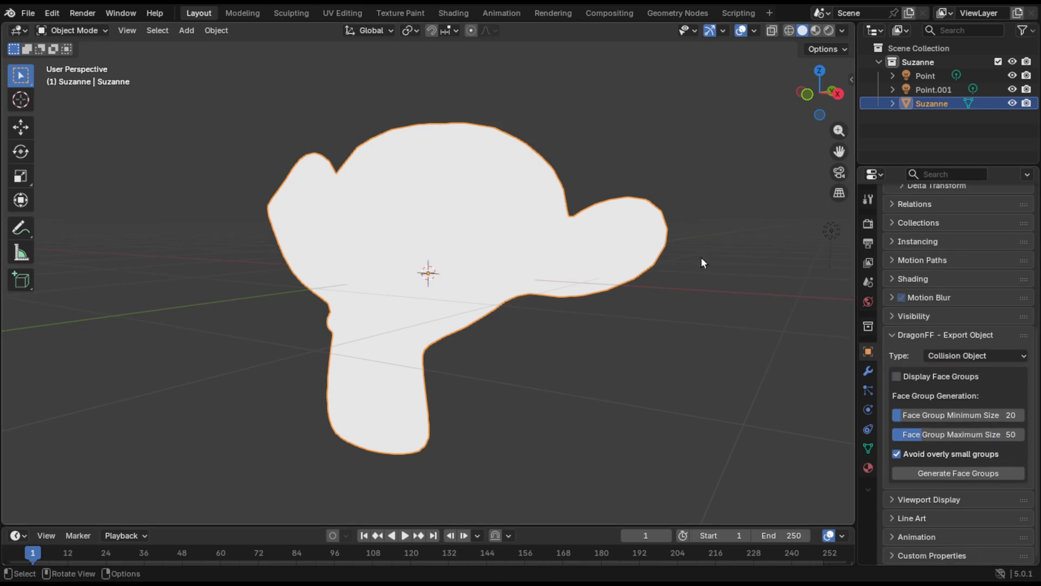
mouse_move(720, 256)
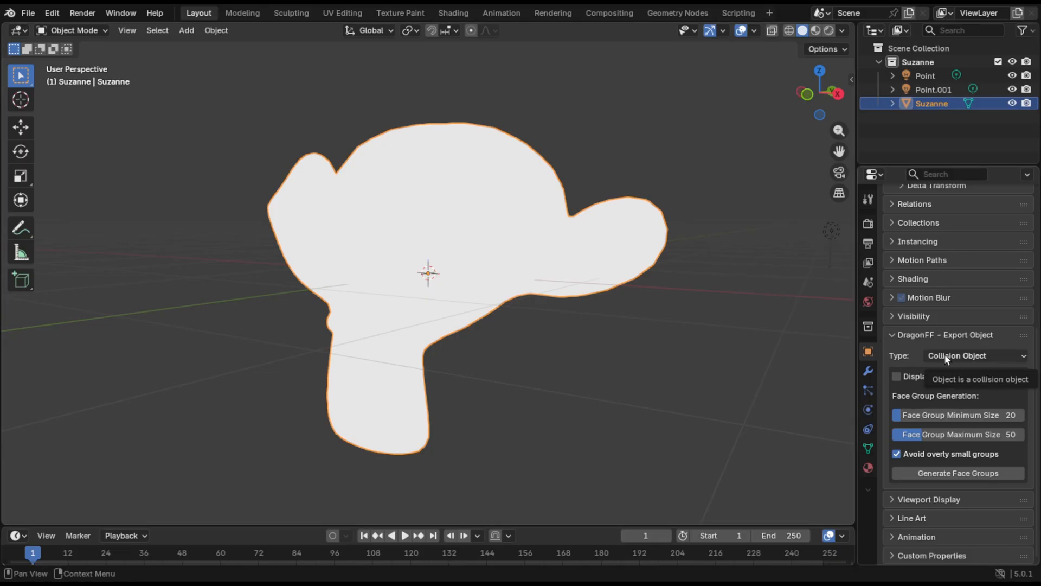
mouse_move(389, 87)
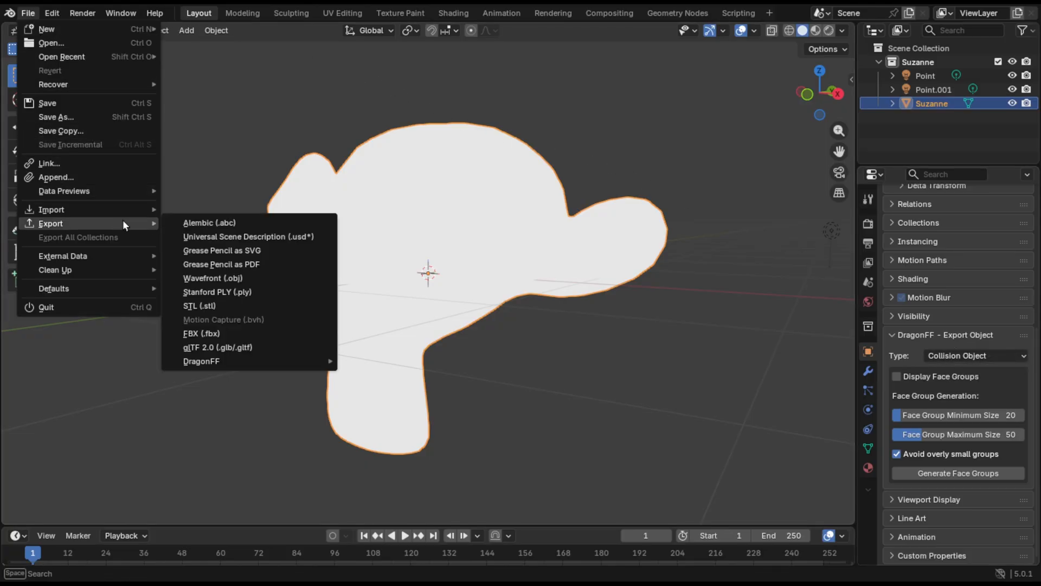
mouse_move(202, 360)
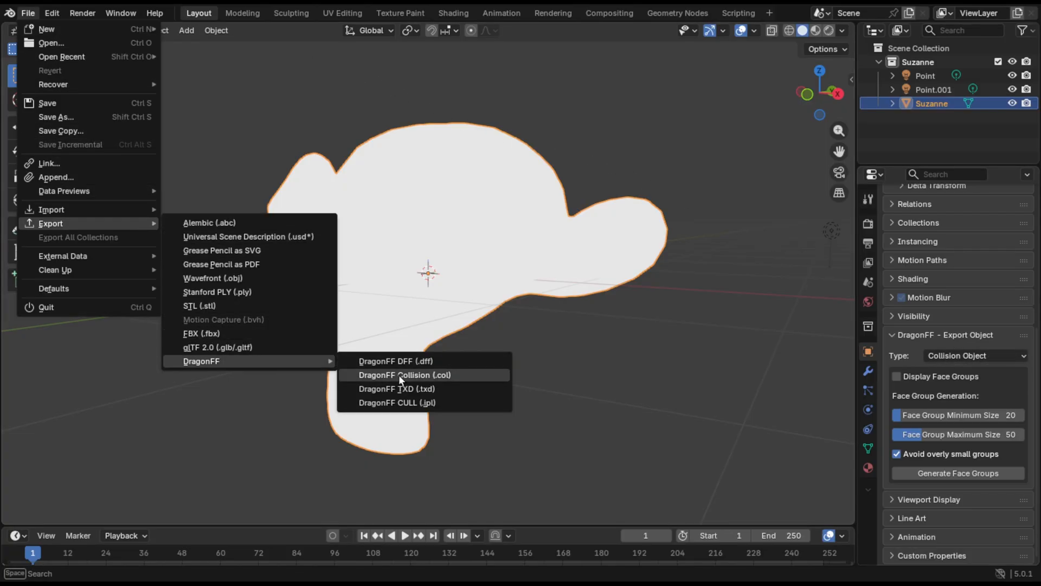
click(403, 374)
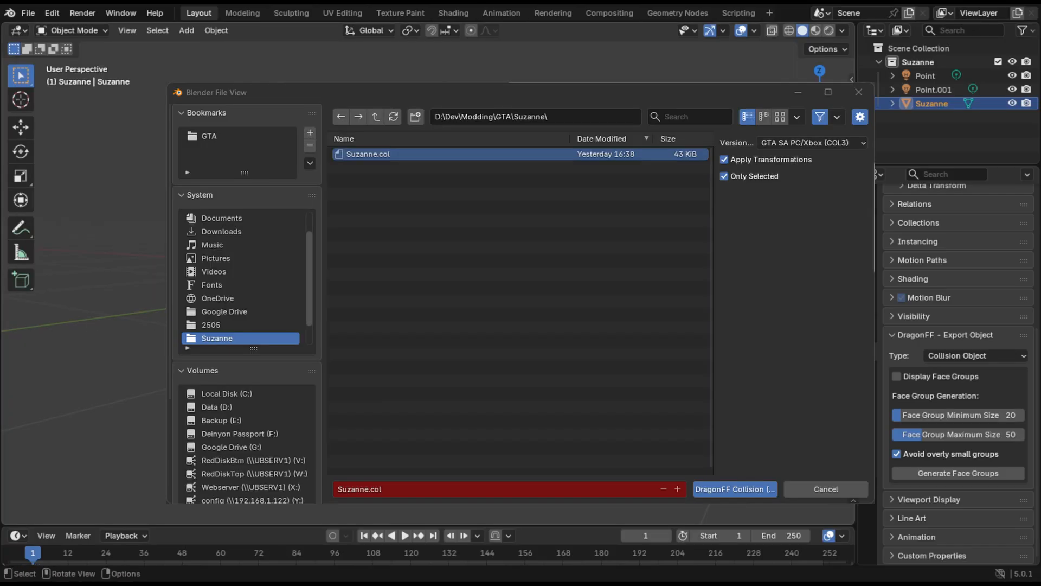
click(734, 489)
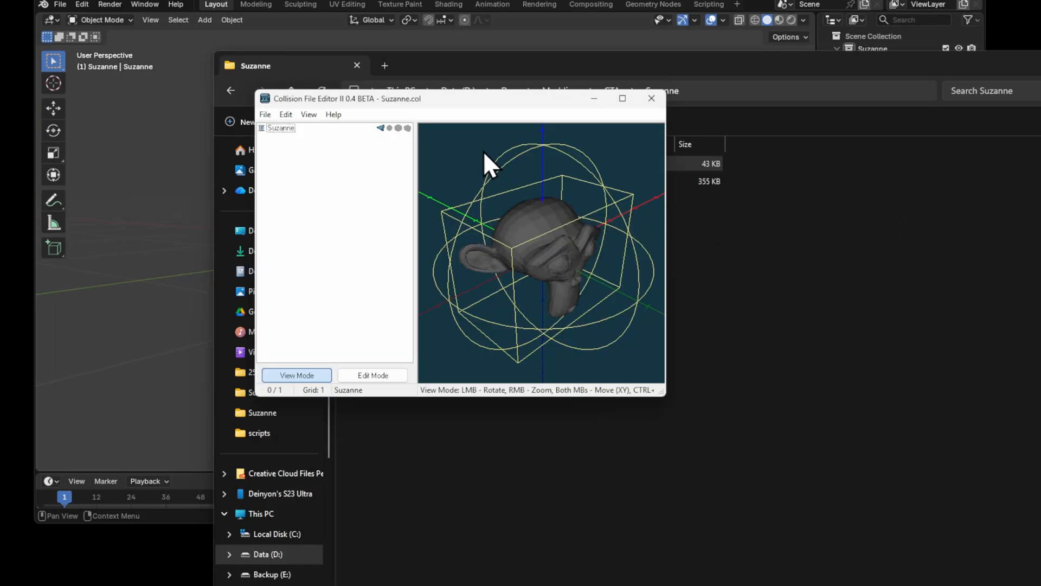
mouse_move(466, 165)
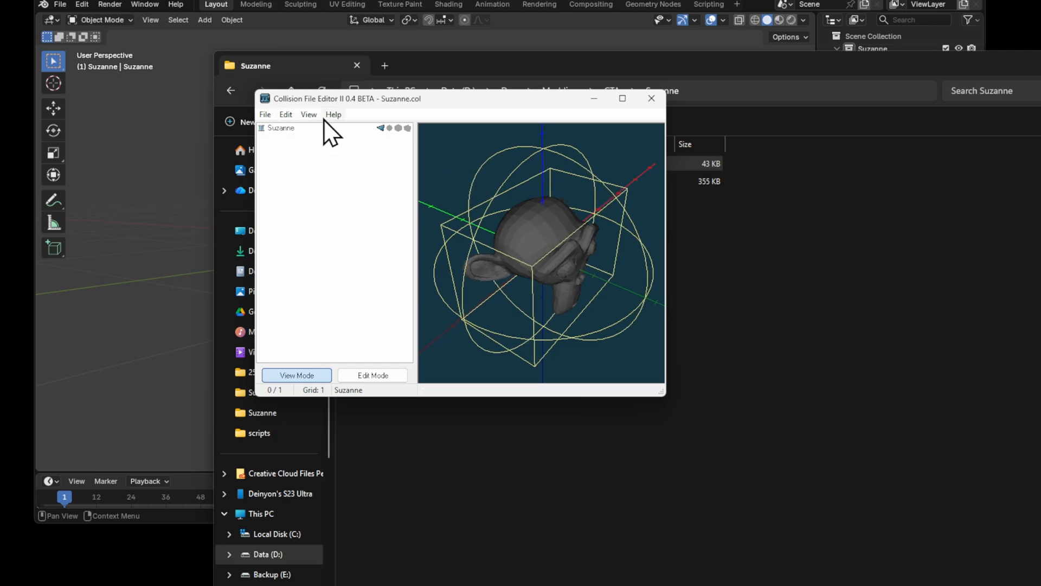
mouse_move(369, 128)
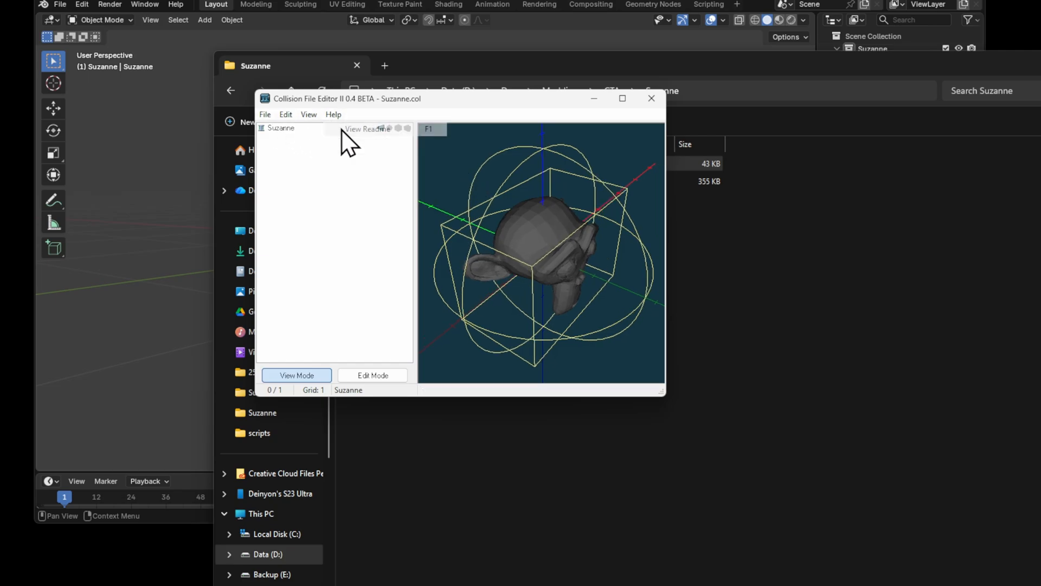
- Inspect the Suzanne collision model in Collision File Editor II and close the editor
click(368, 128)
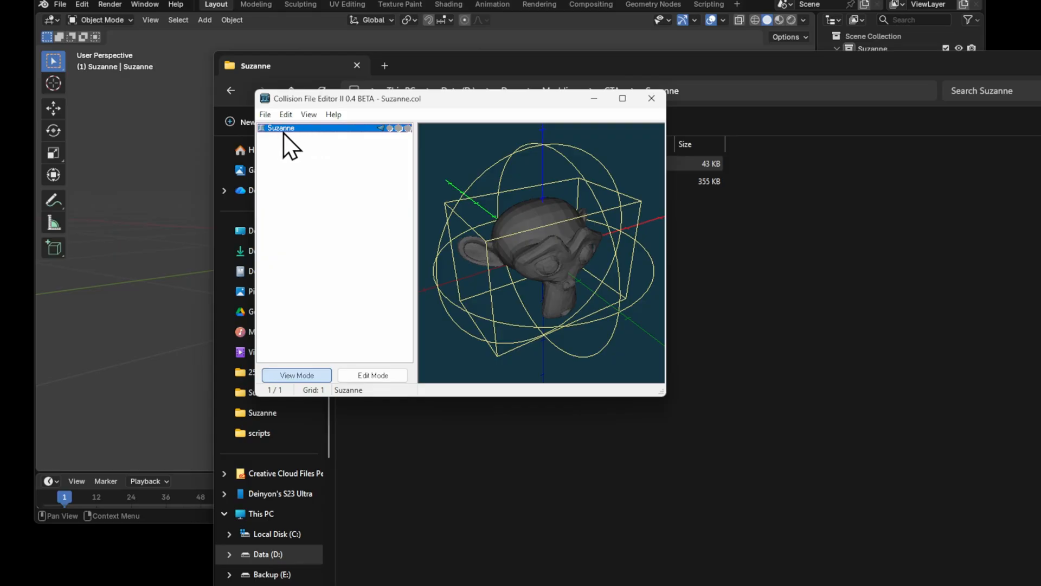
mouse_move(652, 99)
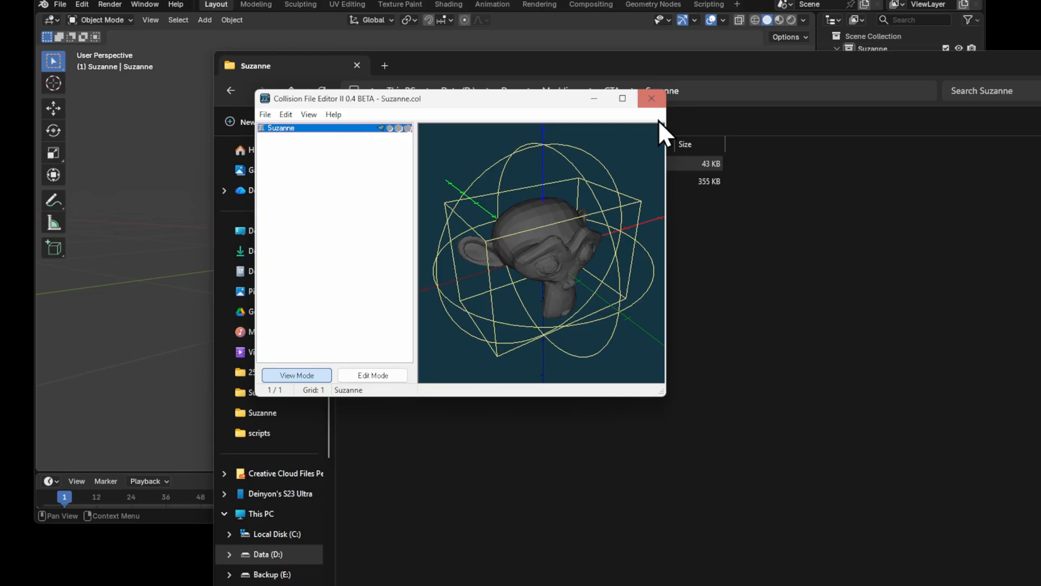
click(652, 98)
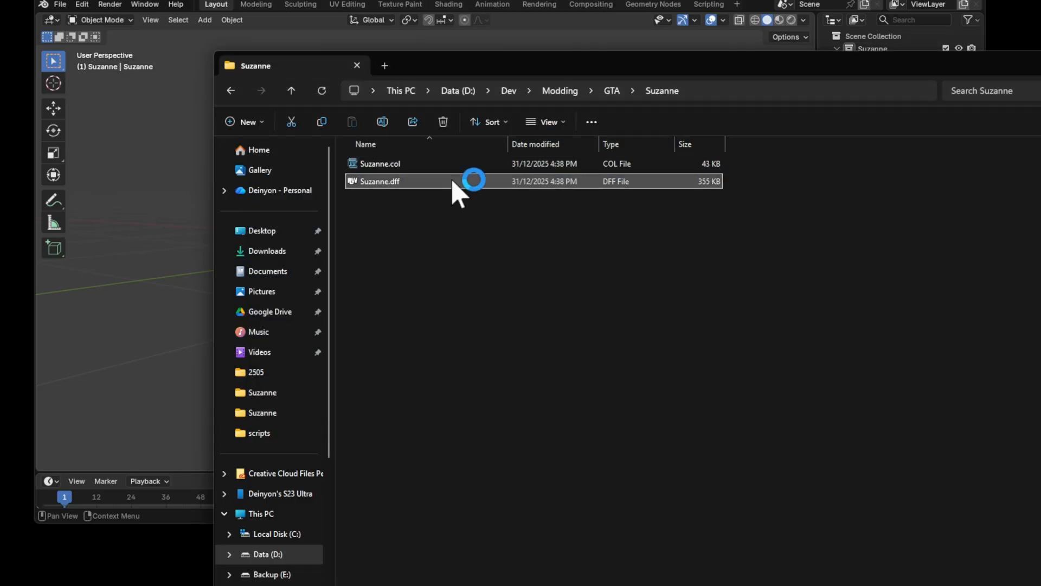
- Inspect Suzanne.dff's chunk tree in RW Analyze, then close the viewer
double_click(378, 181)
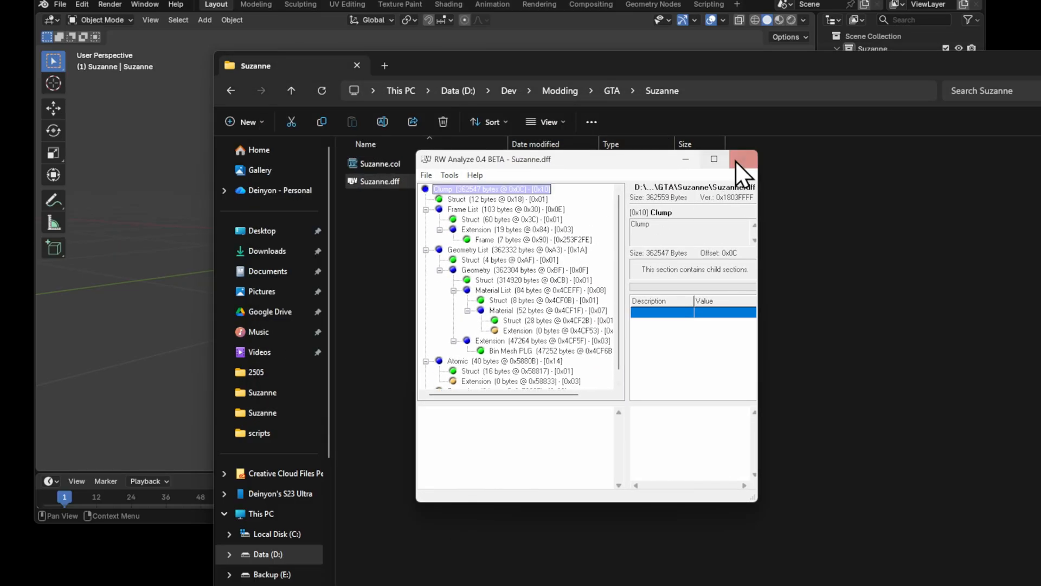
click(742, 160)
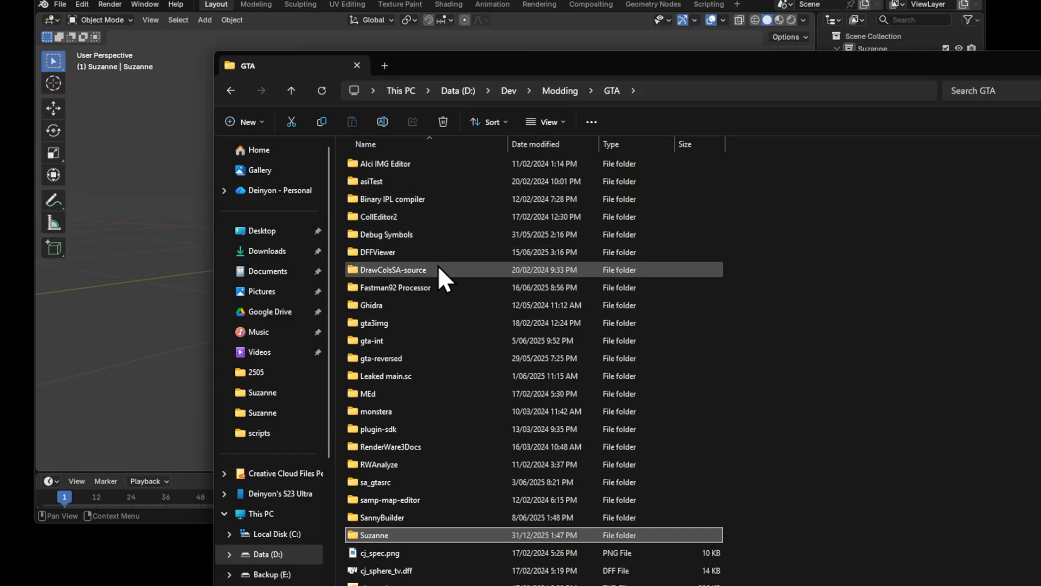
- Launch View.exe from the DFFViewer folder, load Suzanne.dff for preview, then close it
double_click(378, 251)
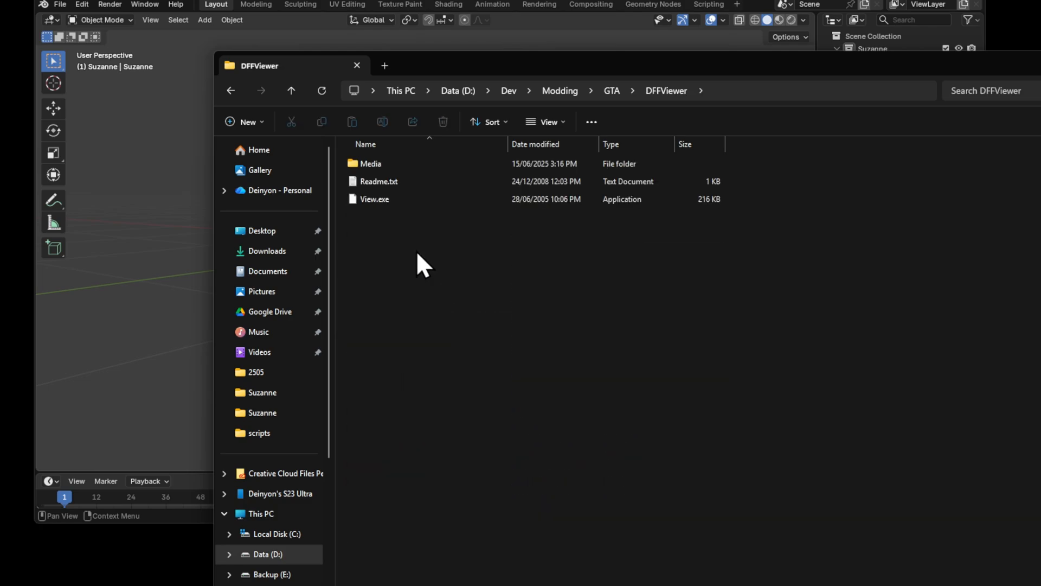
double_click(374, 198)
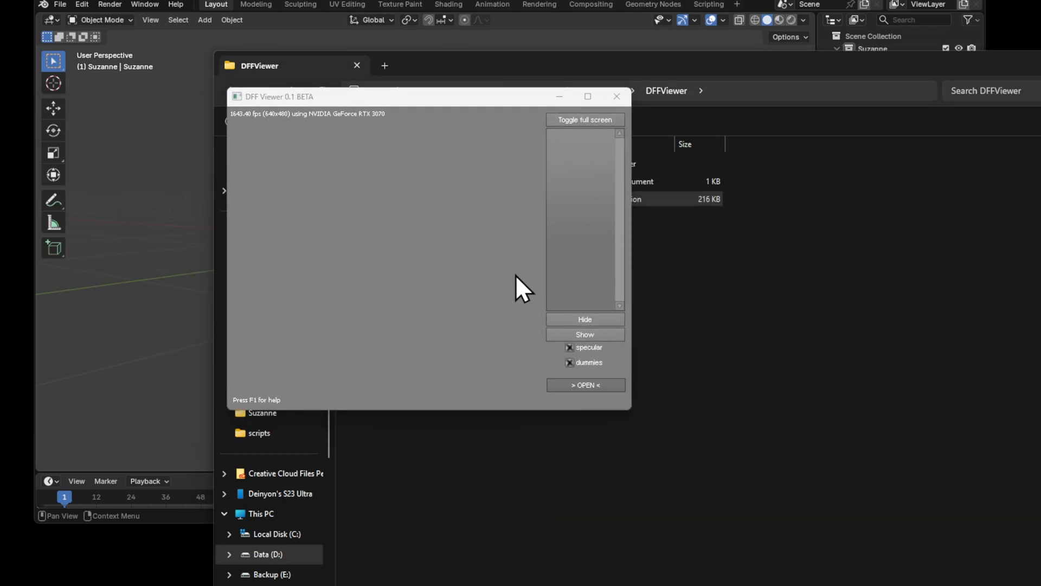
click(585, 384)
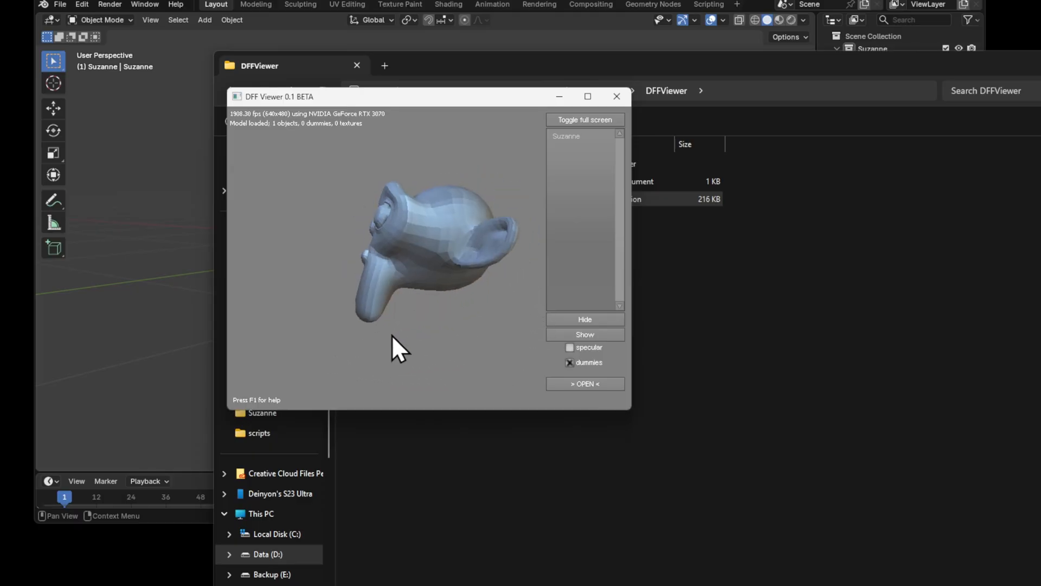
click(615, 97)
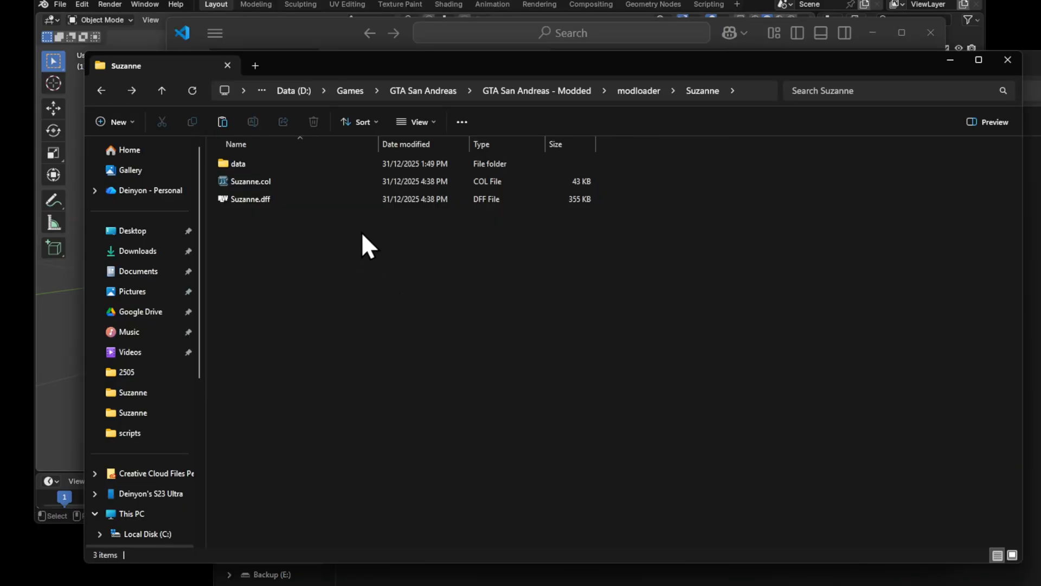
- Enter the modloader Suzanne data folder and view gta.dat listing Suzanne.IPL
click(249, 198)
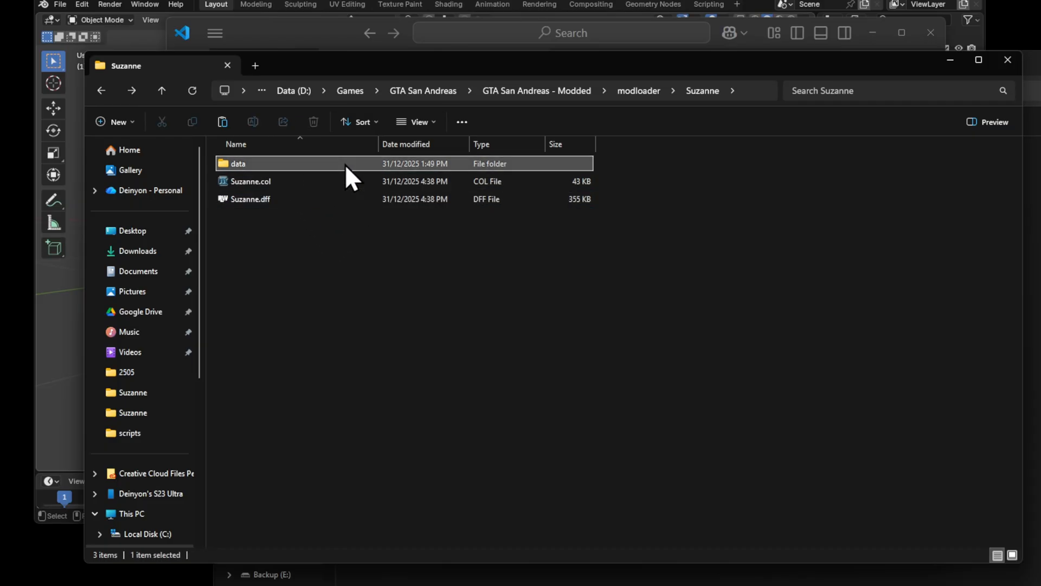
double_click(238, 164)
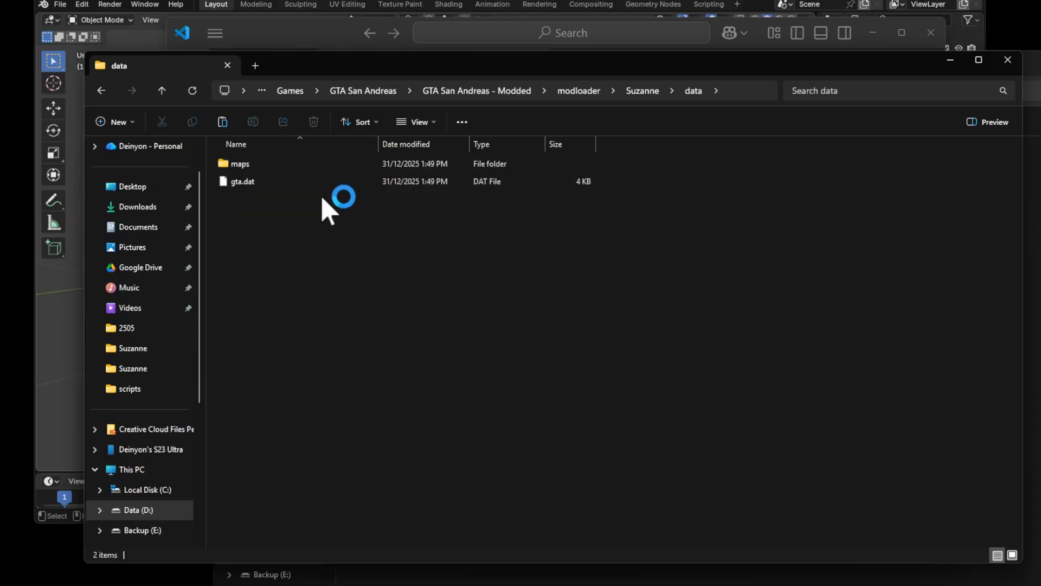
double_click(242, 181)
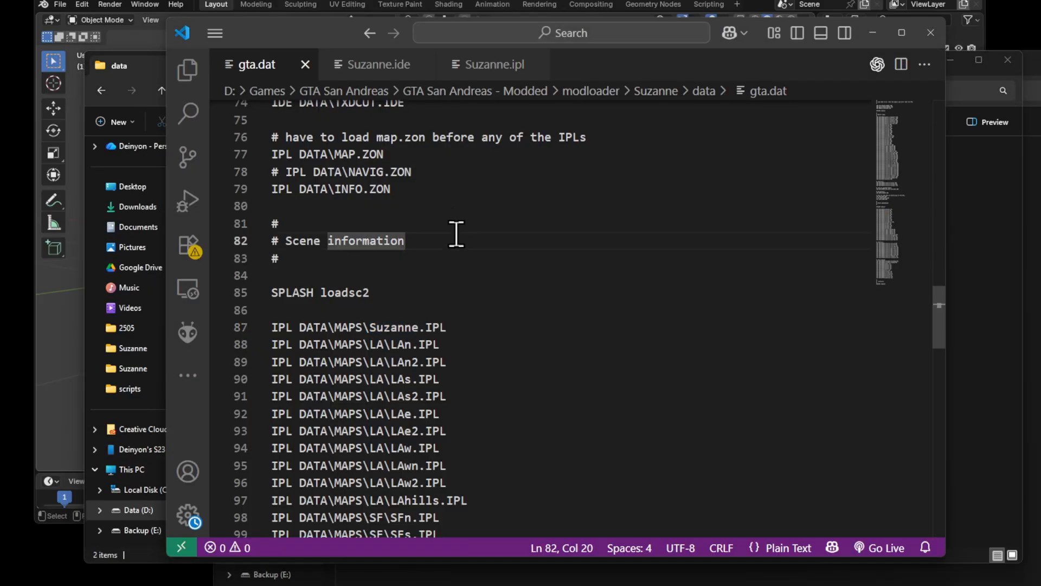
click(279, 258)
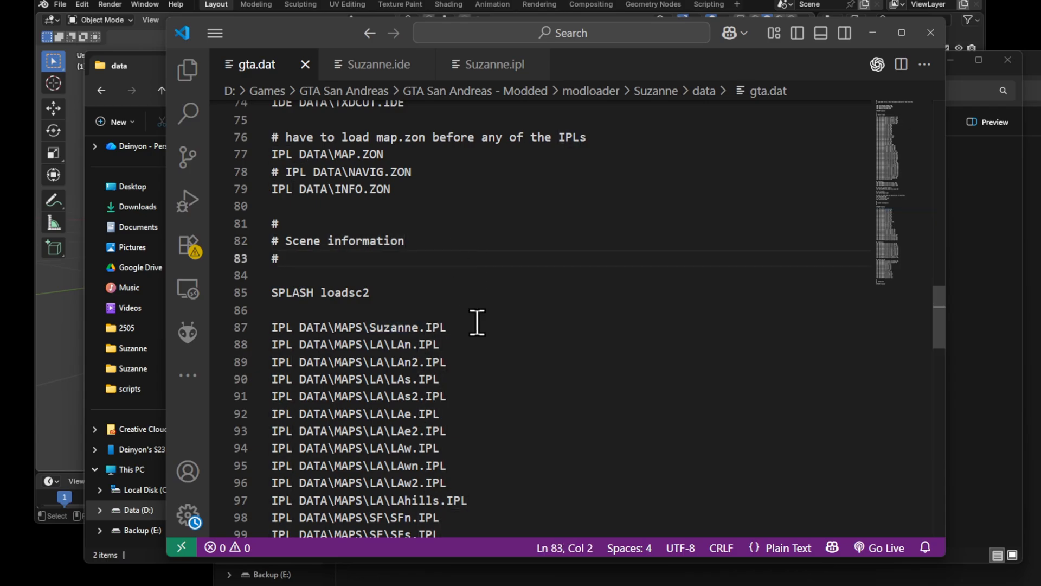
scroll(down, 3)
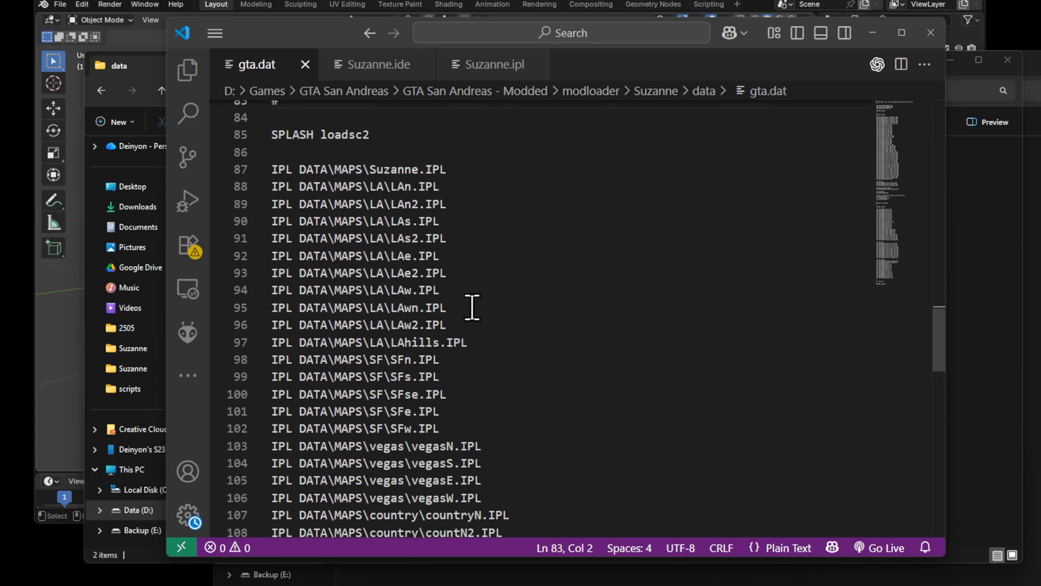
scroll(up, 3)
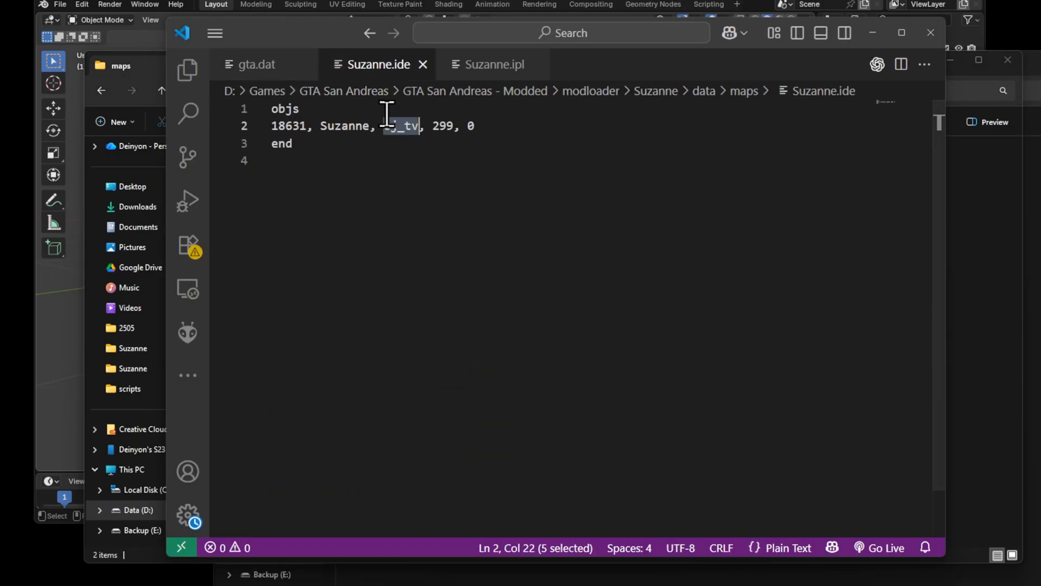
- Review the objs line in Suzanne.ide, picking out object ID 18631
click(351, 125)
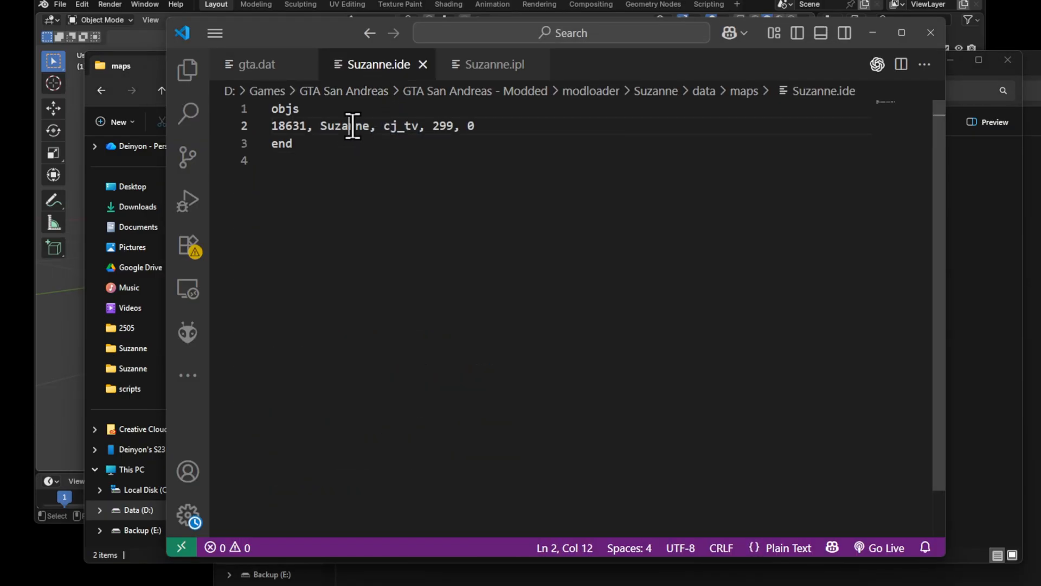
double_click(289, 126)
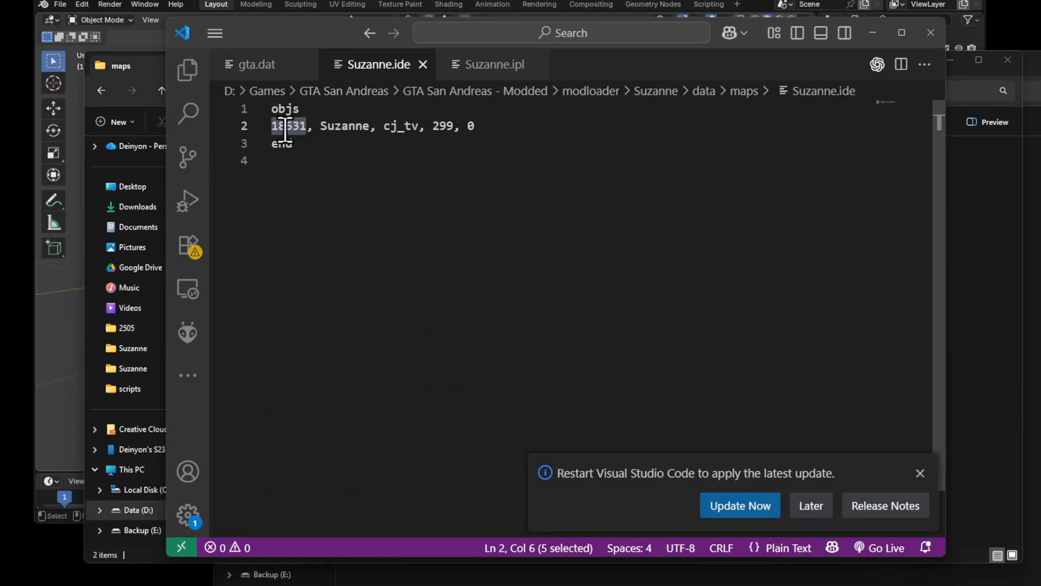
double_click(344, 126)
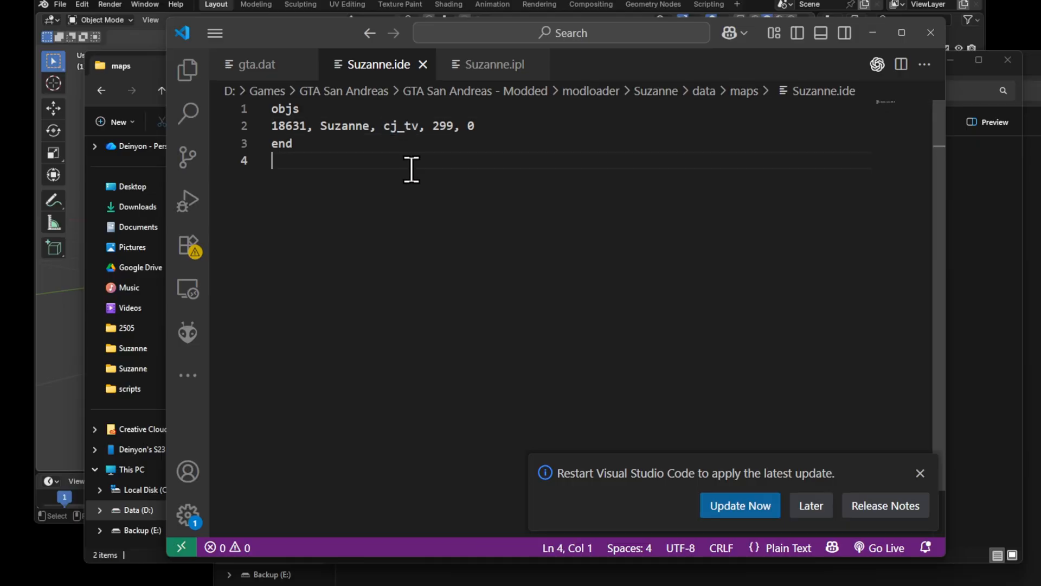
mouse_move(494, 64)
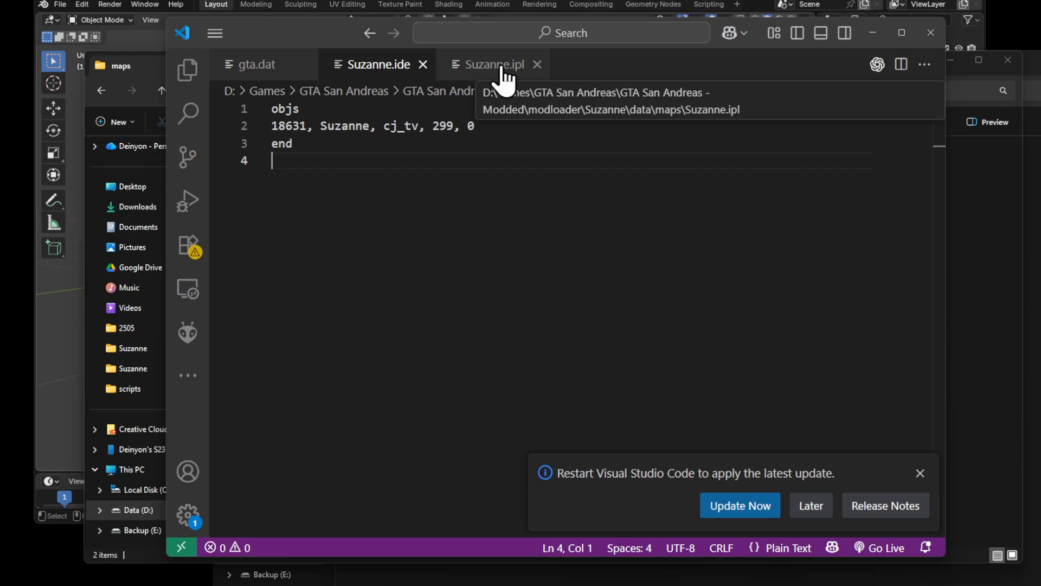
- Inspect Suzanne.ipl's inst line placing 18631 at 2487.93, -1665.24, 16.0
click(494, 64)
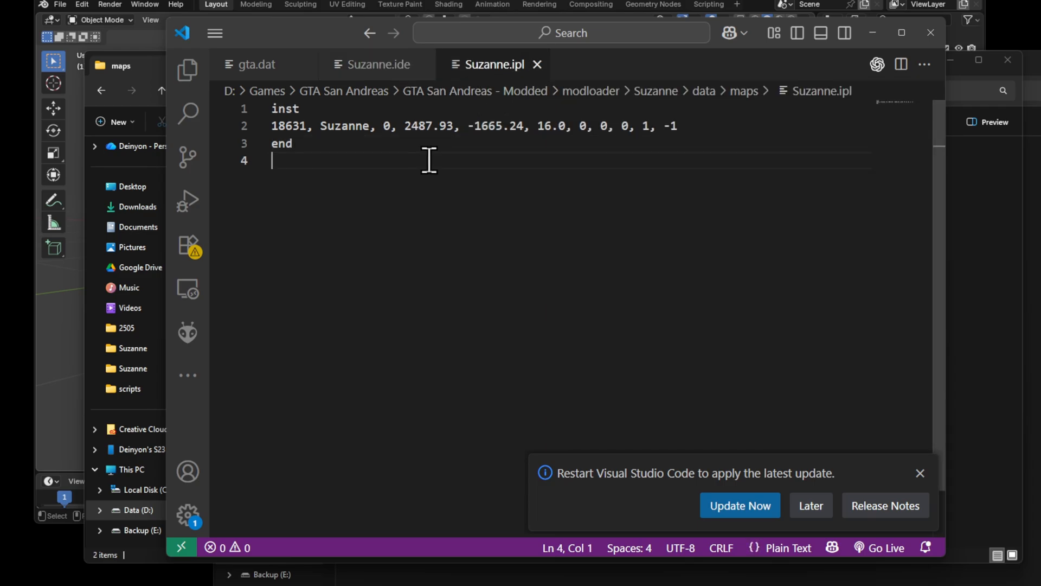
mouse_move(314, 143)
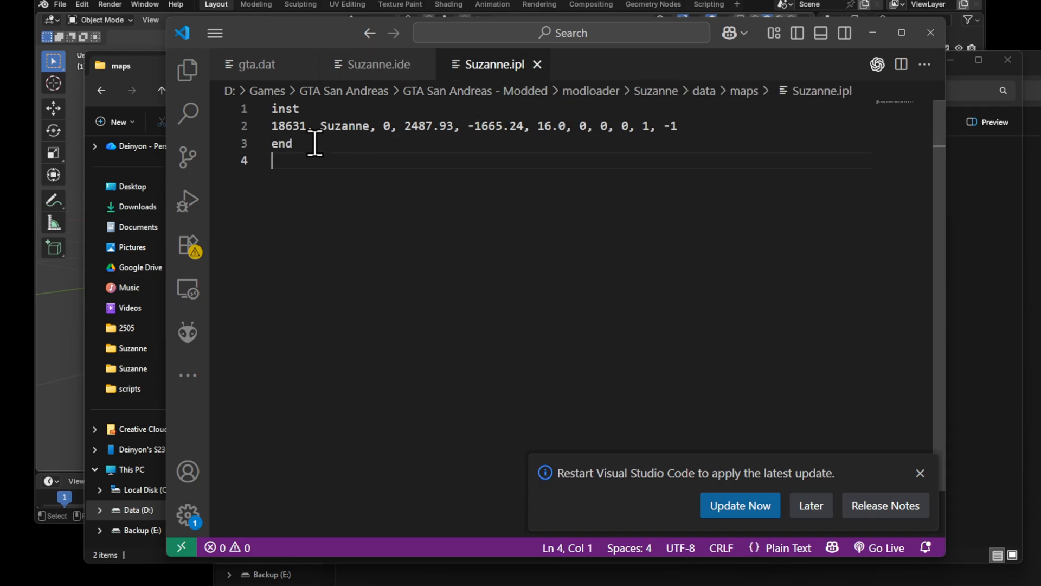
double_click(344, 126)
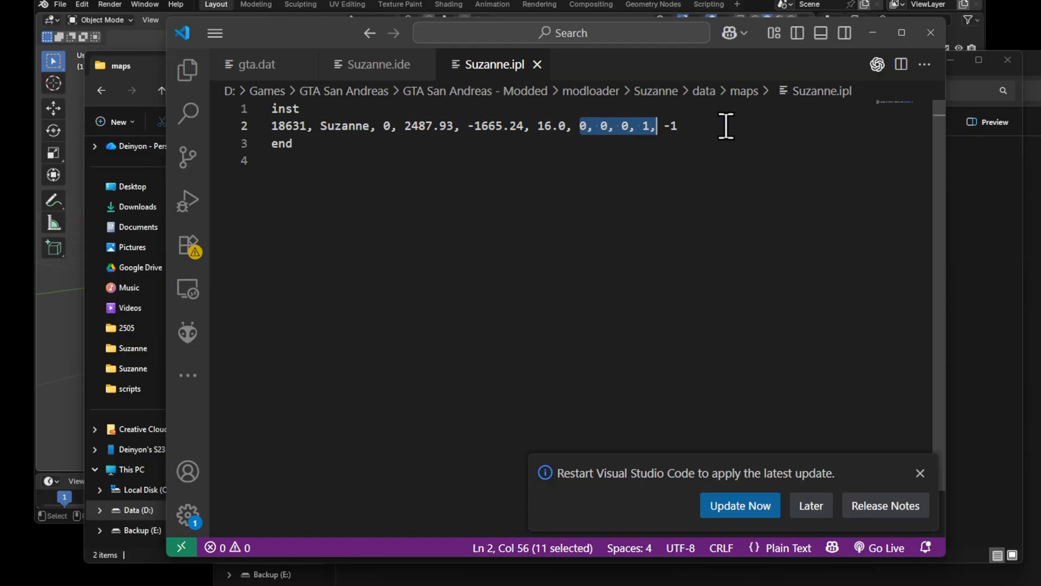
click(473, 161)
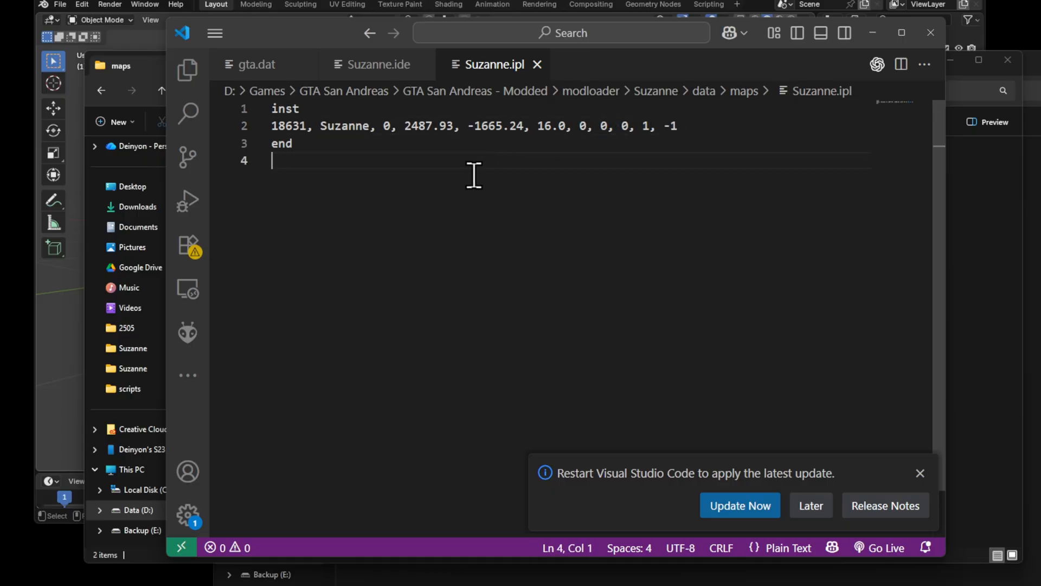
mouse_move(550, 220)
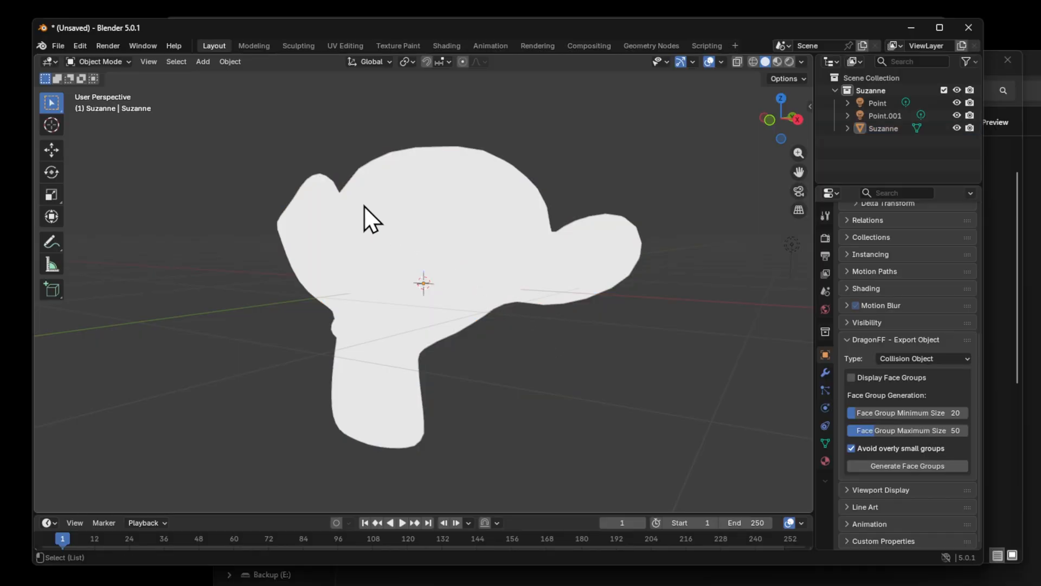
- Import cj_sphere_tv.dff via File > Import > DragonFF DFF
click(58, 46)
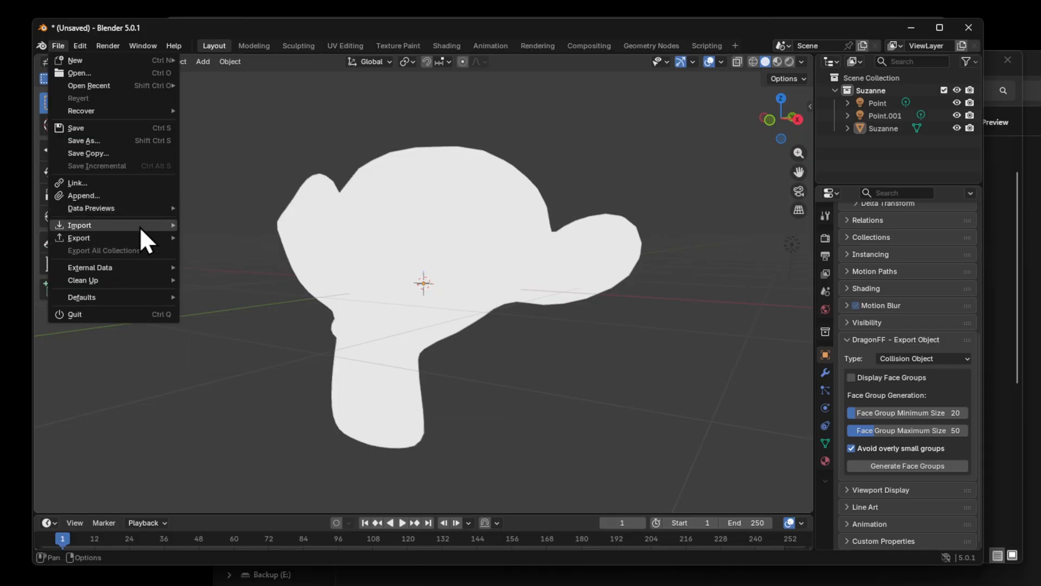
click(79, 225)
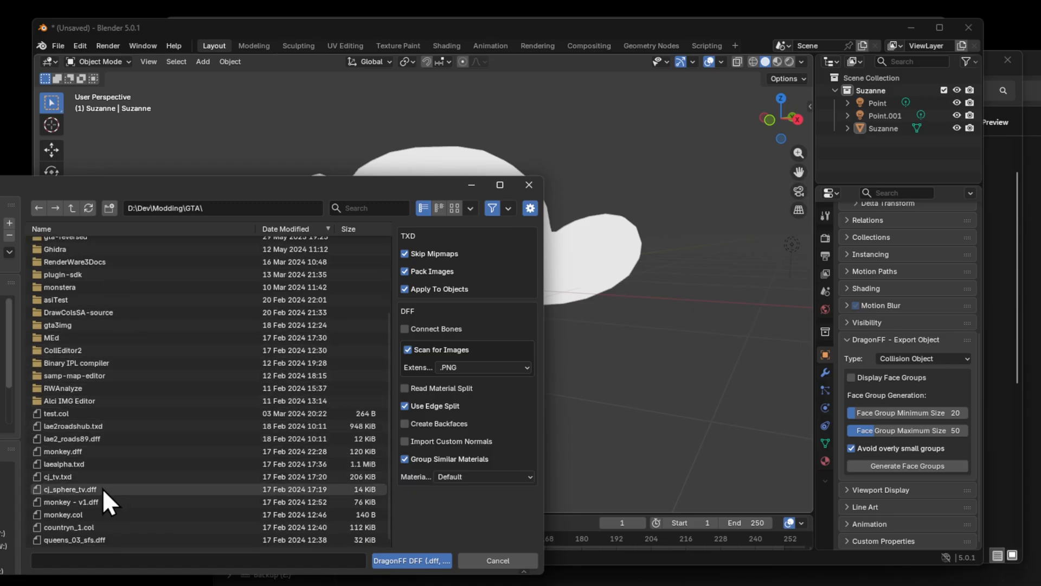
click(410, 560)
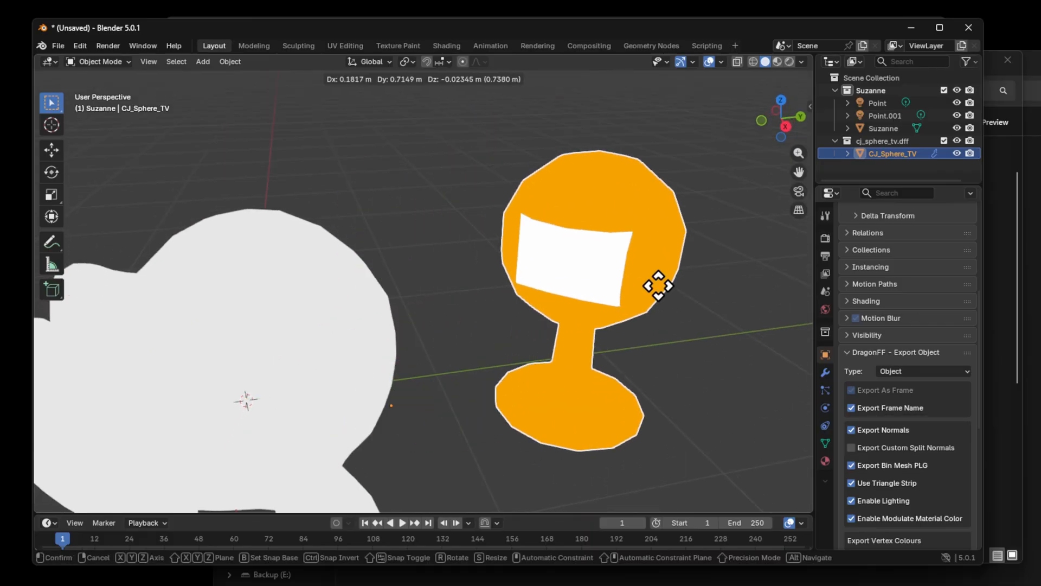
- Place CJ_Sphere_TV beside Suzanne, enter Edit Mode and review its cj_spec environment map at 1.00
click(657, 285)
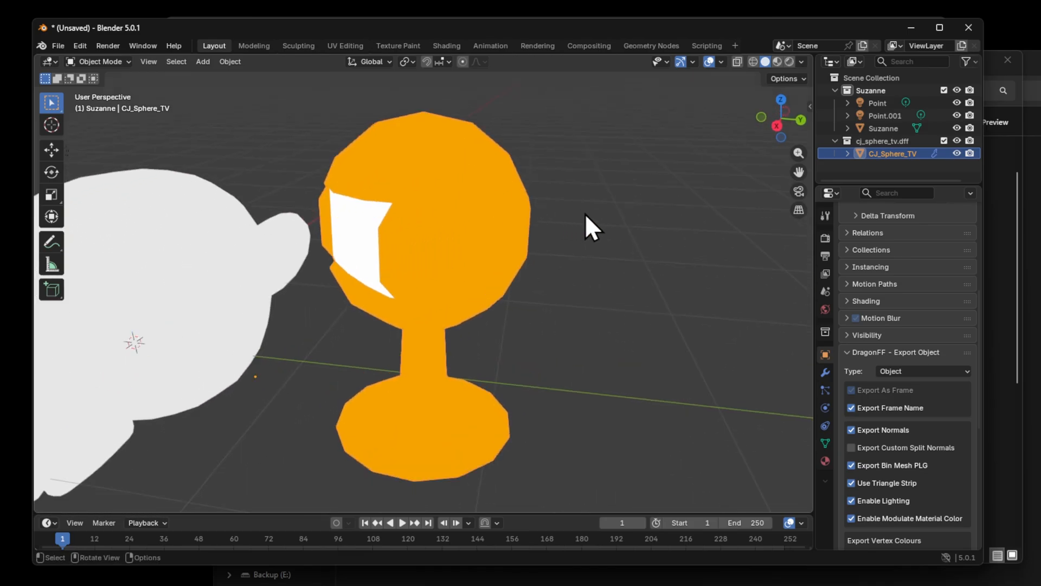
mouse_move(261, 116)
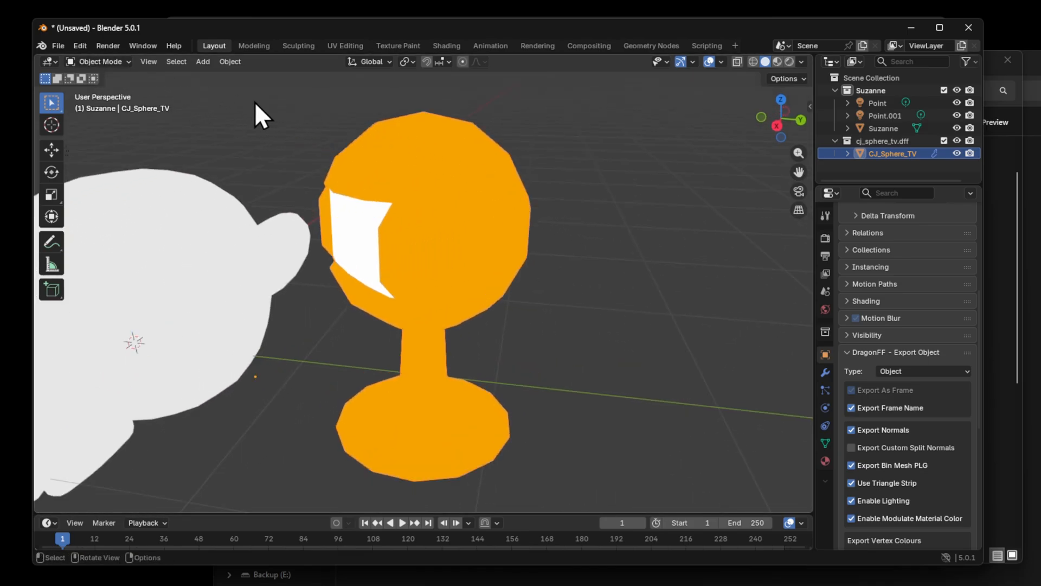
key(Tab)
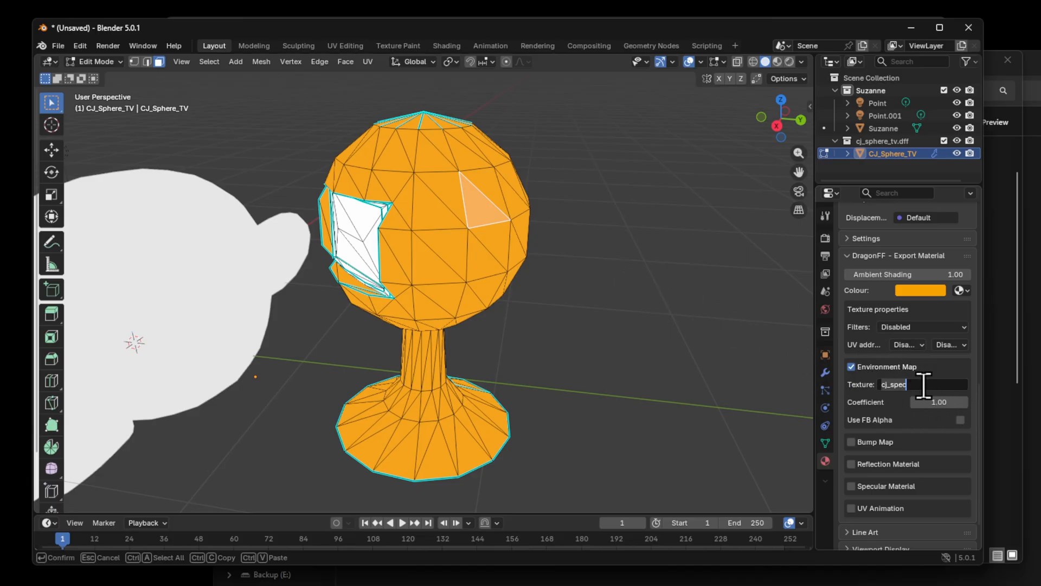
mouse_move(864, 372)
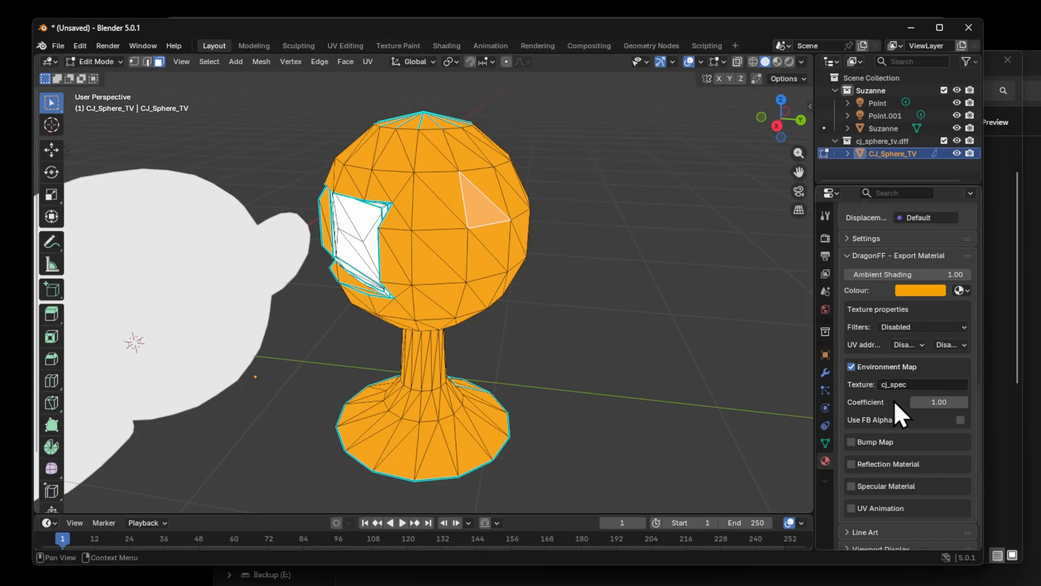
mouse_move(882, 410)
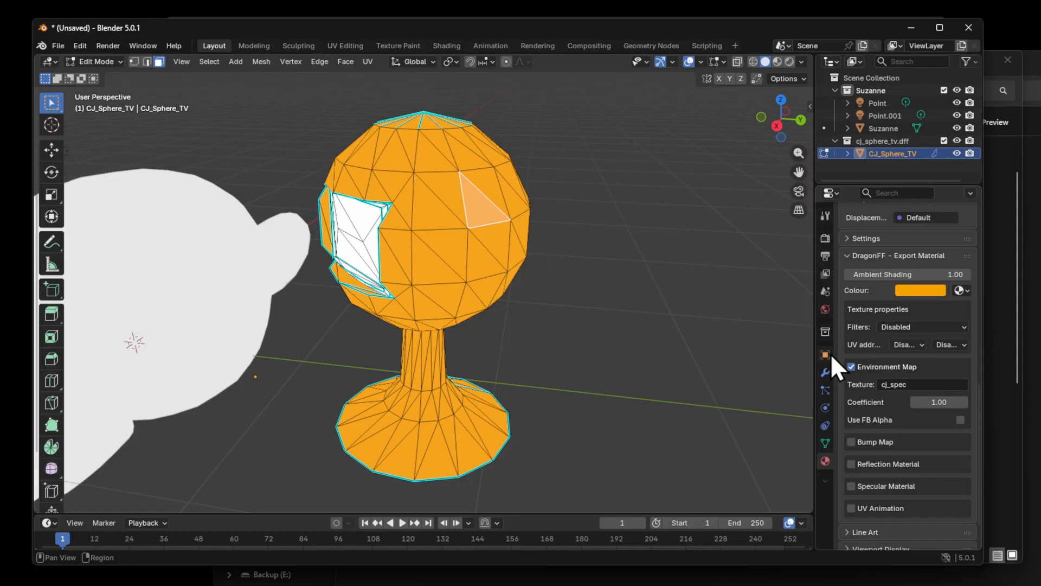
scroll(down, 3)
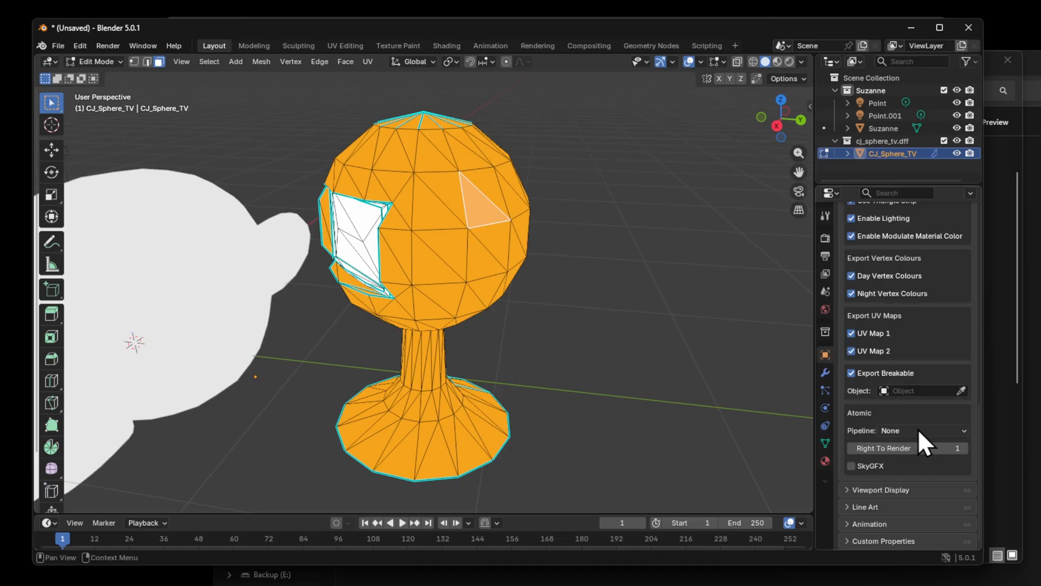
mouse_move(932, 426)
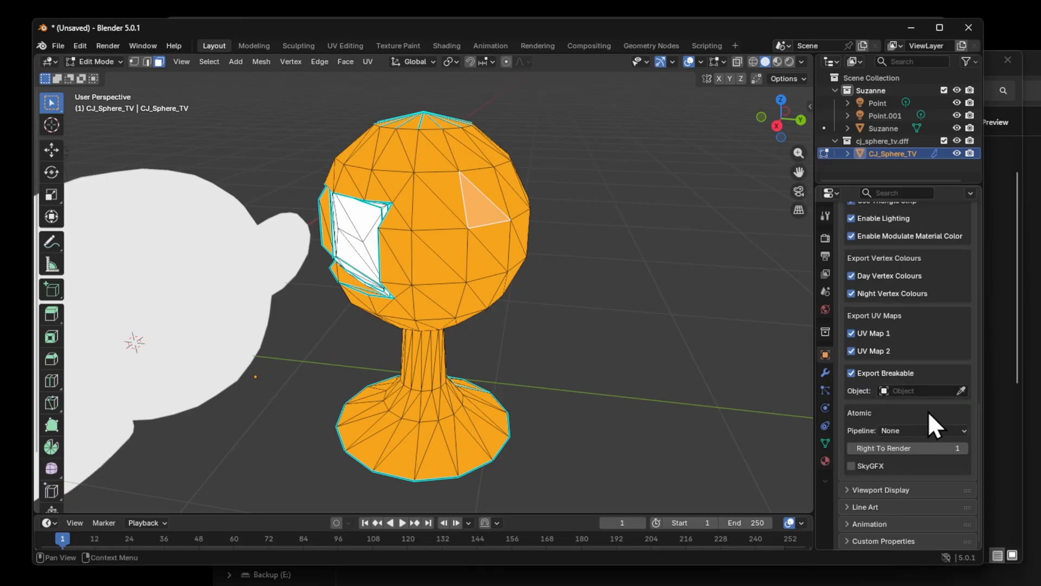
scroll(up, 3)
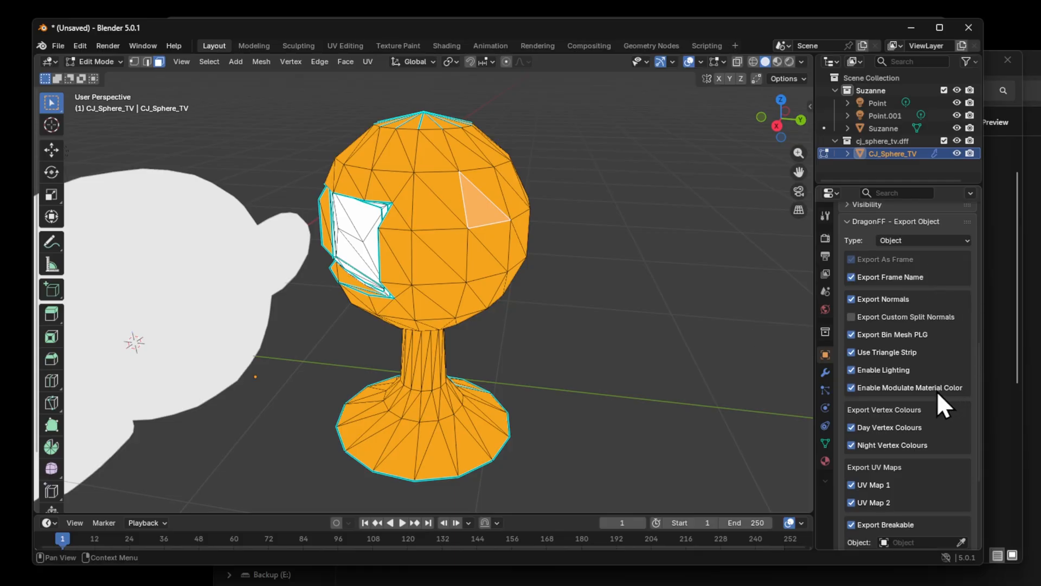
mouse_move(936, 302)
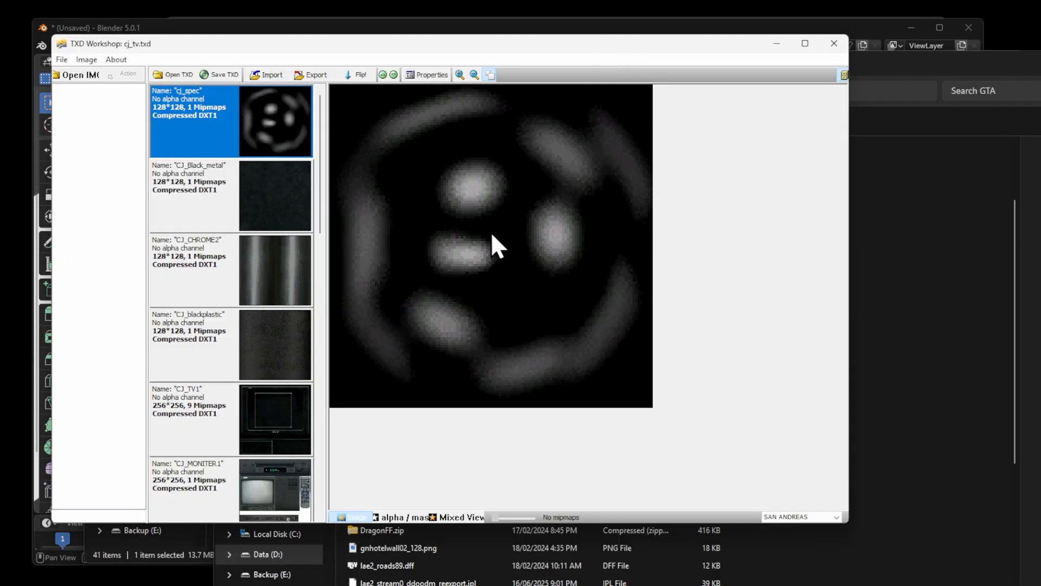
mouse_move(600, 381)
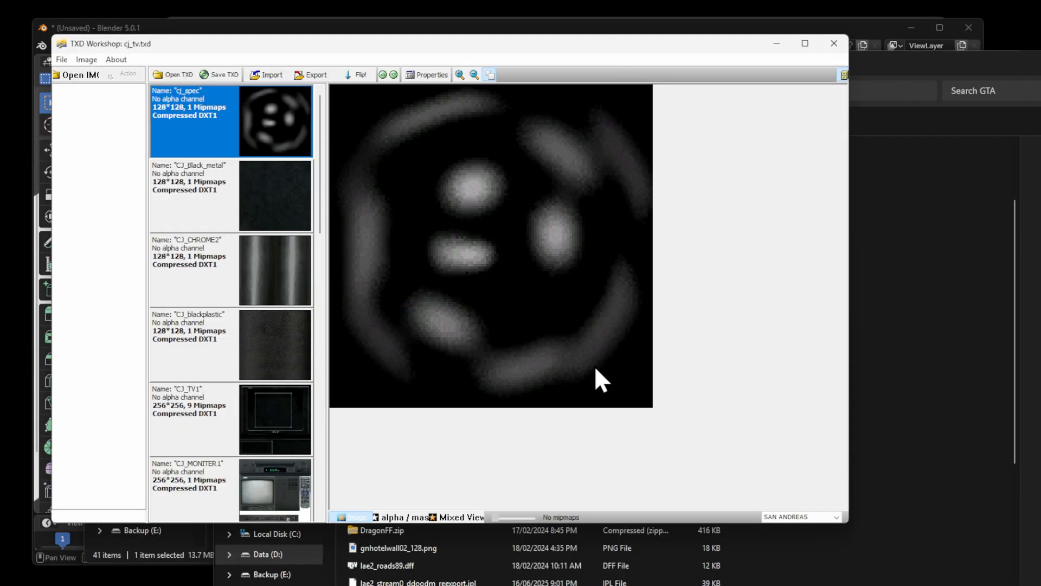
mouse_move(489, 297)
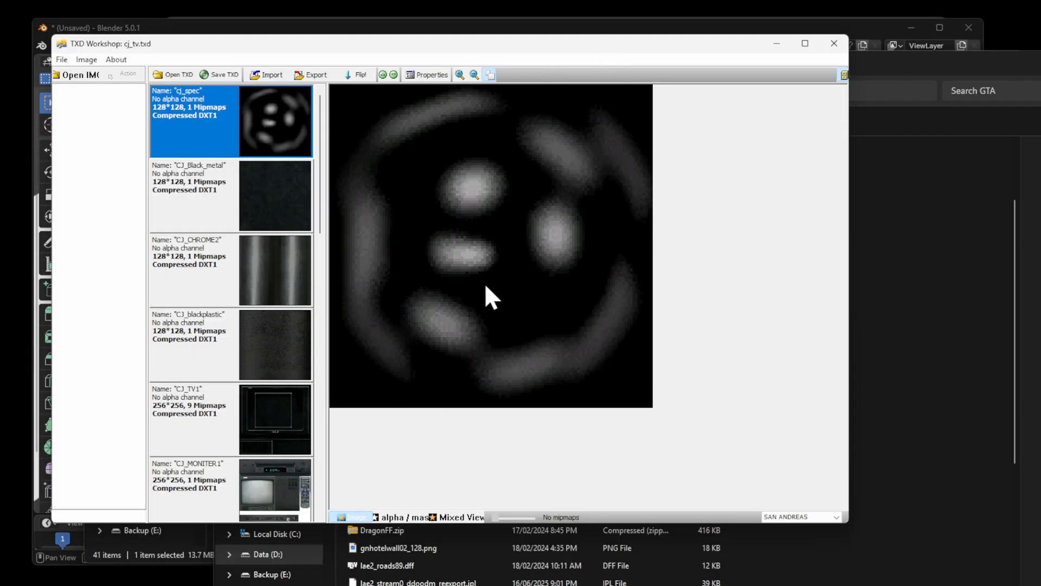
mouse_move(391, 150)
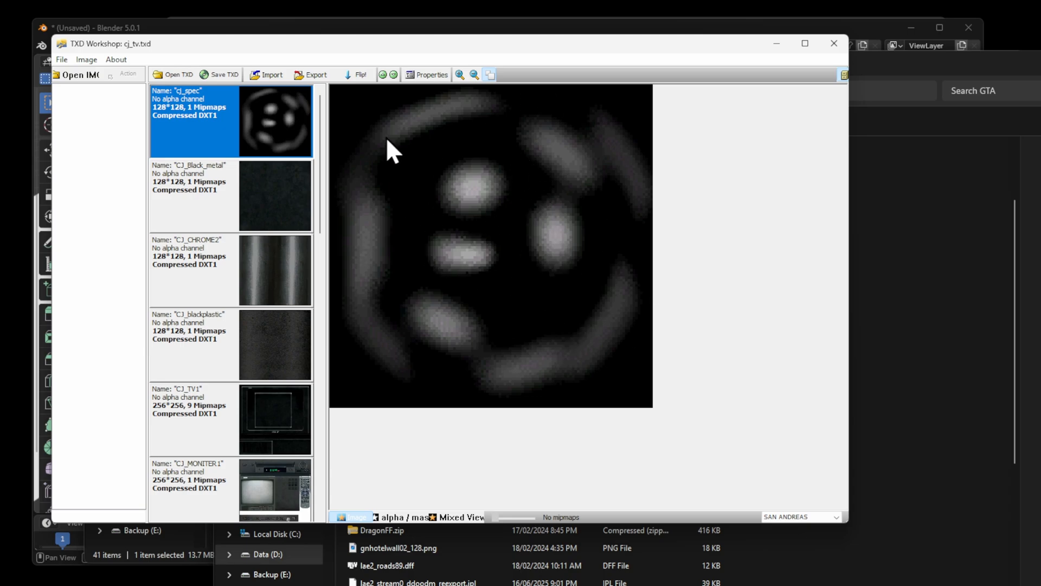
mouse_move(452, 251)
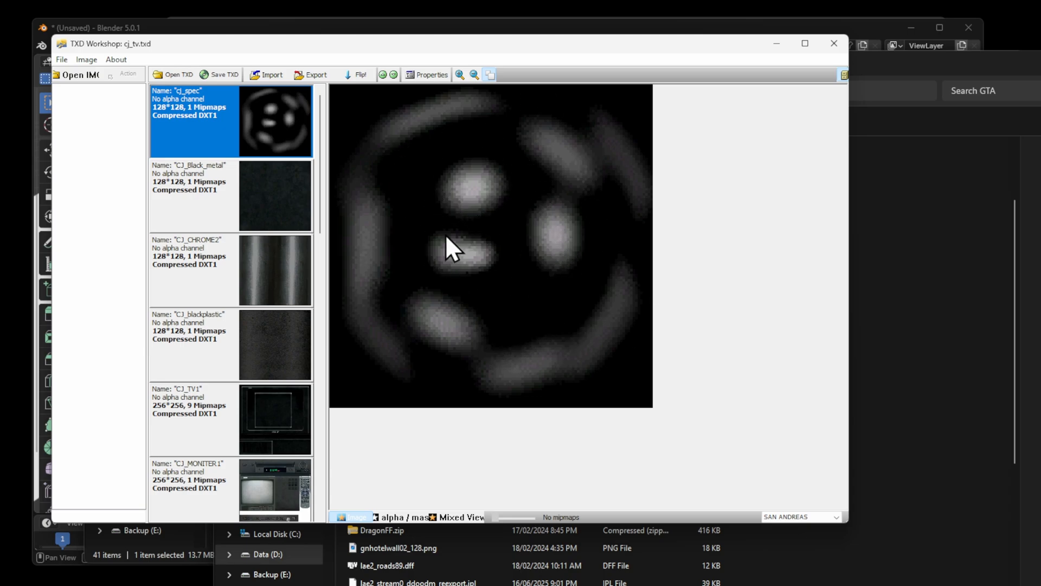
mouse_move(503, 260)
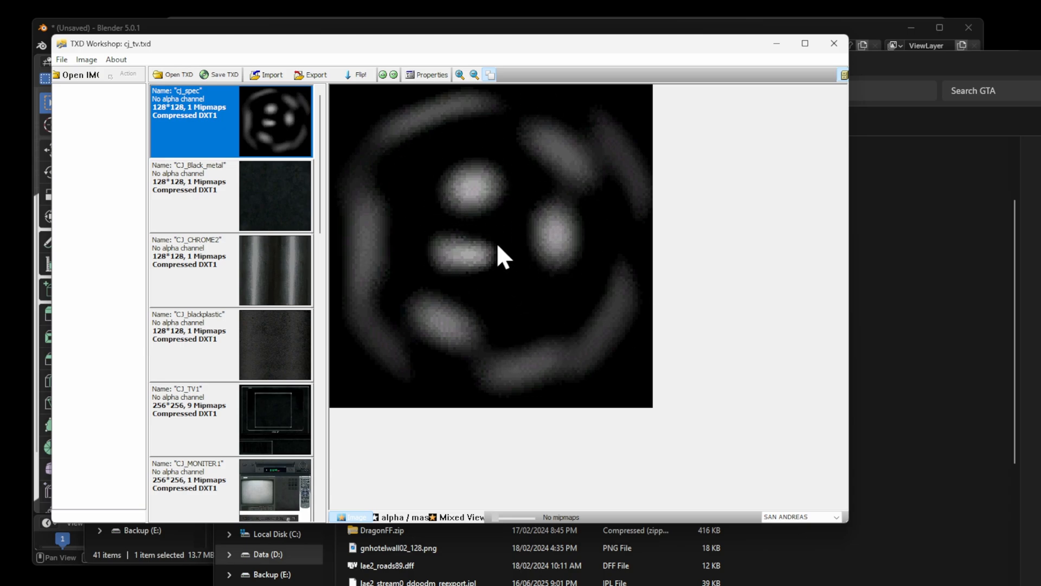
mouse_move(494, 239)
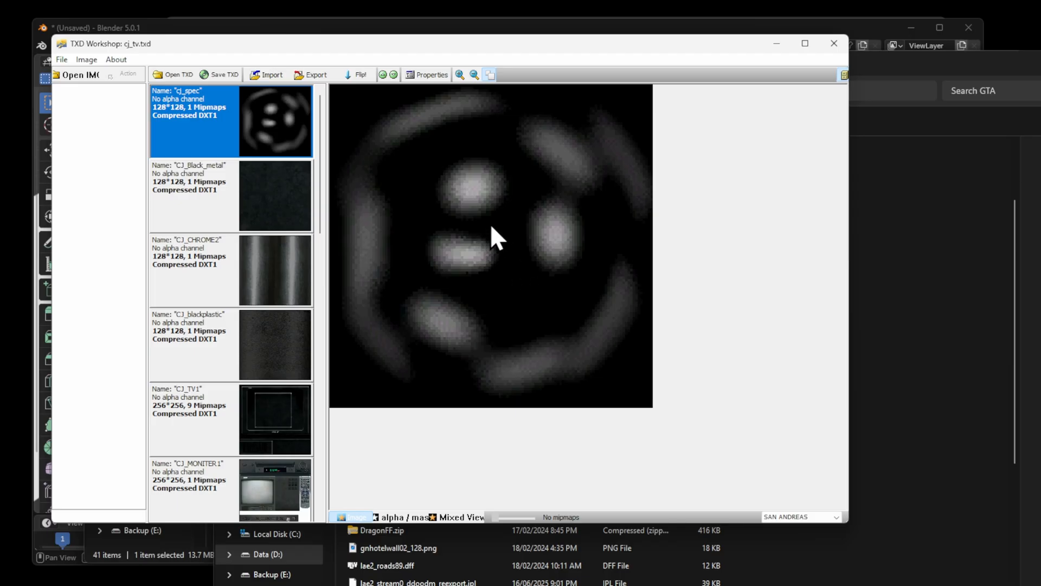
mouse_move(780, 306)
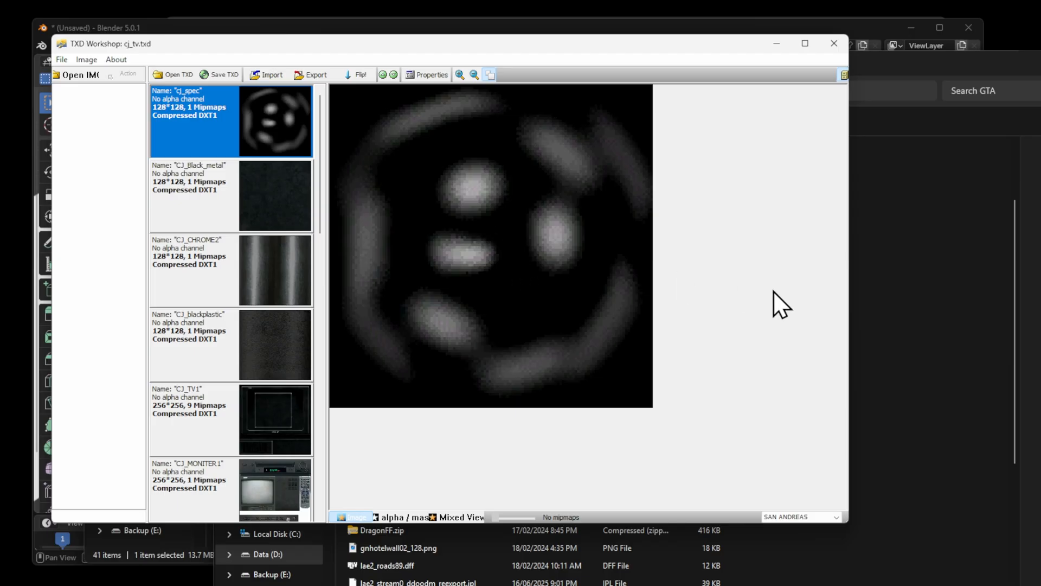
mouse_move(738, 316)
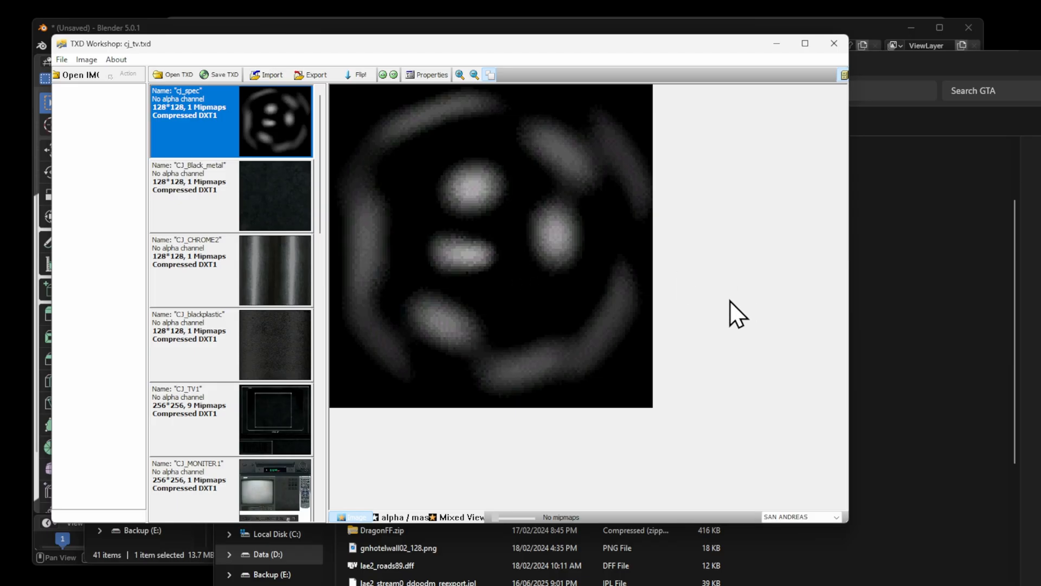
mouse_move(604, 53)
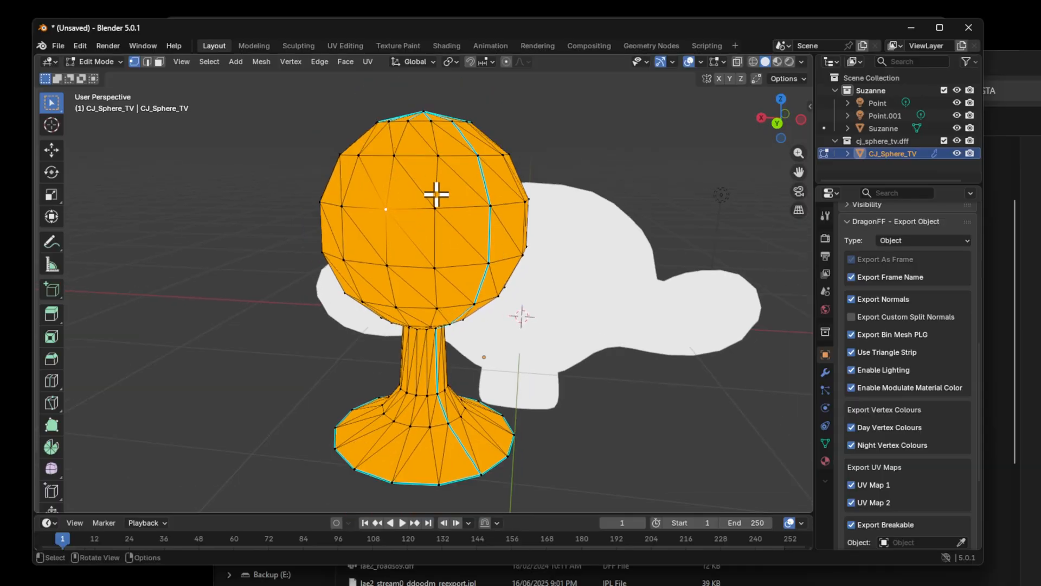
mouse_move(444, 218)
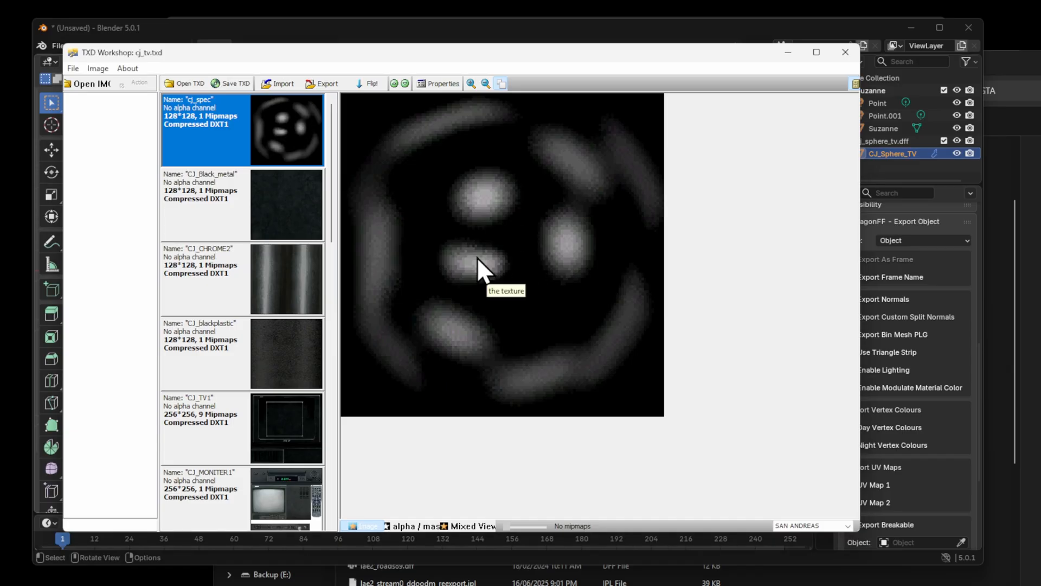
mouse_move(495, 266)
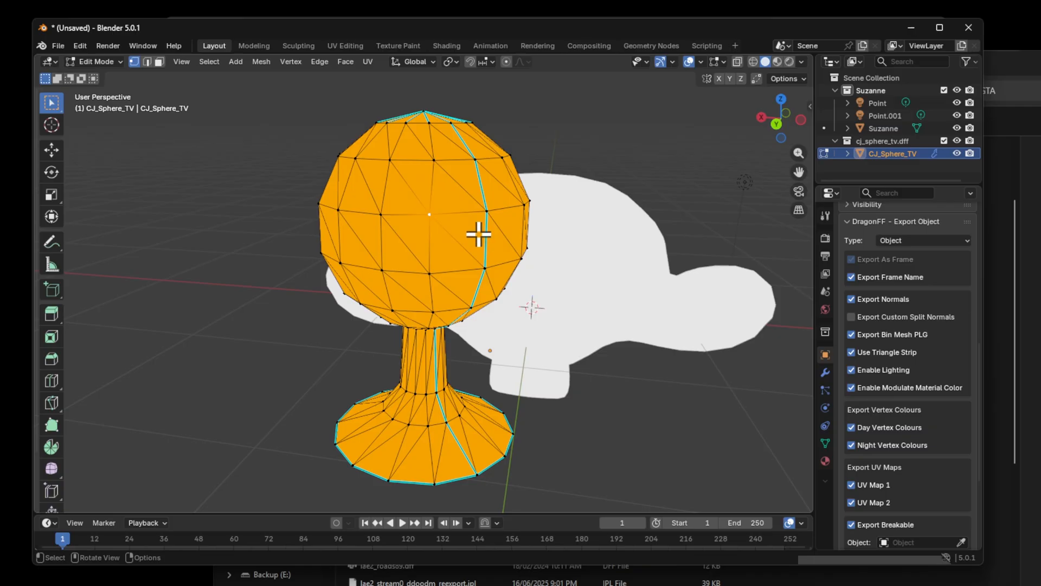
mouse_move(373, 114)
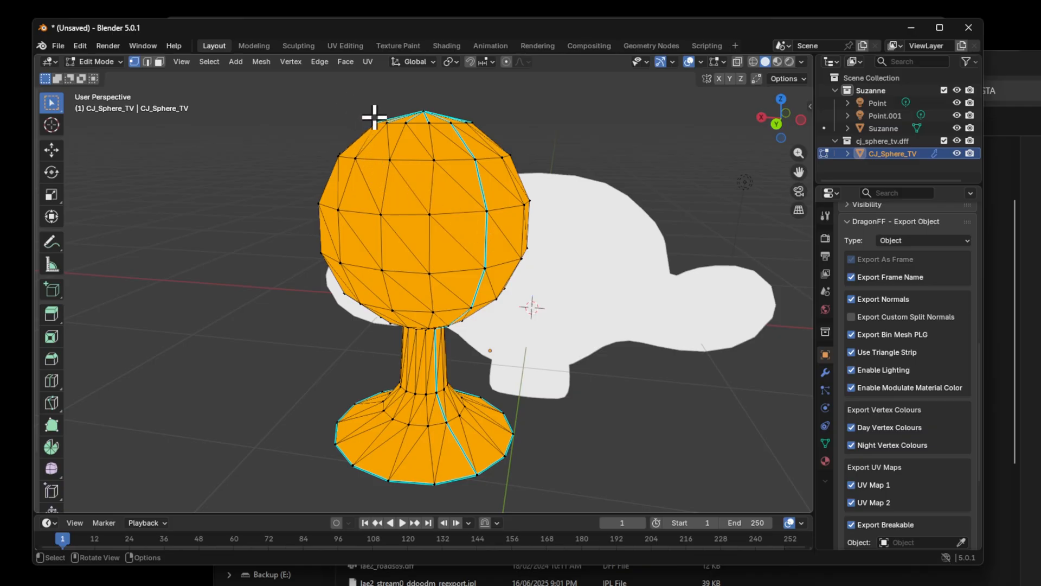
mouse_move(295, 71)
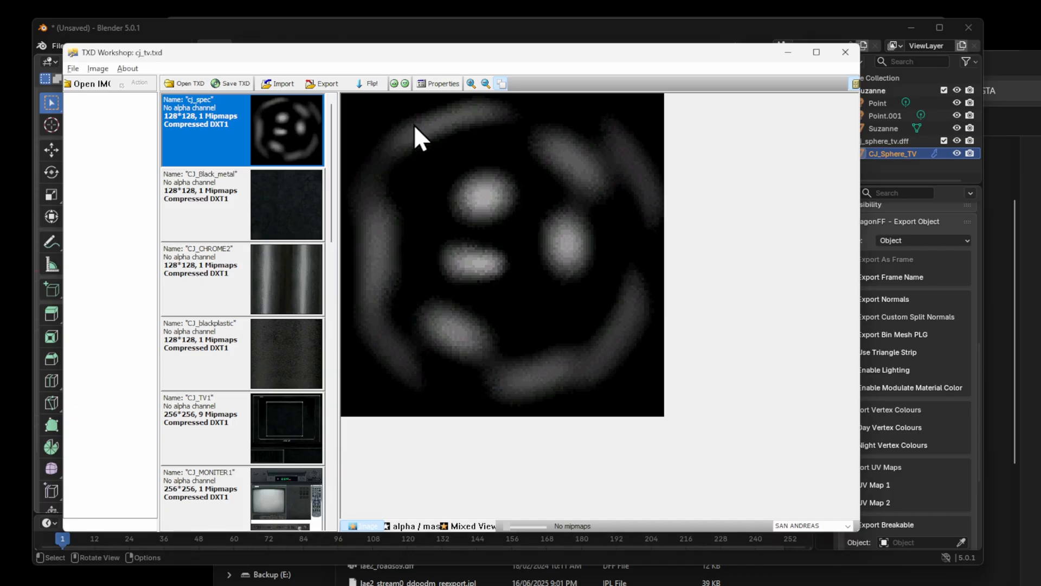
mouse_move(543, 326)
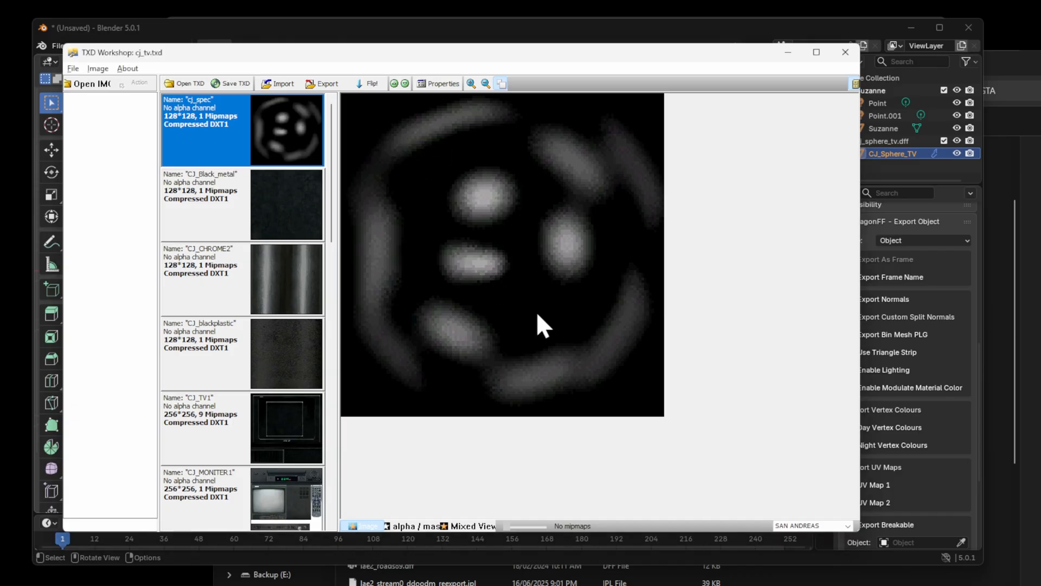
mouse_move(589, 200)
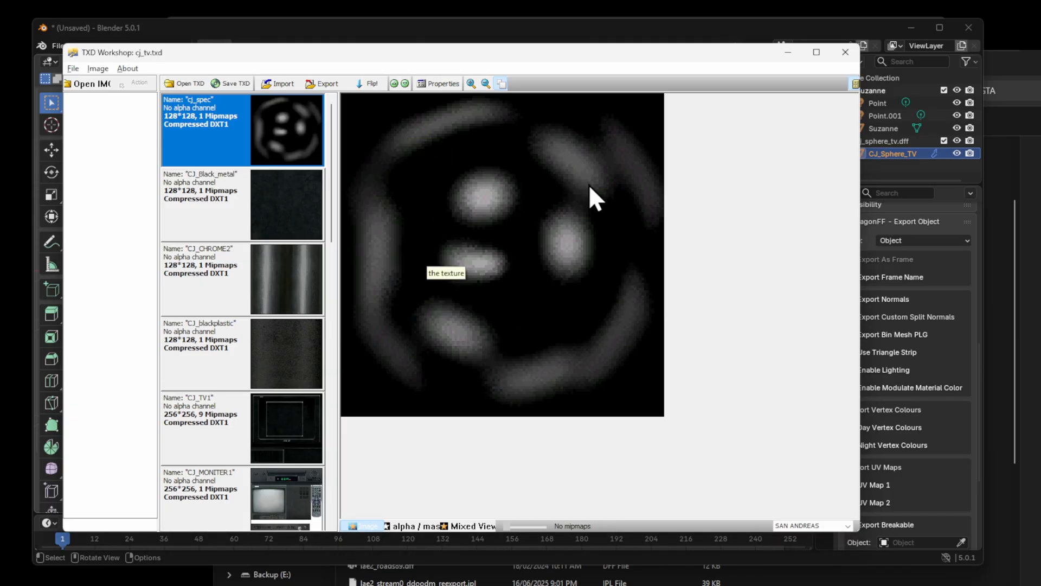
mouse_move(518, 266)
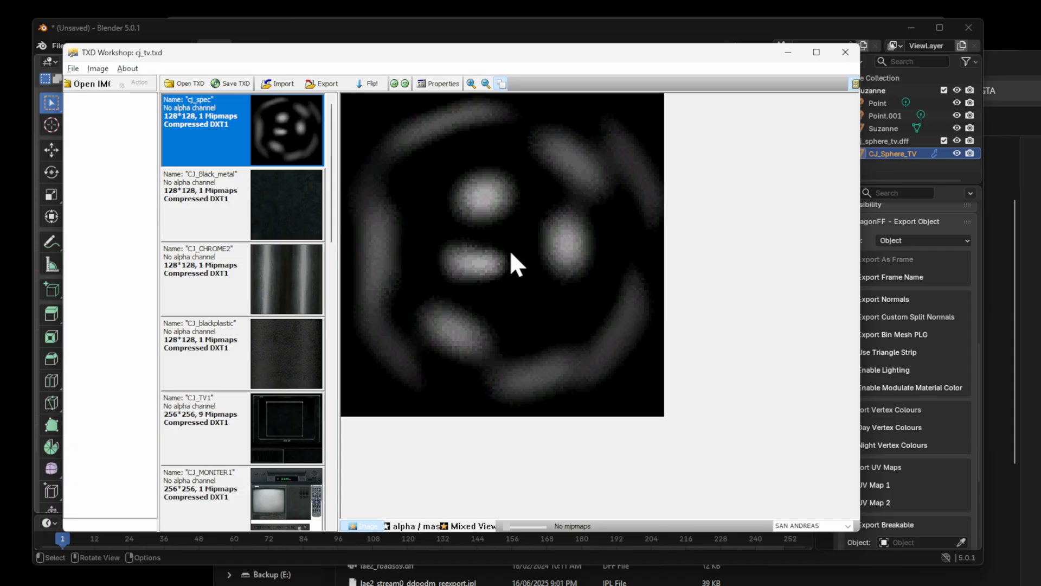
mouse_move(497, 188)
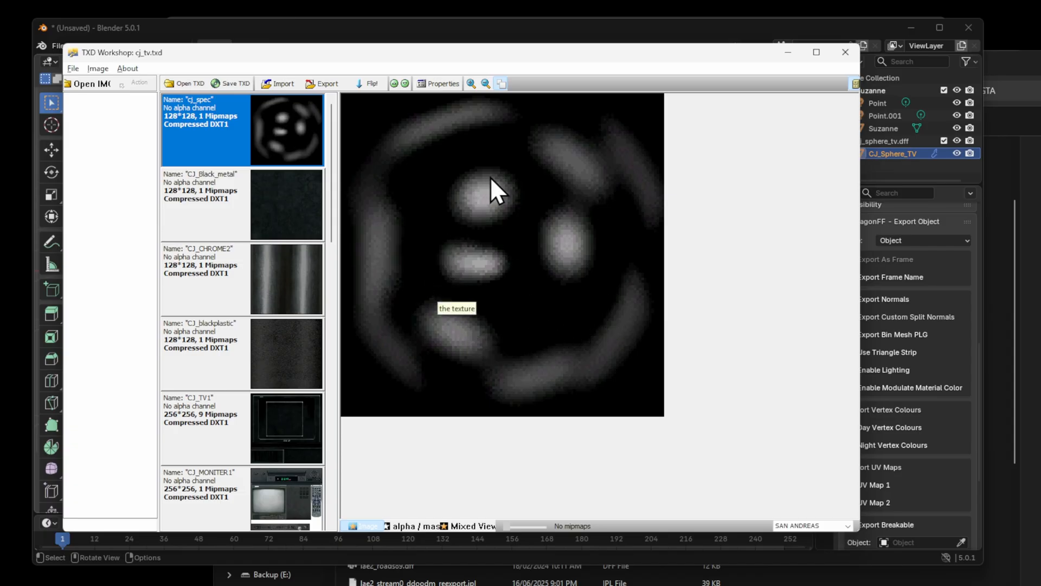
mouse_move(525, 173)
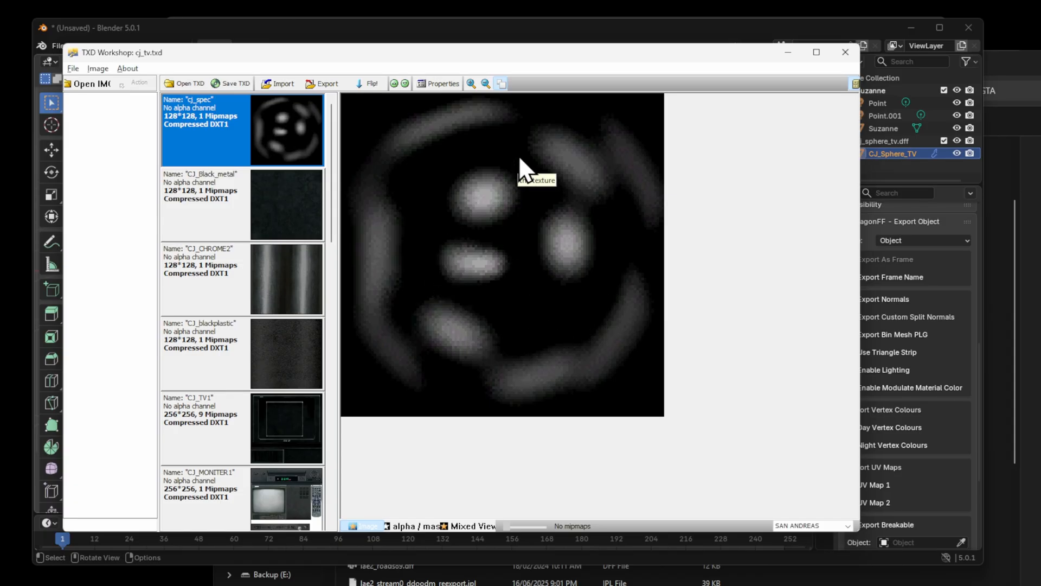
mouse_move(547, 279)
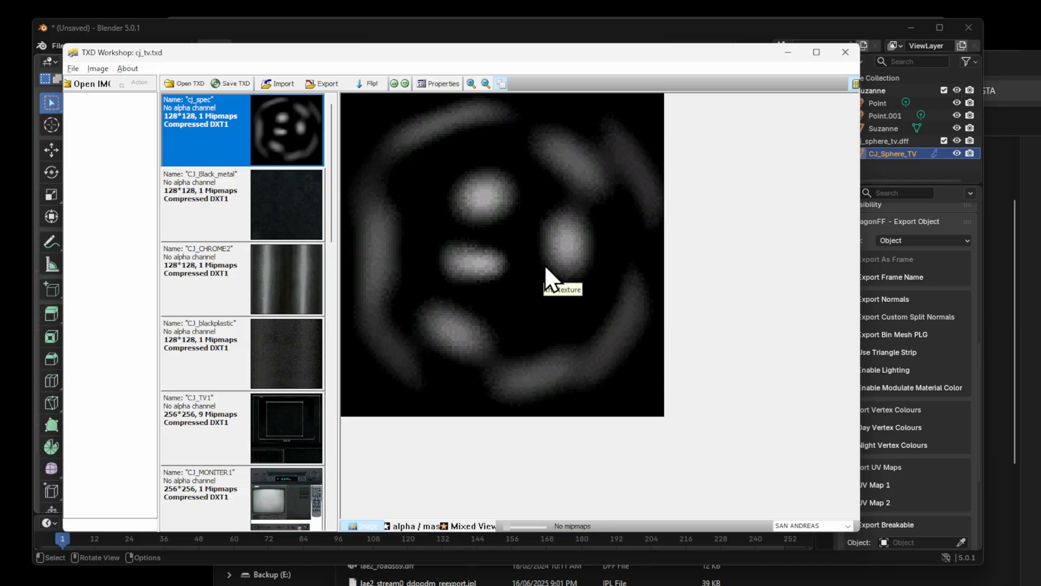
- Return to Blender's 3D scene showing CJ_Sphere_TV after the TXD Workshop check
click(845, 52)
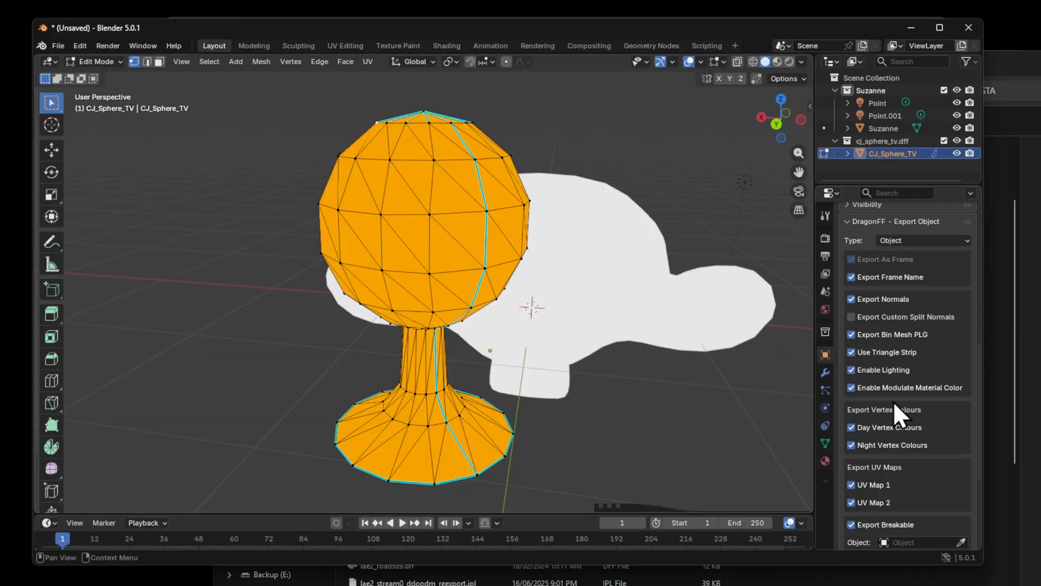
mouse_move(535, 272)
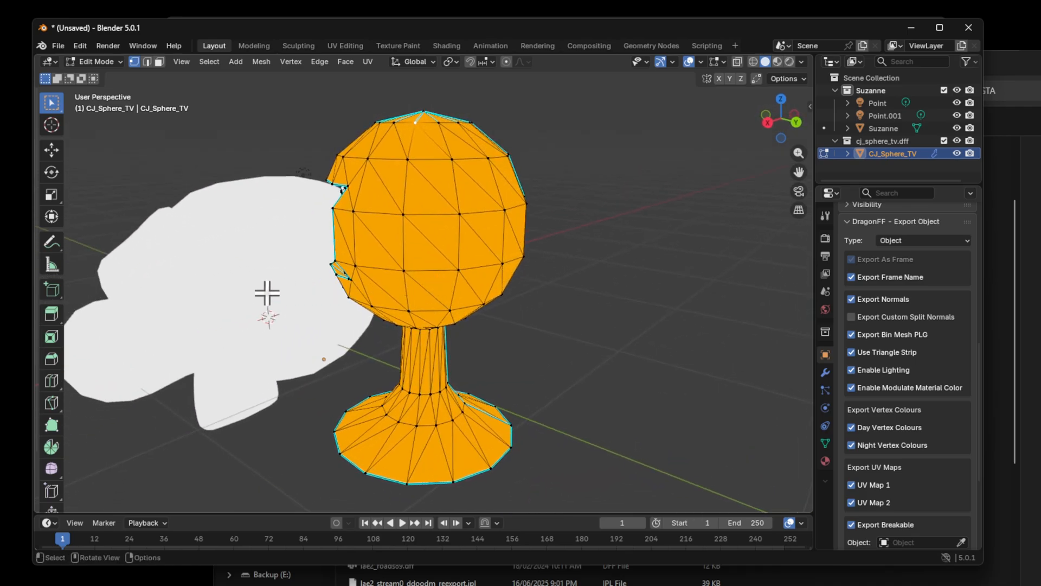
mouse_move(211, 285)
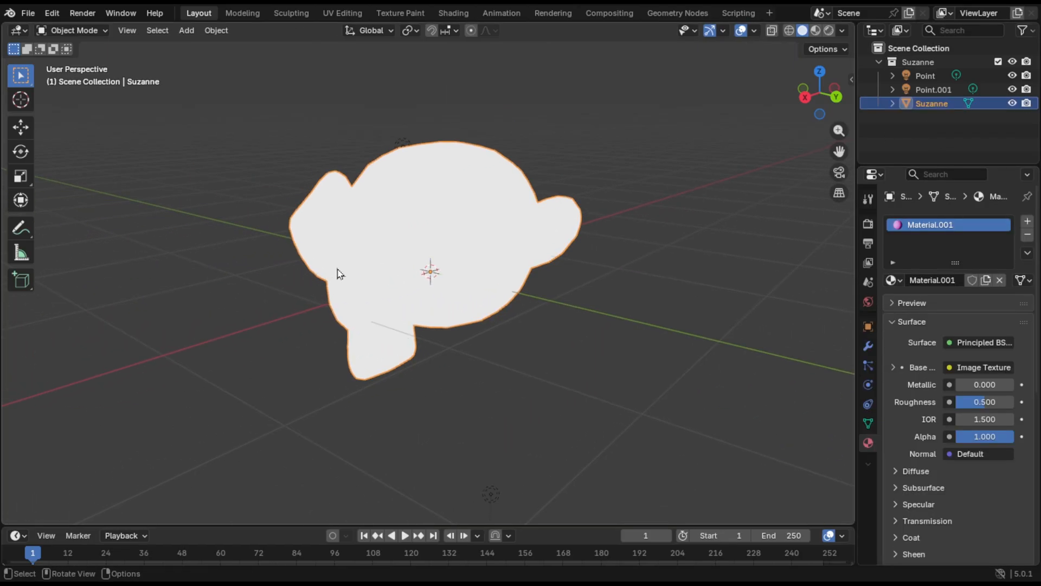
- Enable an environment map on Material.001 using texture cj_spec at coefficient 0.5
click(868, 301)
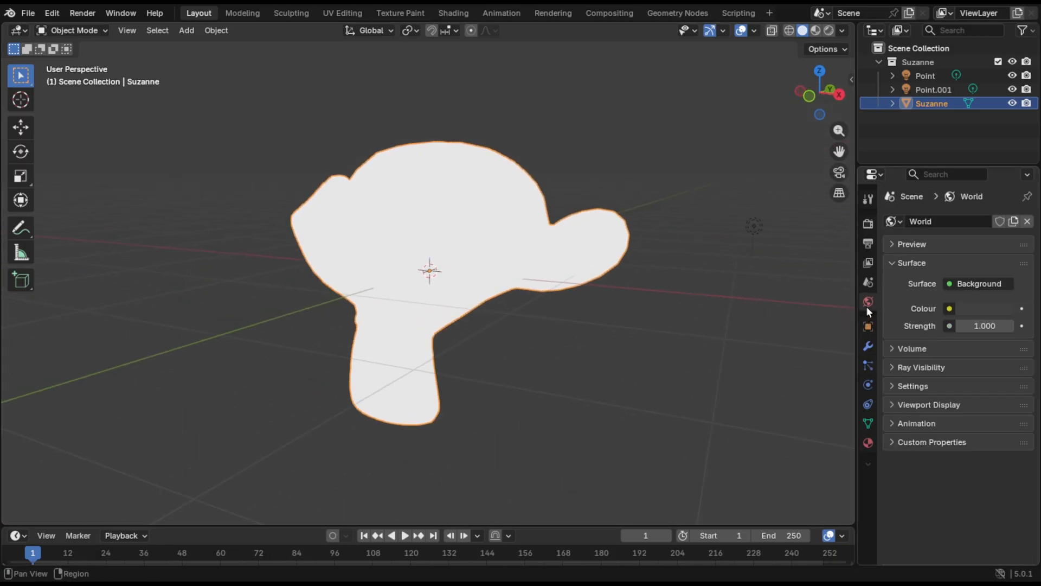
click(867, 325)
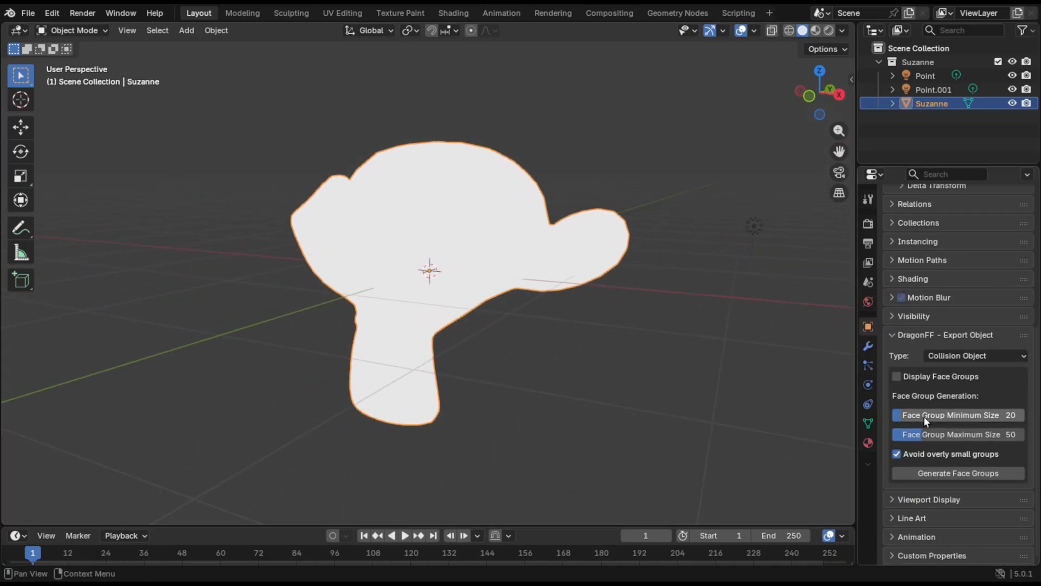
click(974, 355)
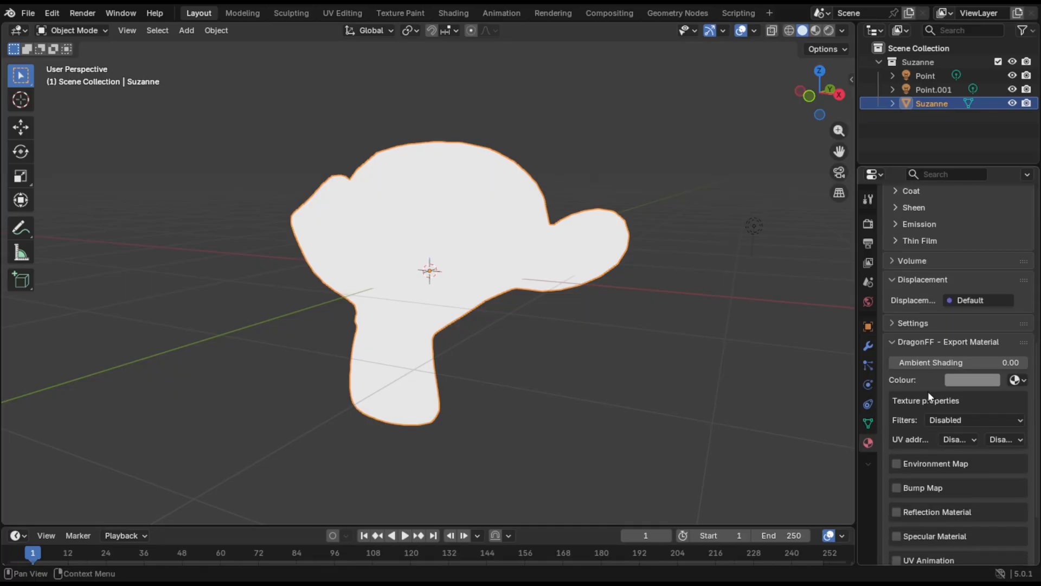
scroll(down, 3)
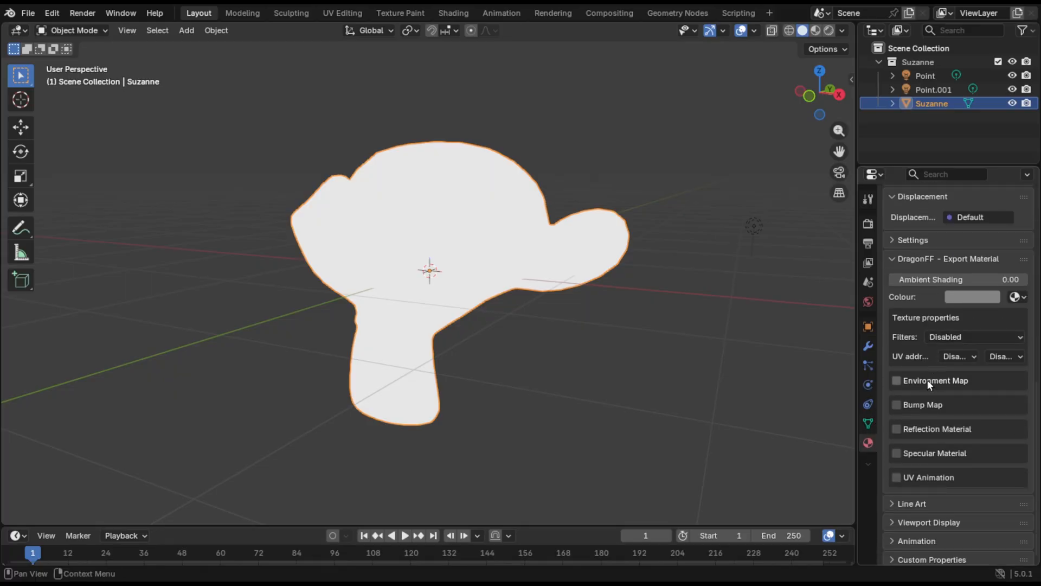
click(897, 380)
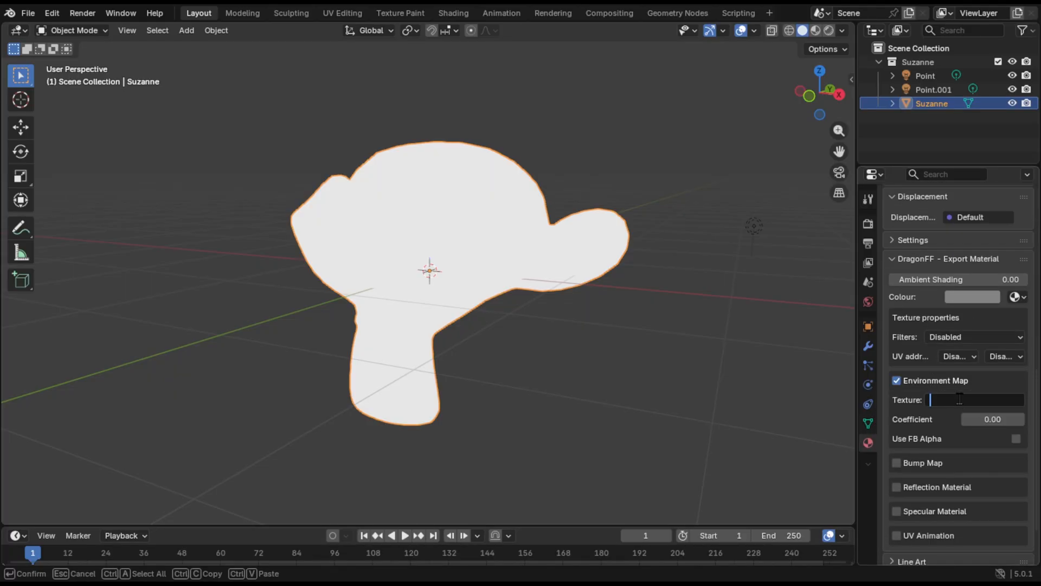
text(cj_spec)
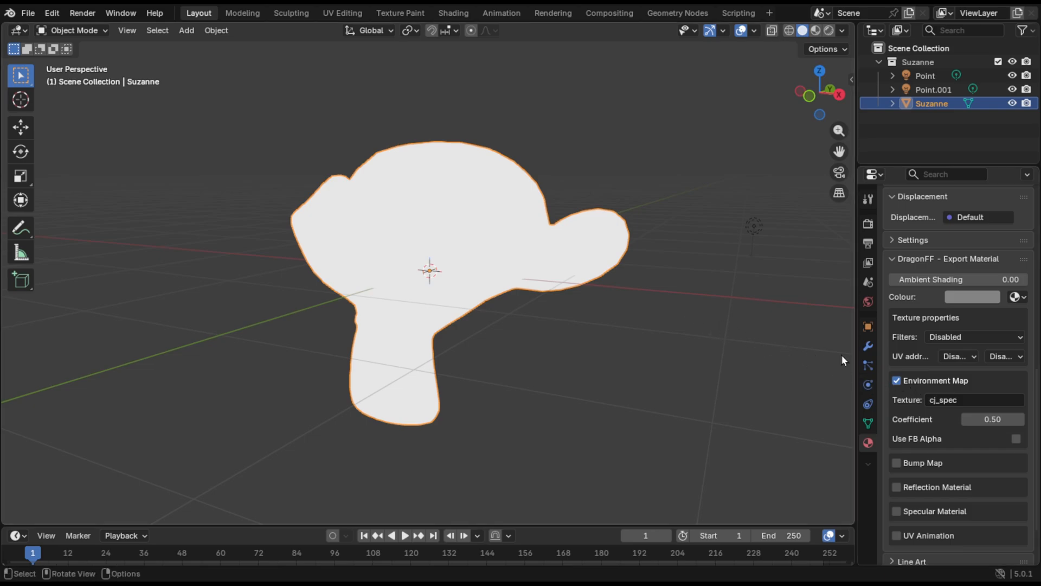
mouse_move(1004, 410)
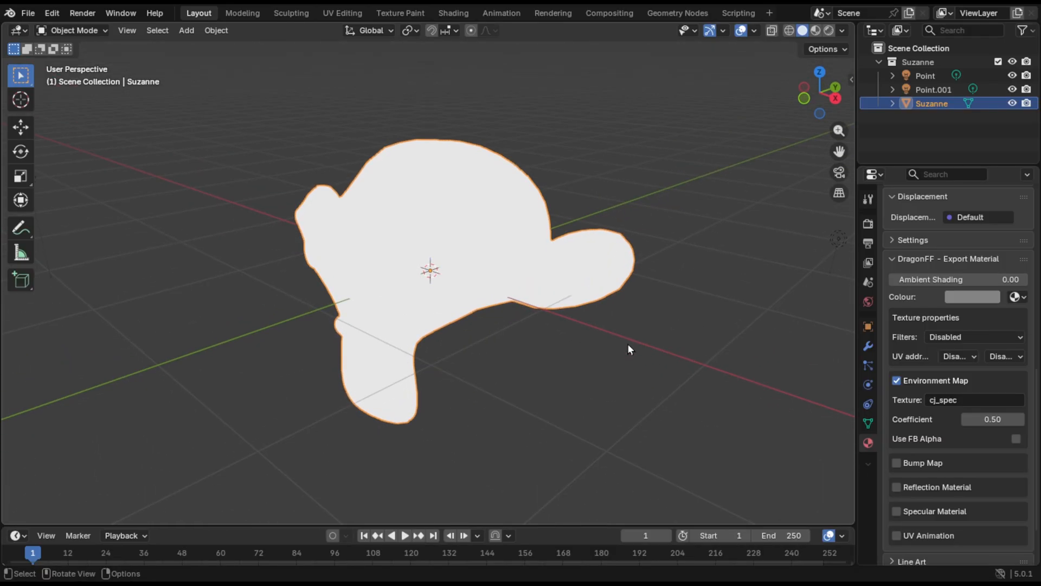
mouse_move(406, 133)
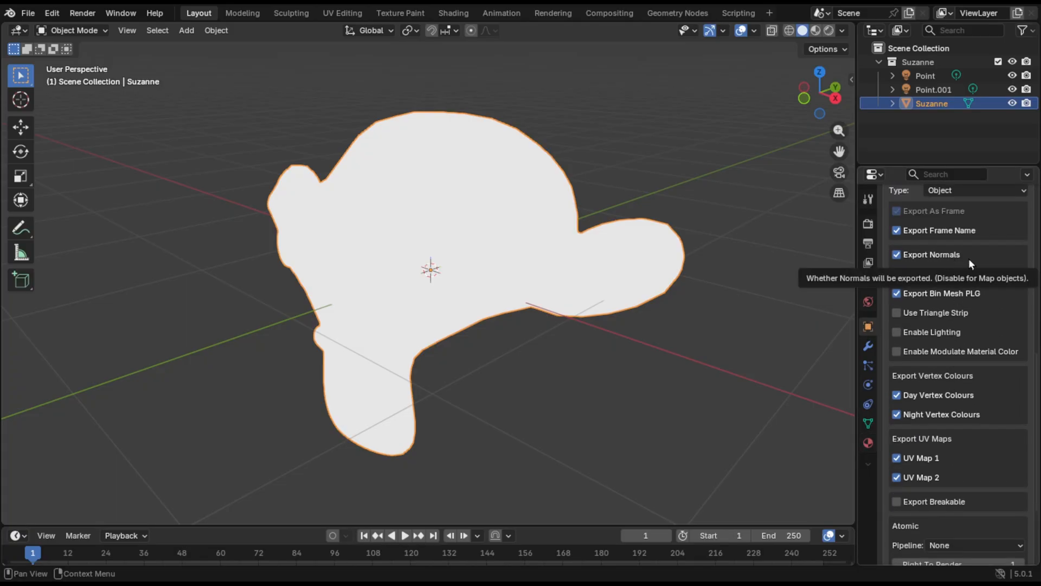
- Review Suzanne's DragonFF export checkboxes: normals, bin mesh, vertex colours and both UV maps
scroll(down, 3)
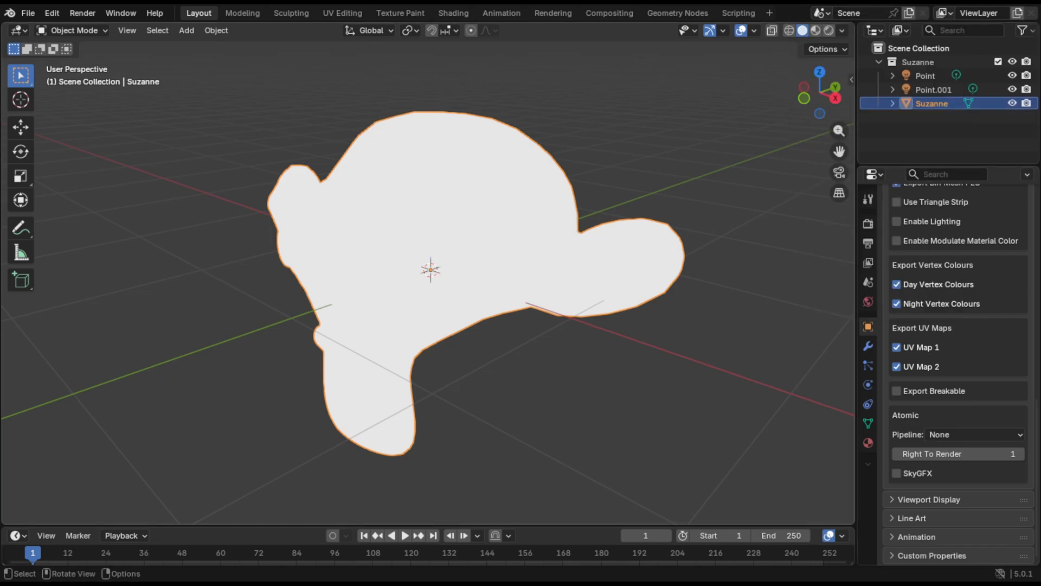
mouse_move(462, 251)
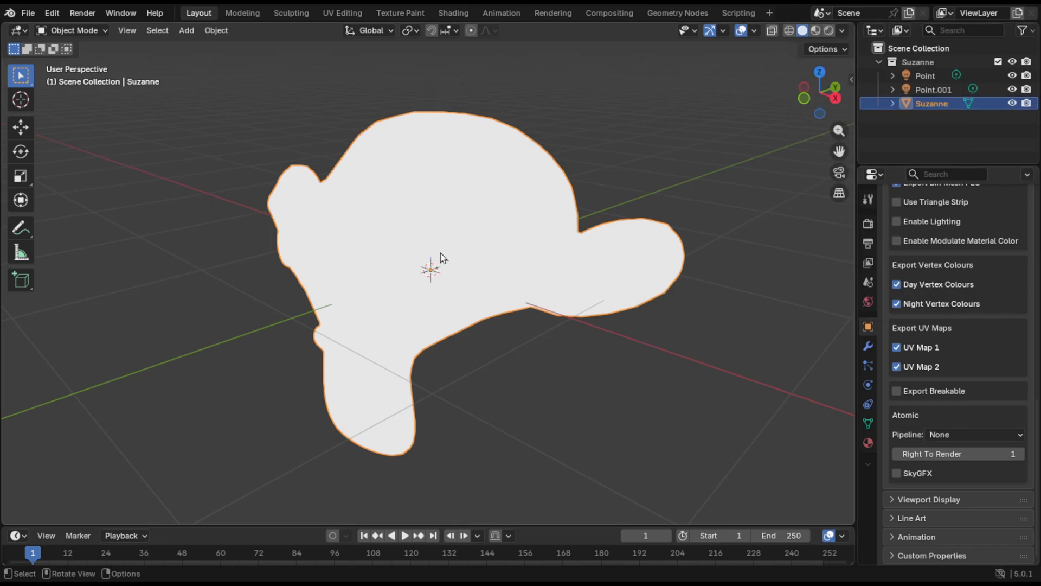
mouse_move(321, 419)
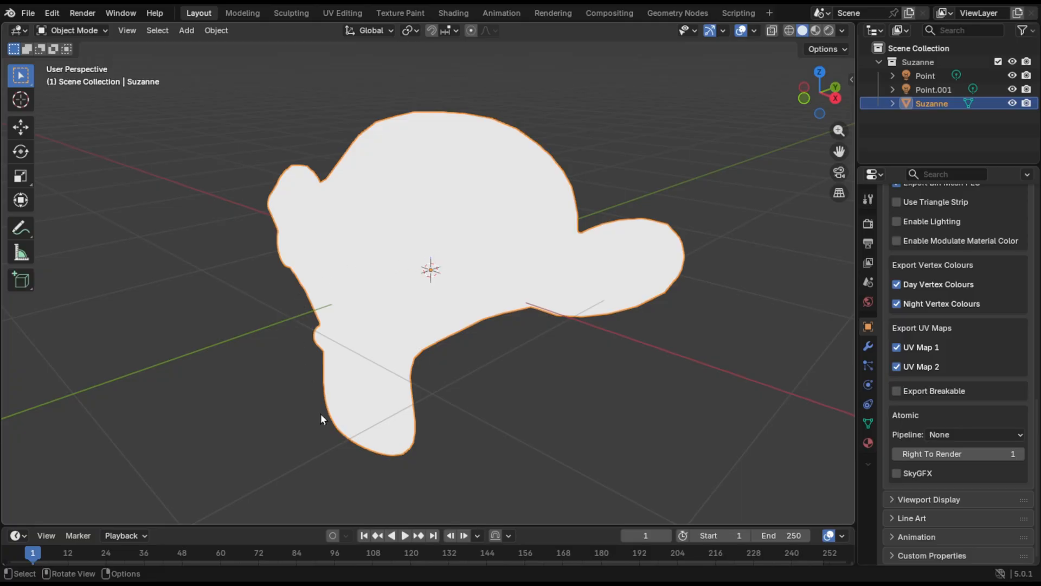